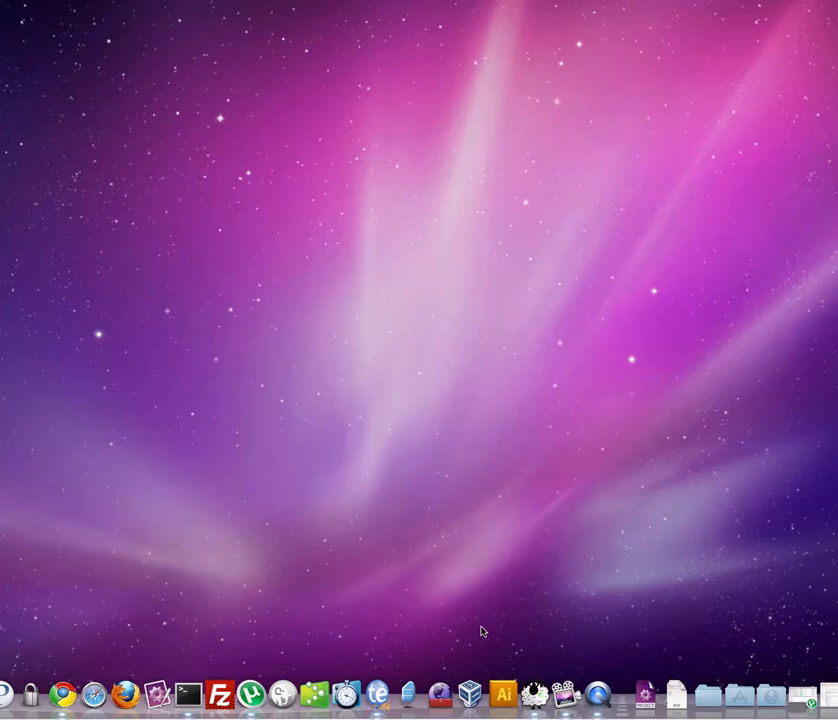
{"action": "mouse_move", "coordinate": [456, 637]}
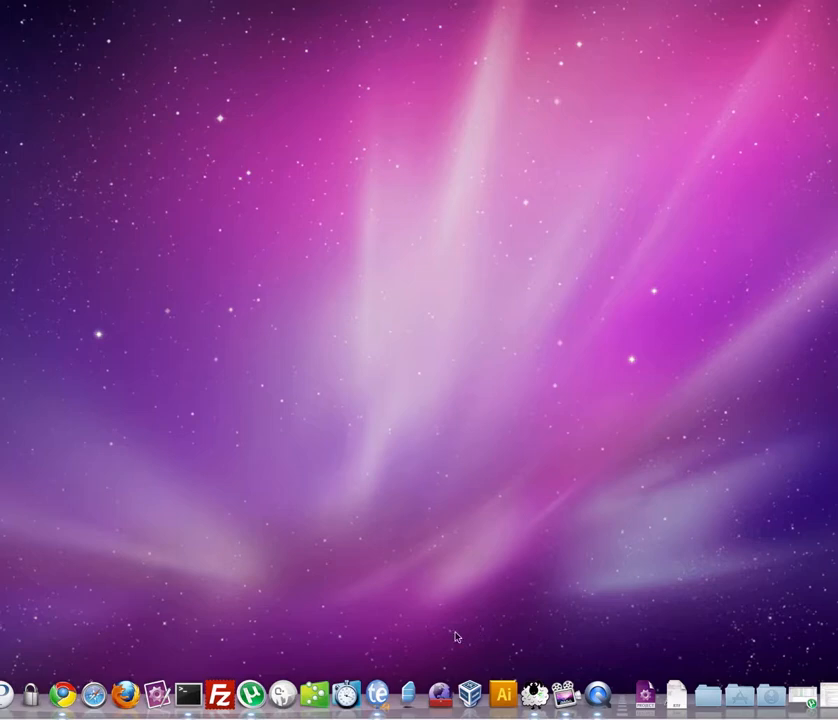
{"action": "mouse_move", "coordinate": [470, 695]}
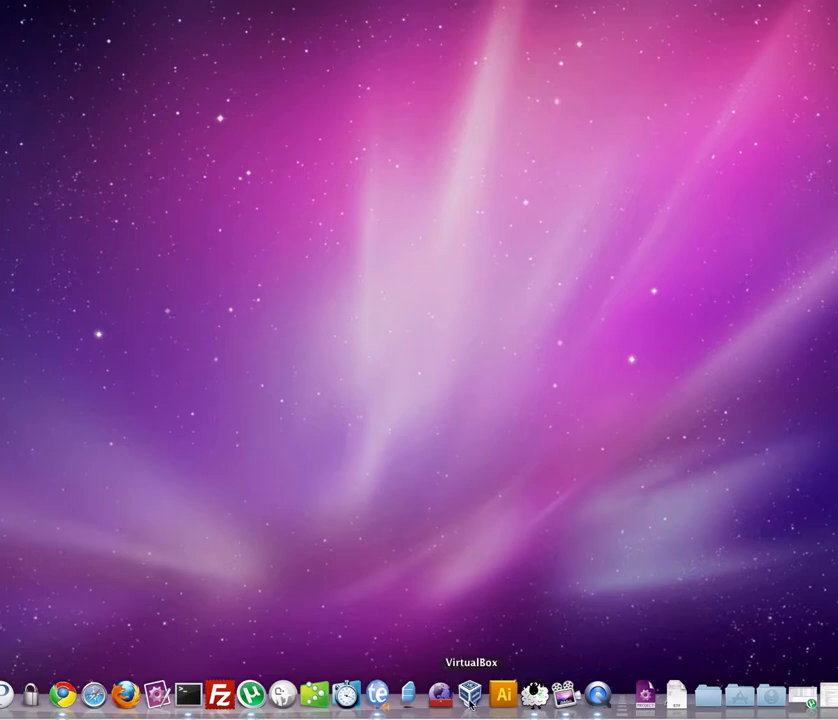
Step: Launch VirtualBox, browse the web in the IE6 VM, then close it saving its state
{"action": "left_click", "coordinate": [470, 692]}
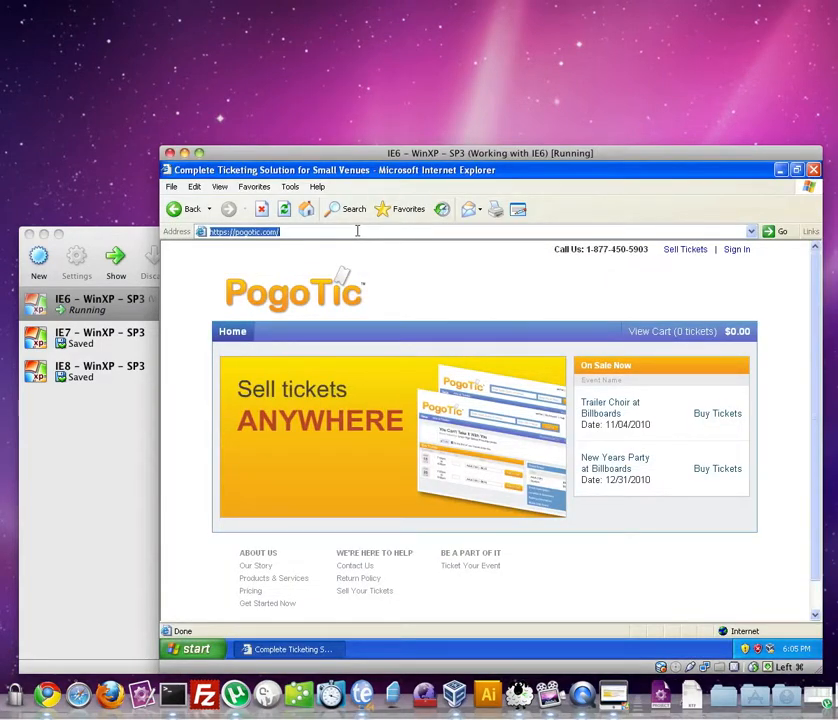
{"action": "type", "text": "pogotl"}
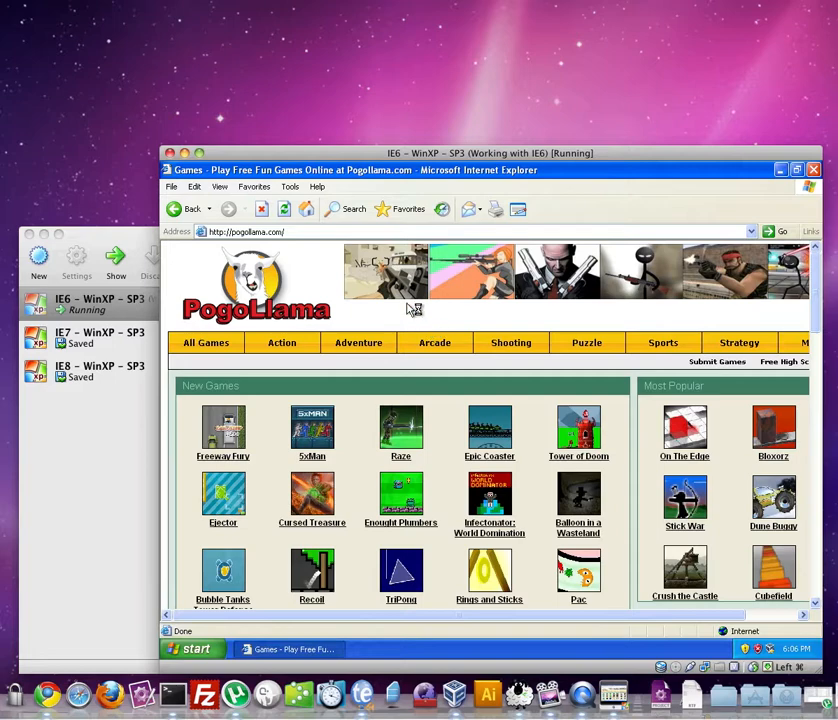
{"action": "mouse_move", "coordinate": [148, 135]}
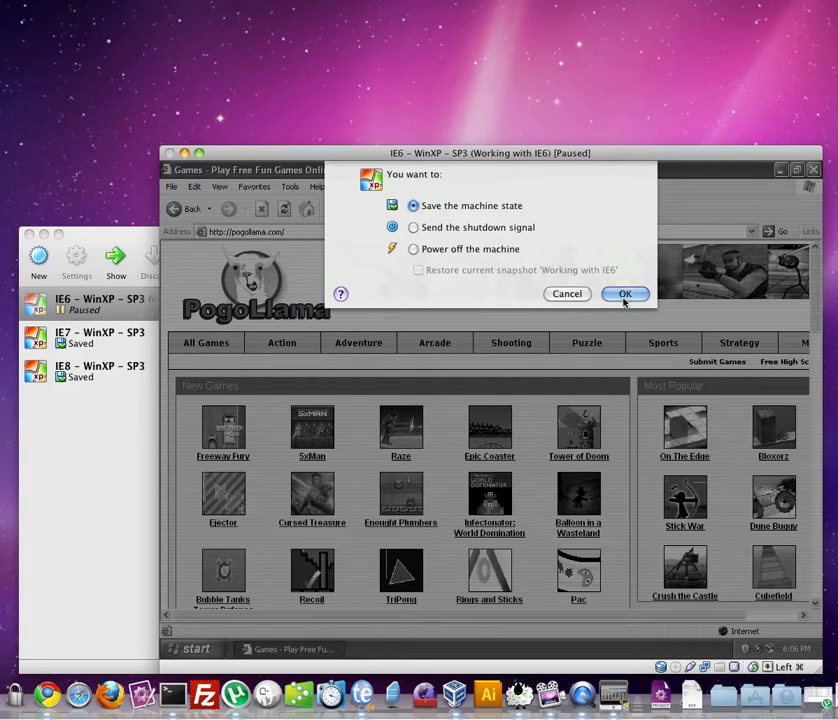
{"action": "left_click", "coordinate": [624, 293]}
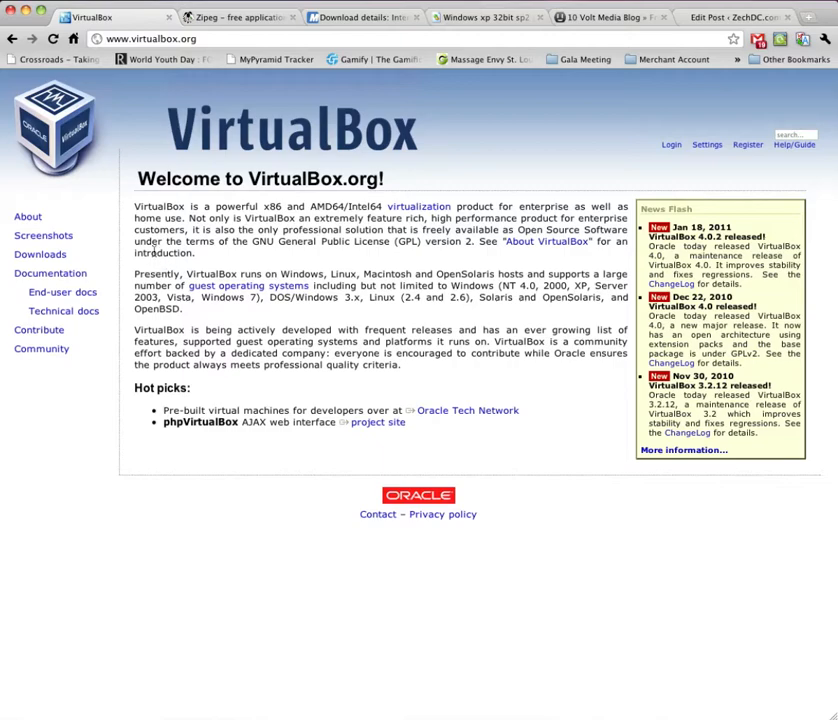
Step: Download VirtualBox 4.0.2 for OS X hosts from virtualbox.org, then switch to the Zipeg site
{"action": "left_click", "coordinate": [40, 253]}
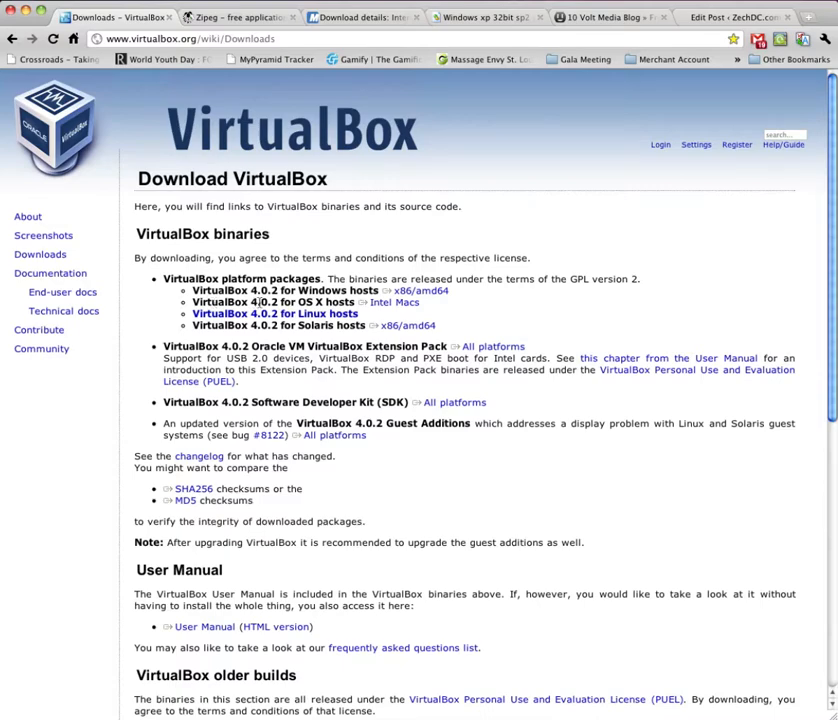
{"action": "left_click", "coordinate": [394, 302]}
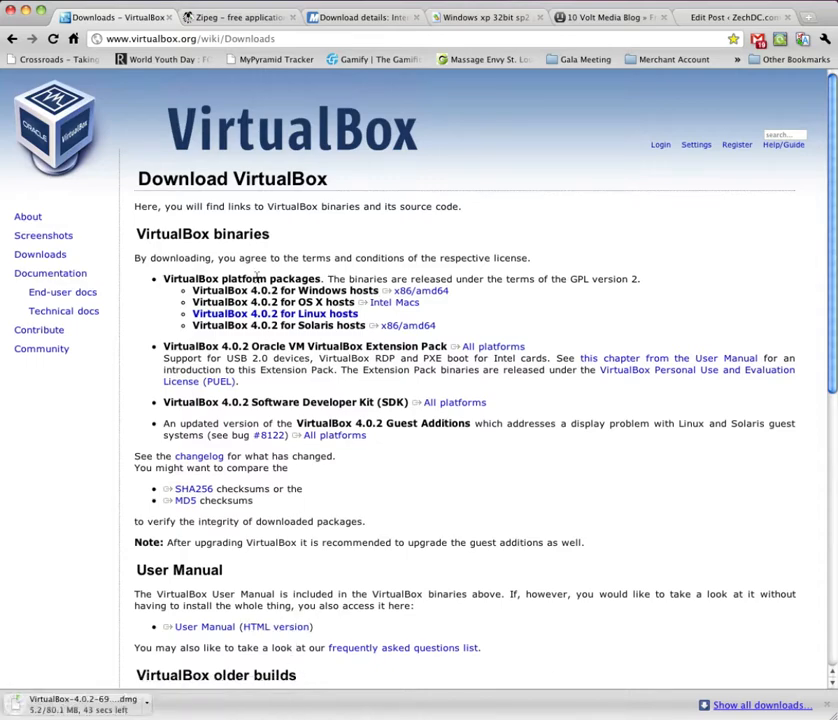
{"action": "left_click", "coordinate": [240, 17]}
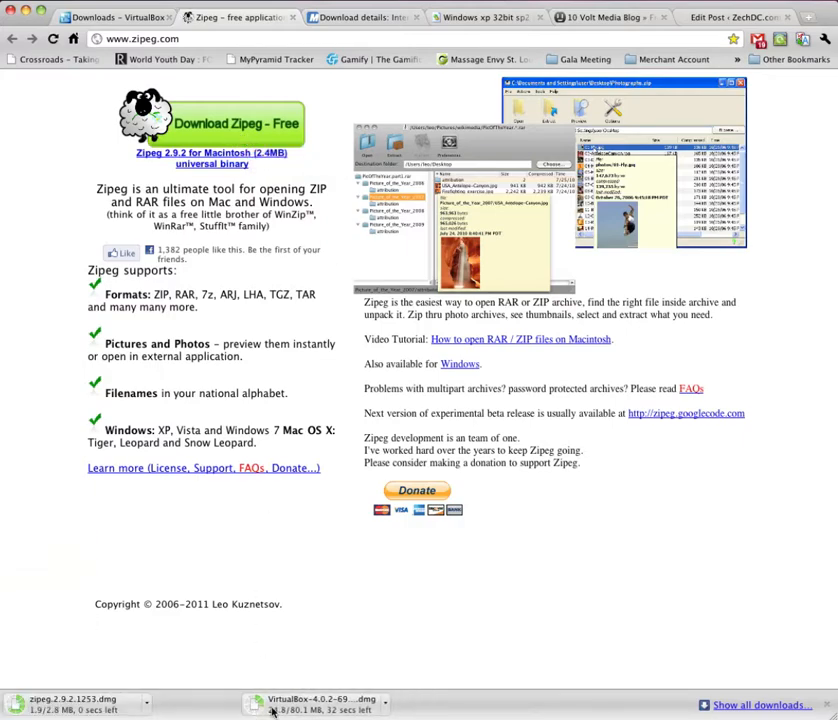
{"action": "mouse_move", "coordinate": [315, 543]}
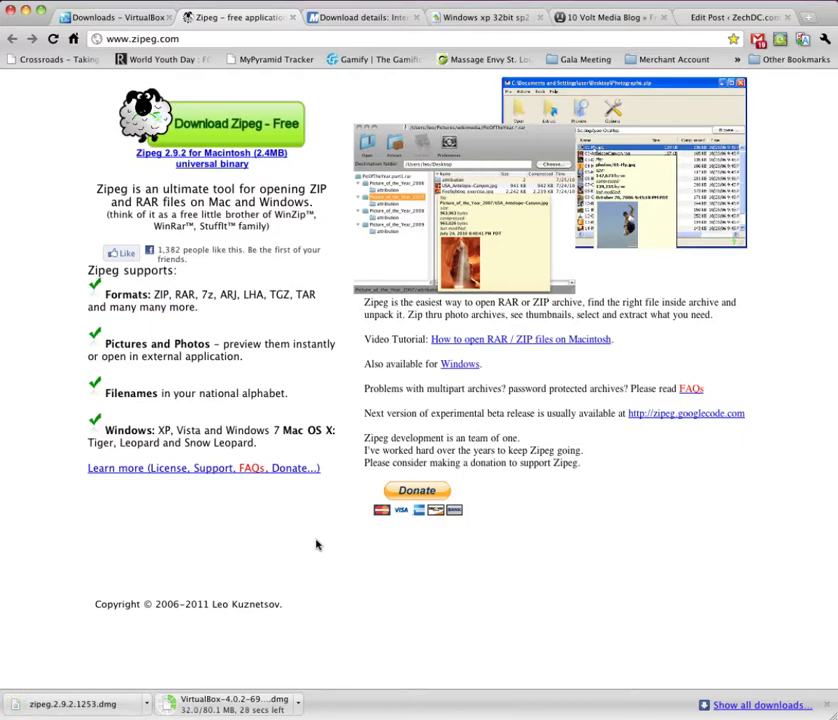
{"action": "mouse_move", "coordinate": [262, 520]}
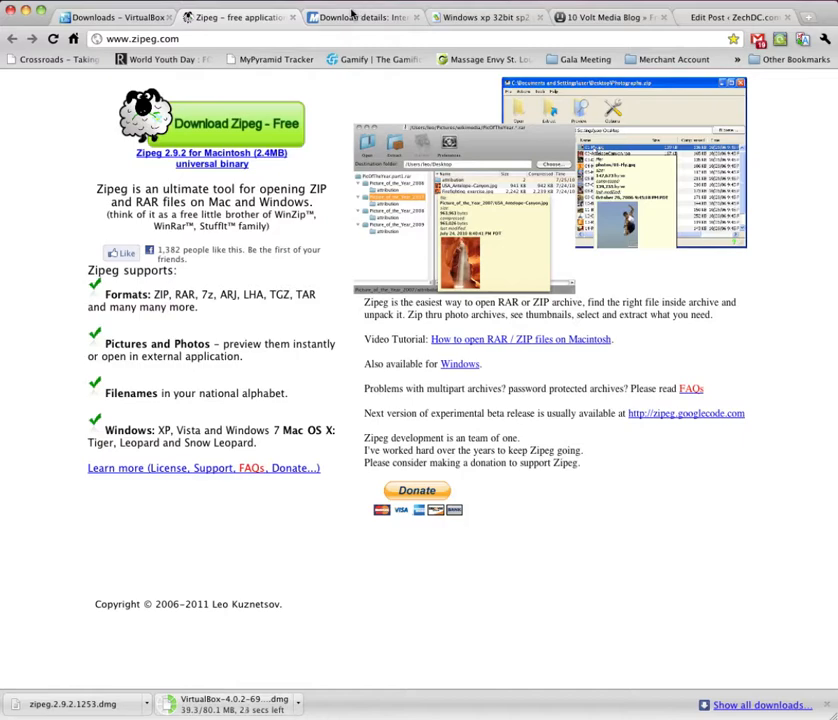
Step: Locate XPSP3-IE8.EXE on the Microsoft page and download the pcntpci5.sys driver from Dllexedown
{"action": "left_click", "coordinate": [360, 17]}
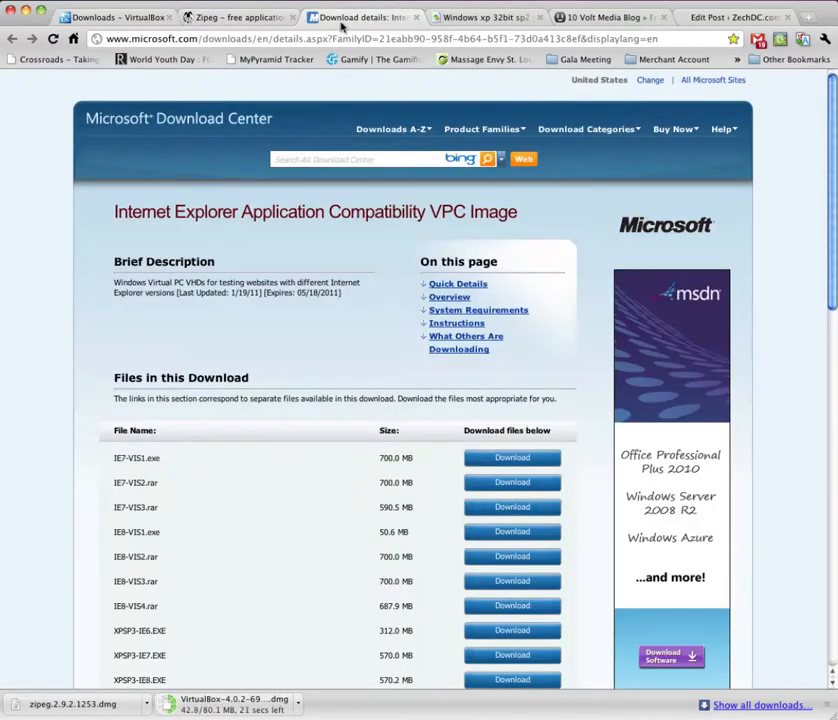
{"action": "mouse_move", "coordinate": [320, 100]}
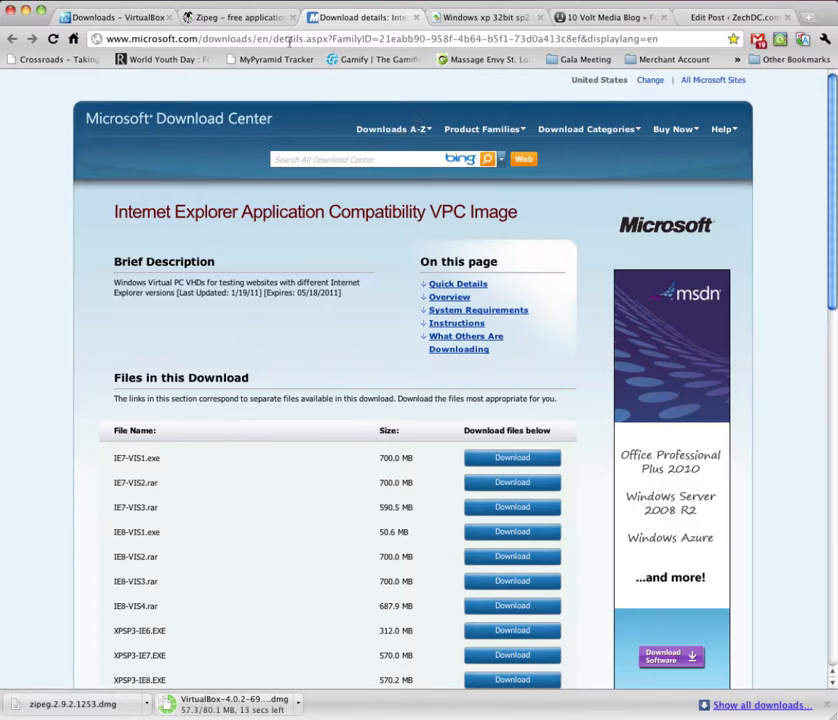
{"action": "scroll", "scroll_direction": "down", "scroll_amount": 3}
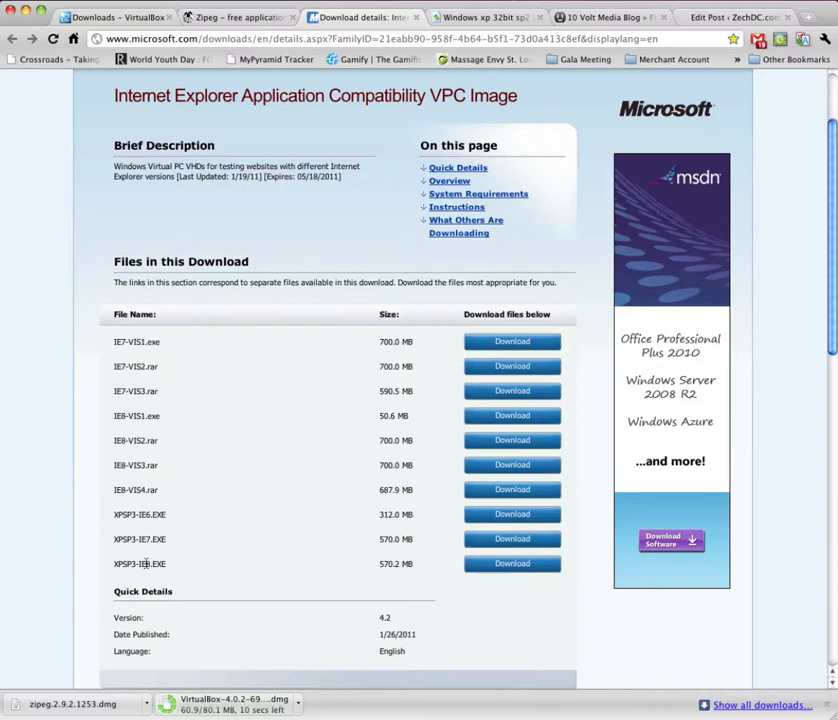
{"action": "double_click", "coordinate": [139, 514]}
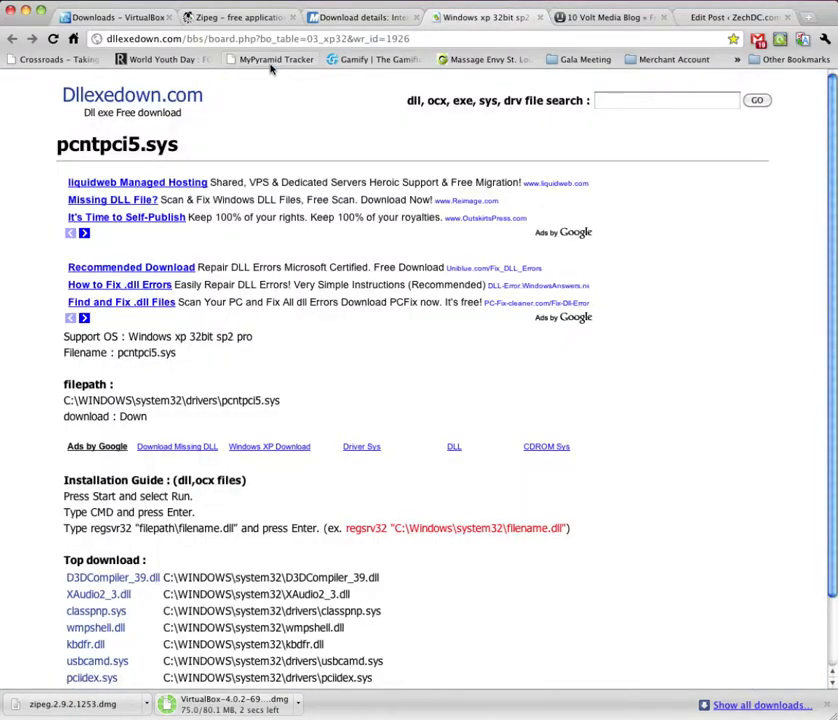
{"action": "mouse_move", "coordinate": [227, 412]}
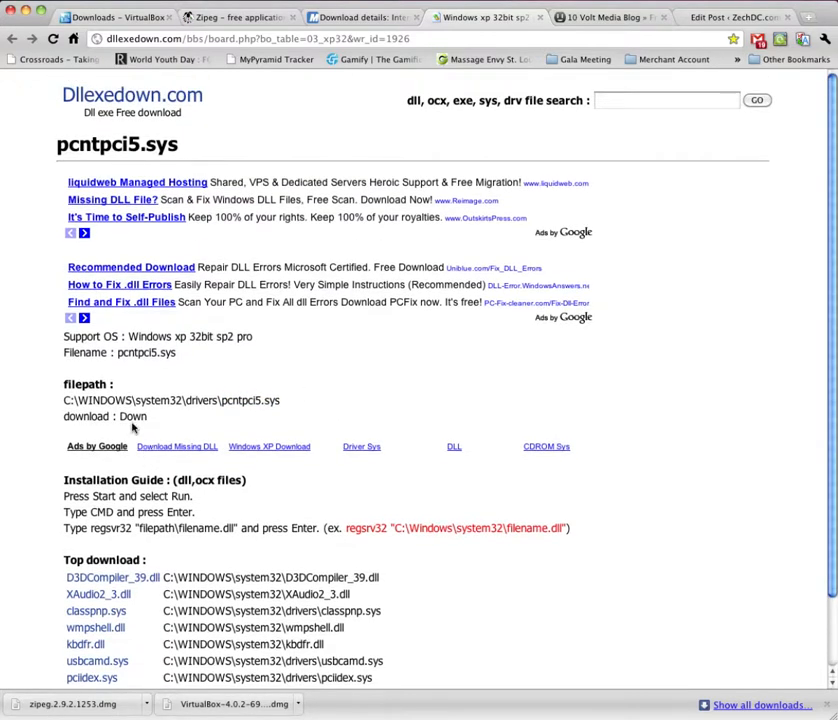
{"action": "left_click", "coordinate": [132, 416]}
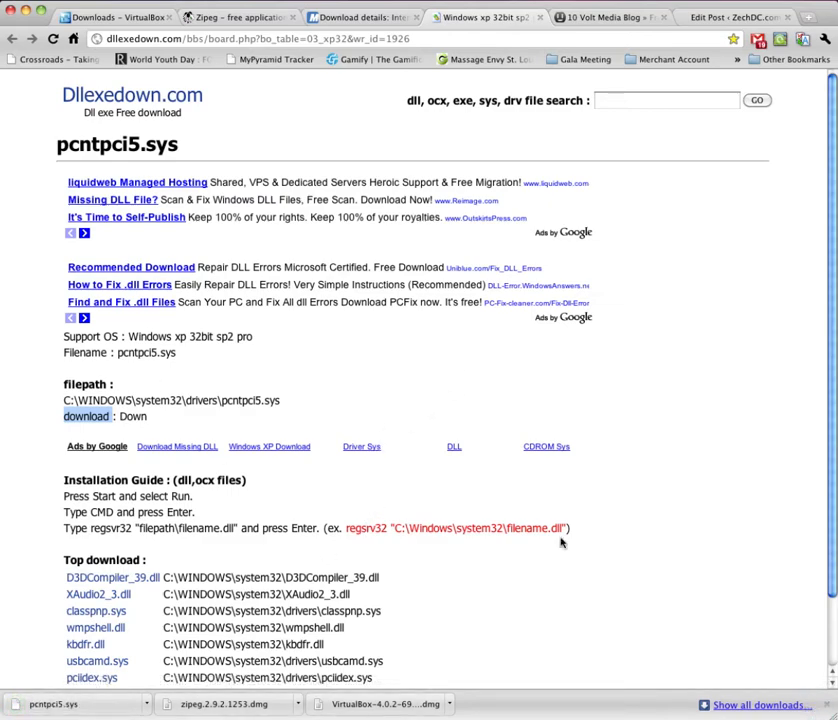
{"action": "mouse_move", "coordinate": [504, 400]}
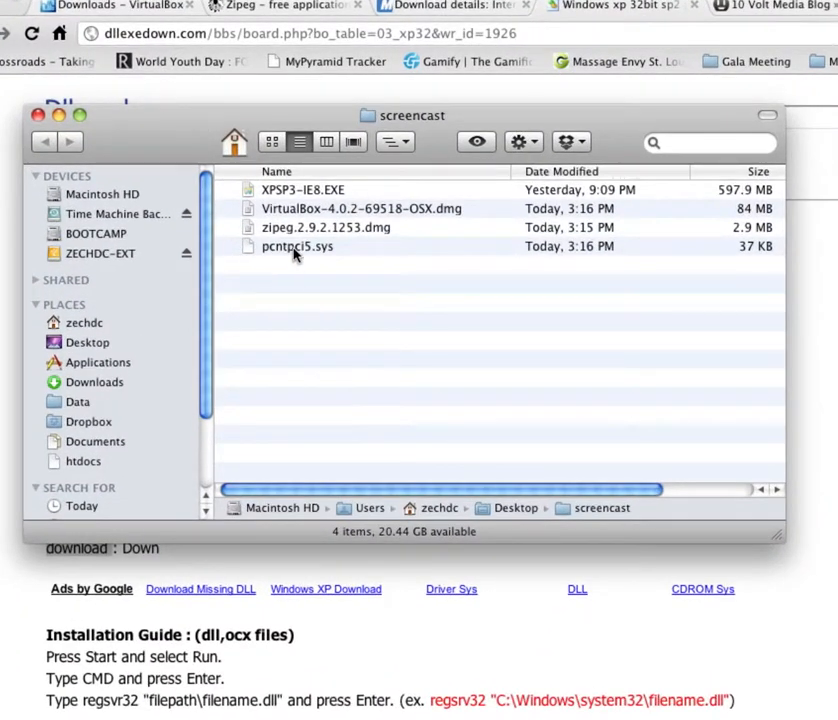
Step: Rename XPSP3-IE8.EXE to XPSP3-IE8.zip in the screencast folder, accepting the .zip extension
{"action": "left_click", "coordinate": [325, 227]}
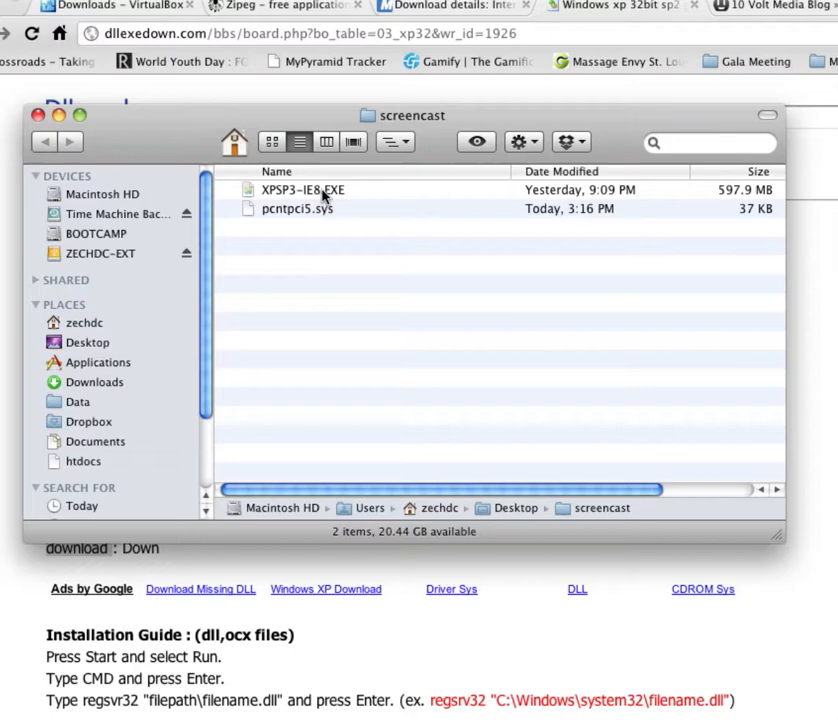
{"action": "left_click", "coordinate": [302, 190]}
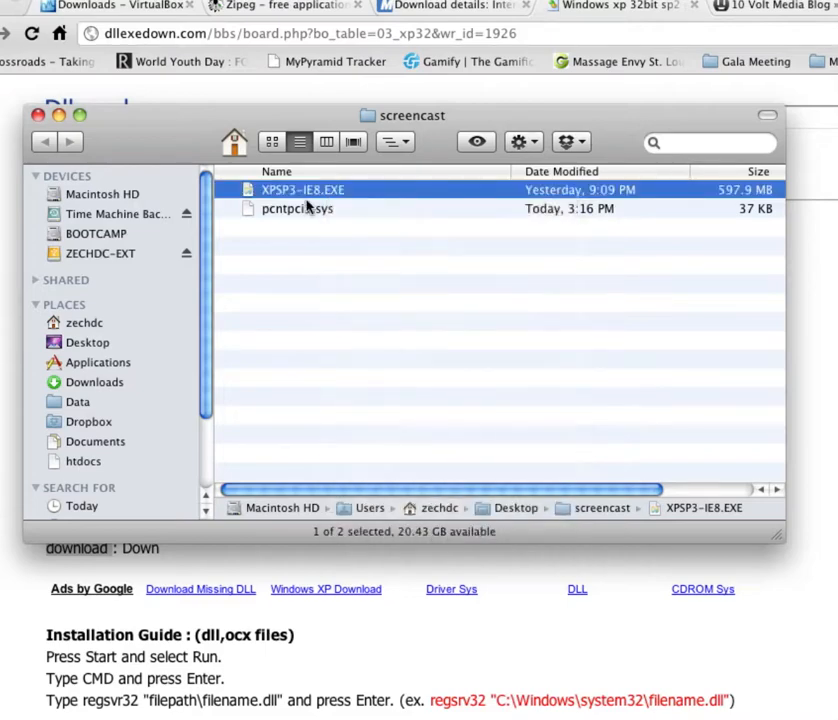
{"action": "left_click", "coordinate": [302, 189]}
{"action": "type", "text": "zip"}
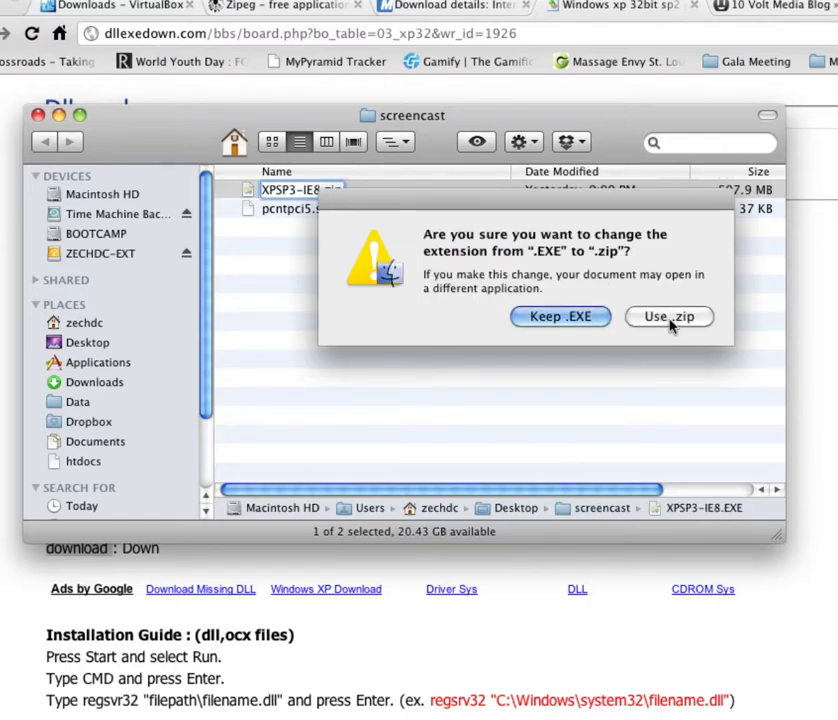
{"action": "left_click", "coordinate": [669, 317]}
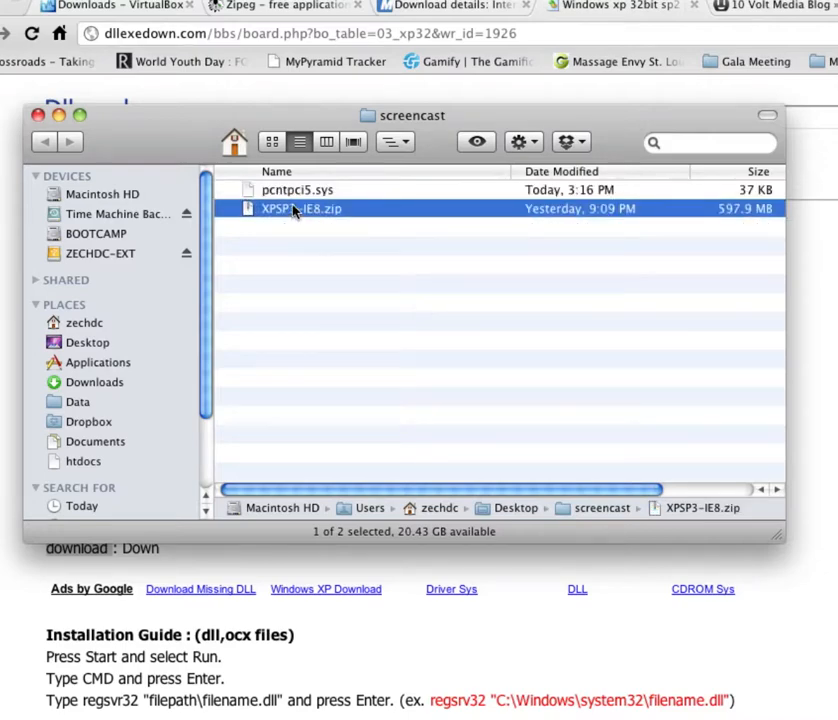
{"action": "right_click", "coordinate": [300, 208]}
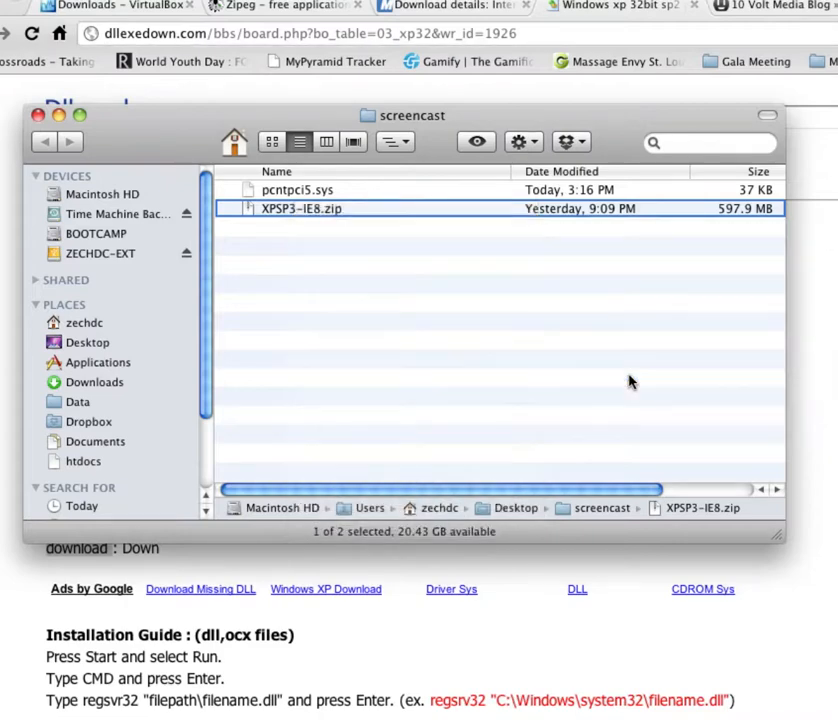
Step: Open XPSP3-IE8.zip in Zipeg and extract IE8Compat.vhd
{"action": "double_click", "coordinate": [302, 208]}
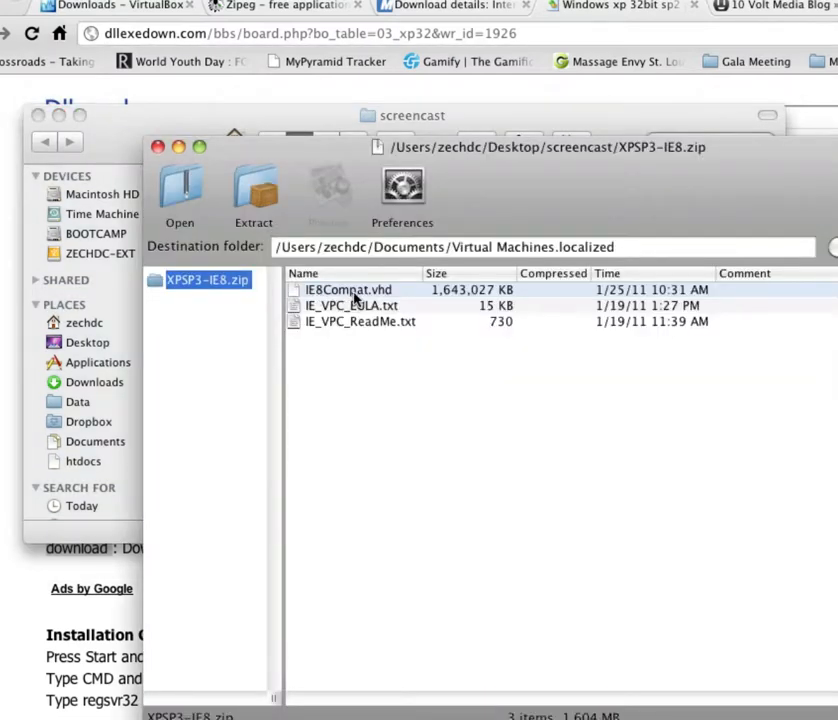
{"action": "left_click", "coordinate": [360, 289]}
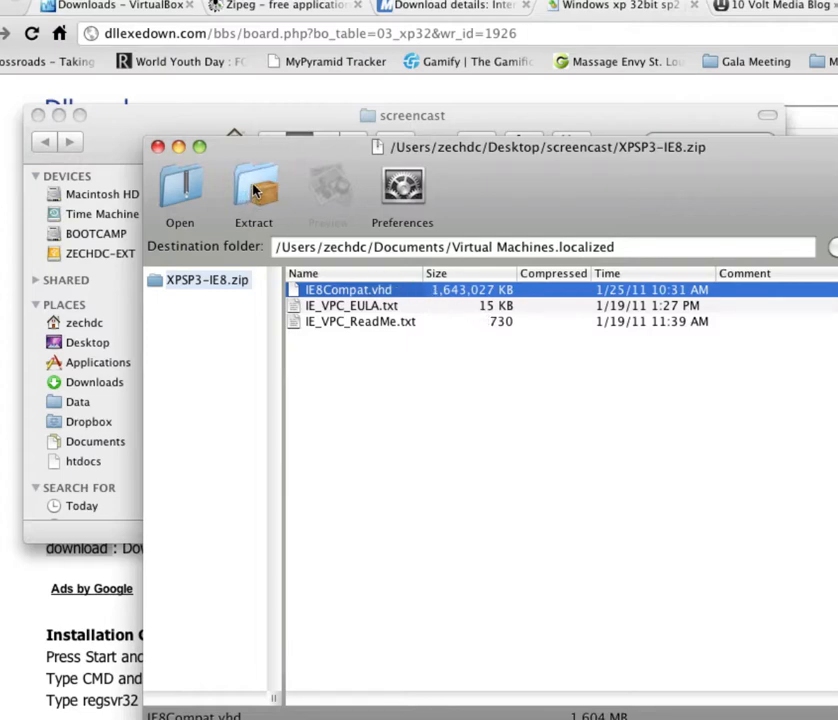
{"action": "mouse_move", "coordinate": [253, 190]}
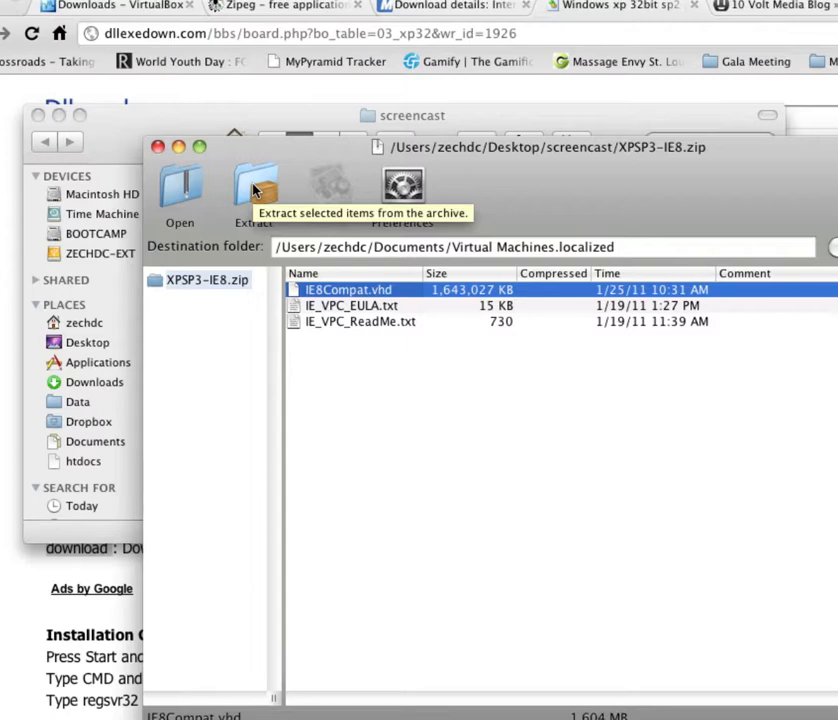
{"action": "mouse_move", "coordinate": [580, 306]}
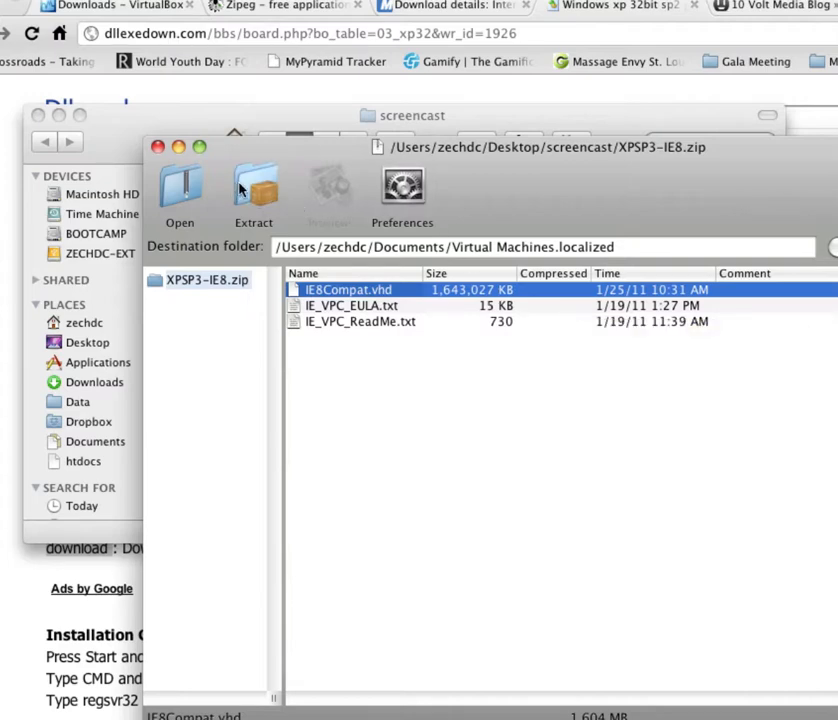
{"action": "left_click", "coordinate": [253, 190]}
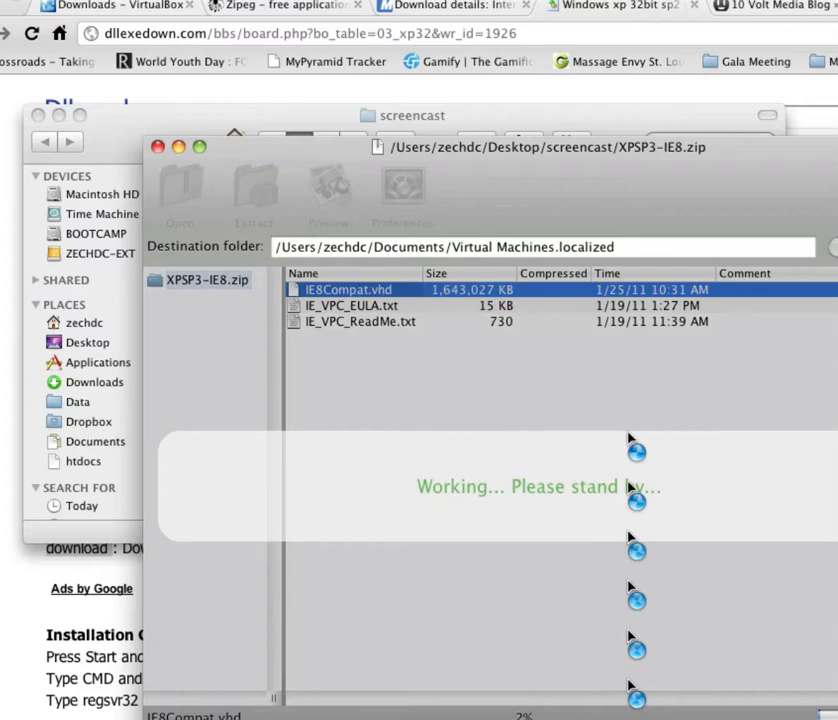
{"action": "mouse_move", "coordinate": [700, 690]}
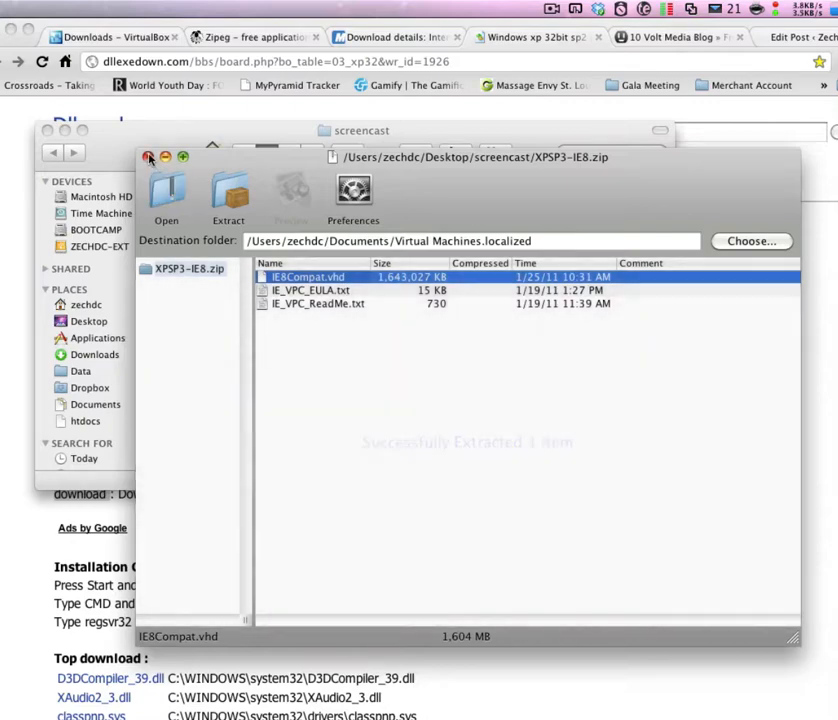
Step: Close Zipeg and start a new Windows XP machine named 'IE8 – WinXP – SP3'
{"action": "left_click", "coordinate": [149, 157]}
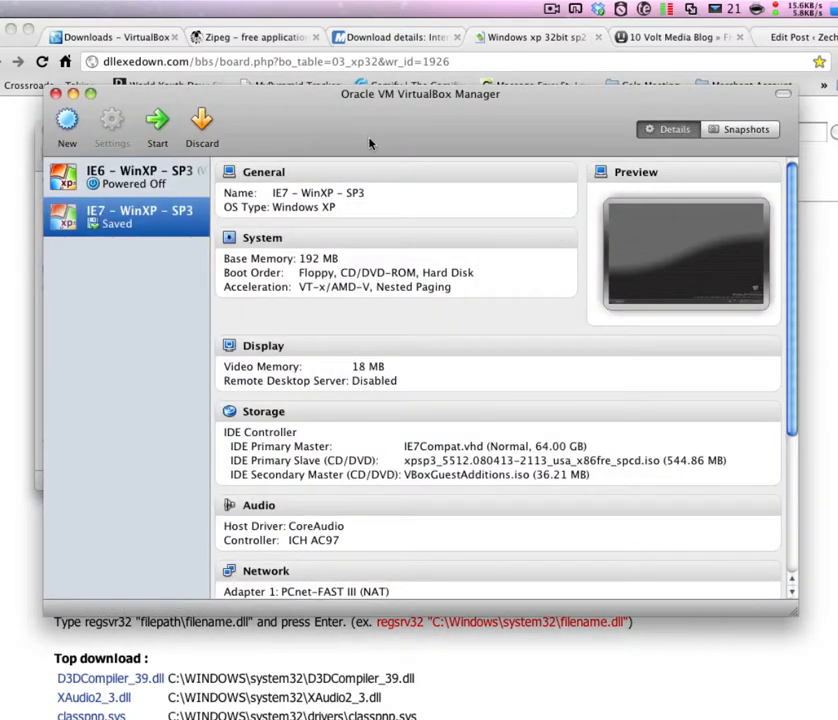
{"action": "mouse_move", "coordinate": [67, 120]}
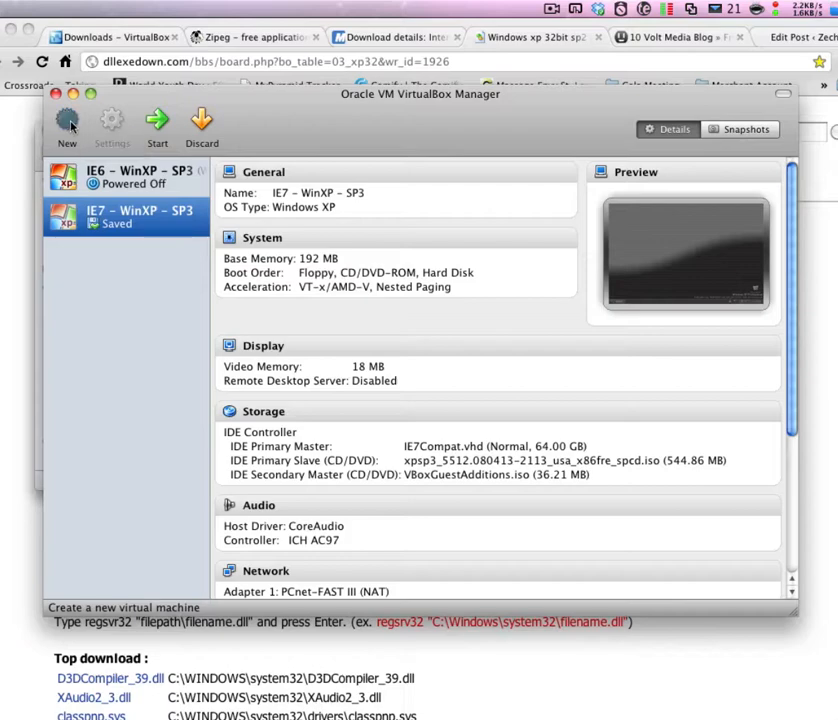
{"action": "left_click", "coordinate": [66, 120]}
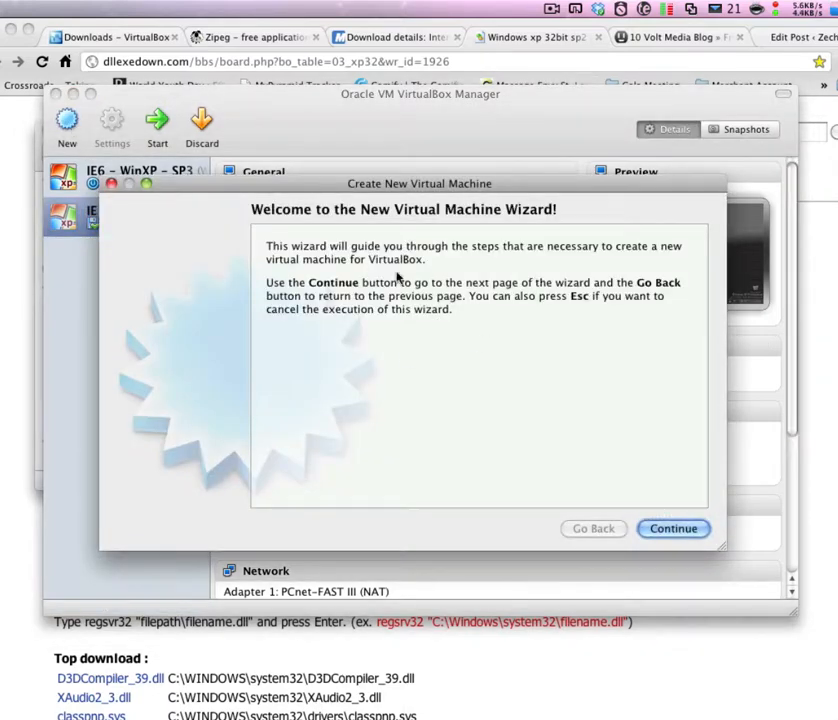
{"action": "left_click", "coordinate": [673, 528]}
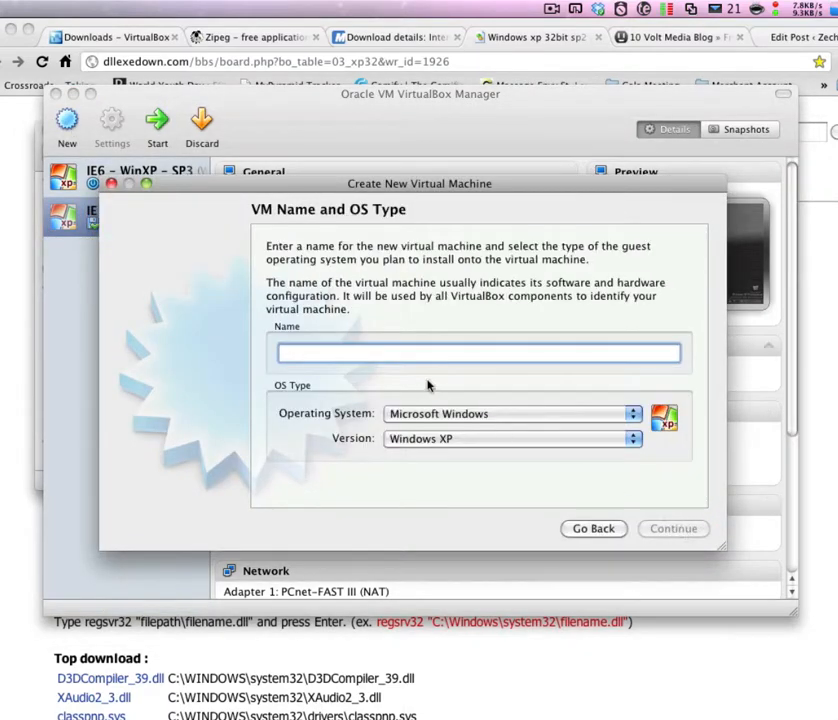
{"action": "type", "text": "IE8 - WinXP -"}
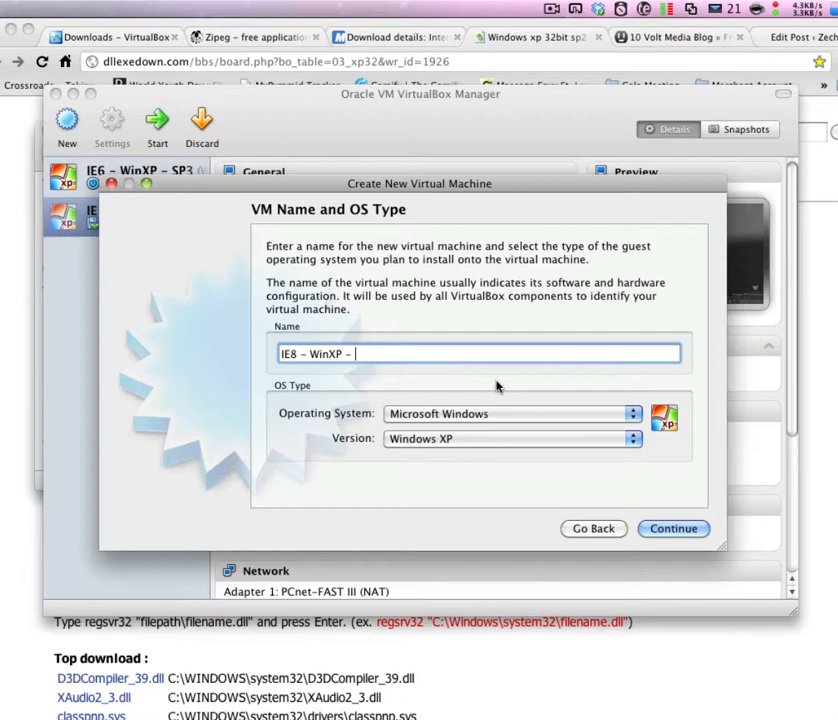
{"action": "type", "text": "SP3"}
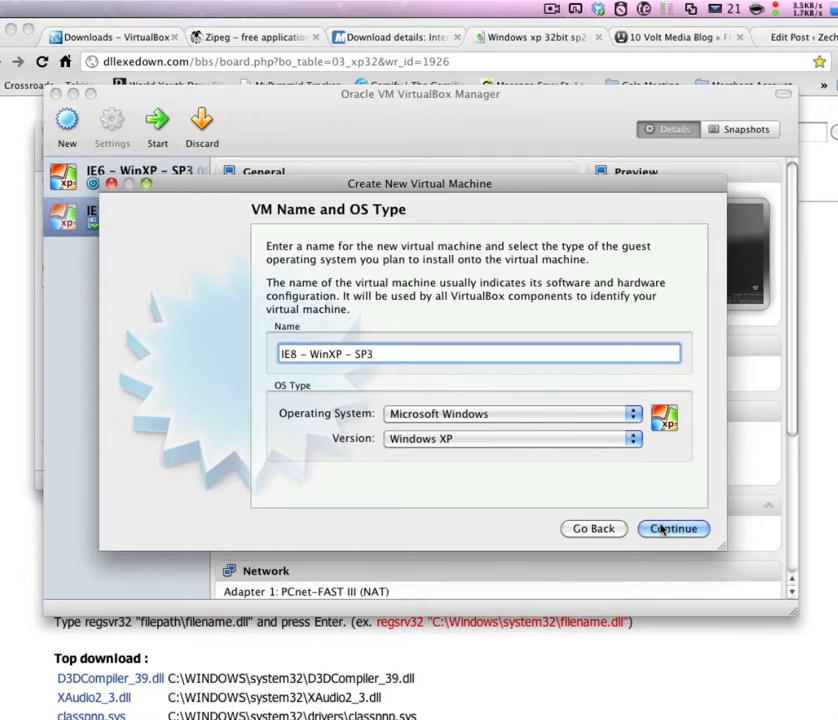
{"action": "left_click", "coordinate": [673, 528]}
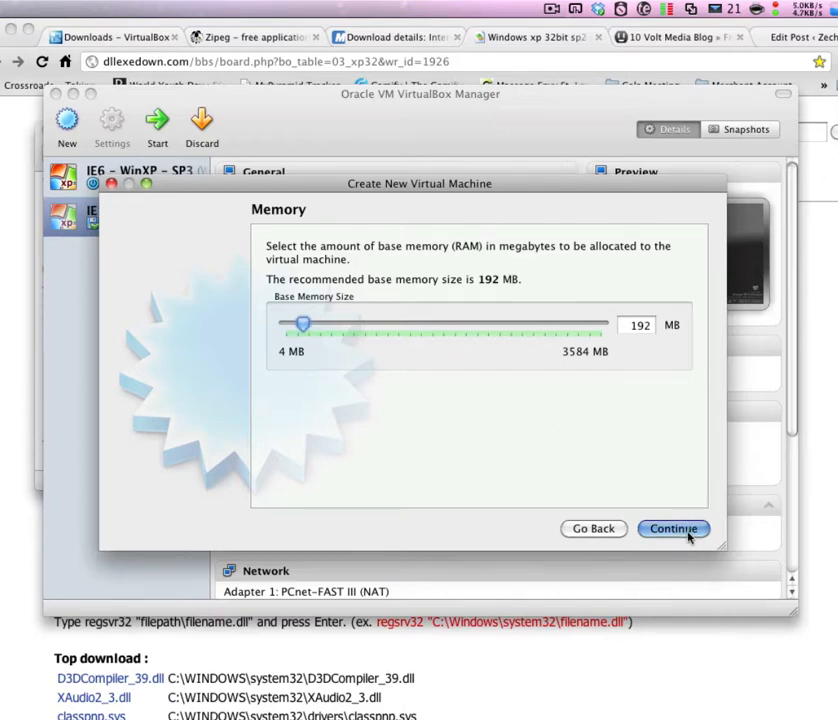
Step: Keep 192 MB of memory, choose an existing hard disk, and browse for the disk file
{"action": "left_click", "coordinate": [673, 528]}
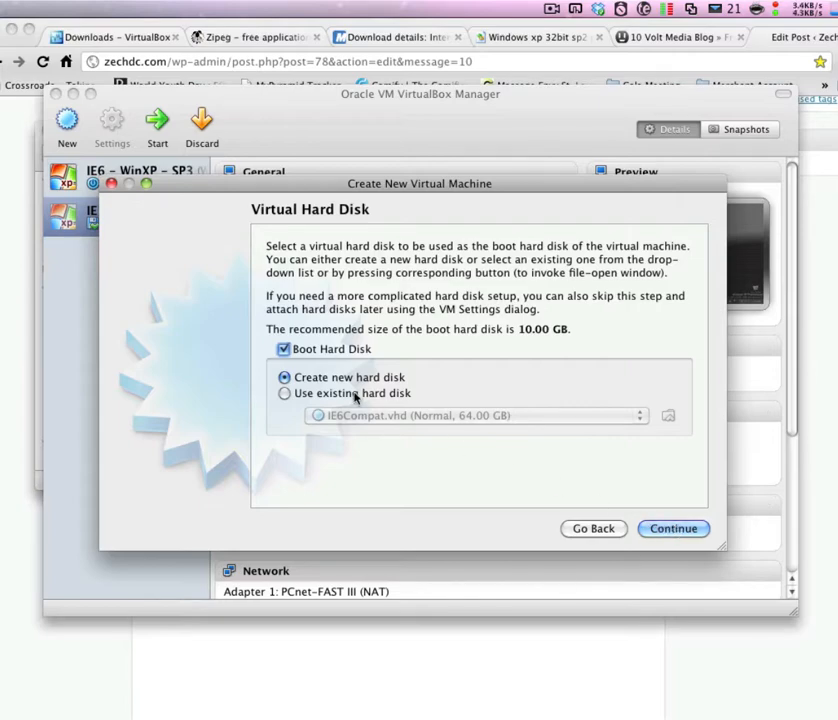
{"action": "left_click", "coordinate": [285, 393]}
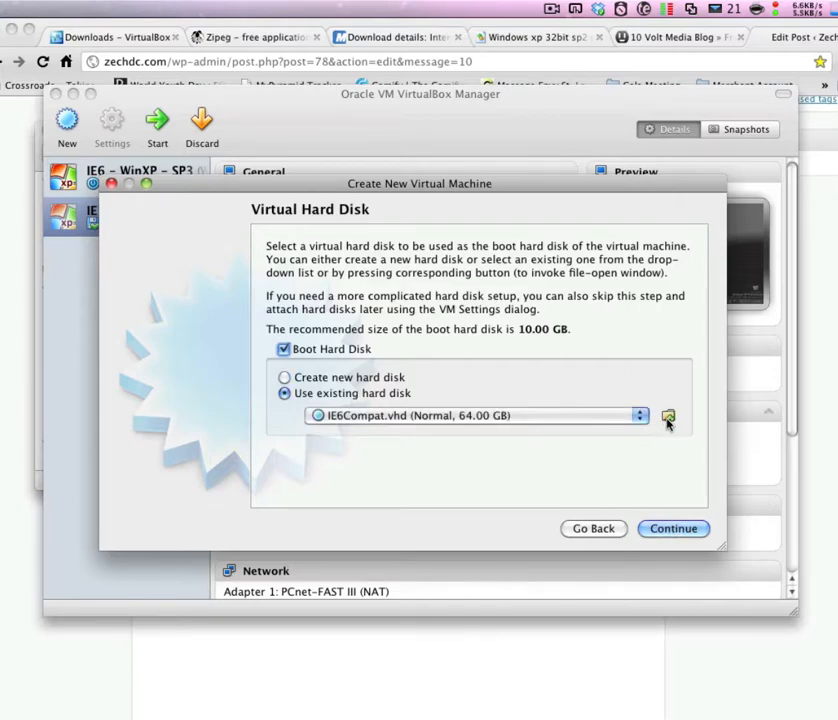
{"action": "left_click", "coordinate": [668, 415]}
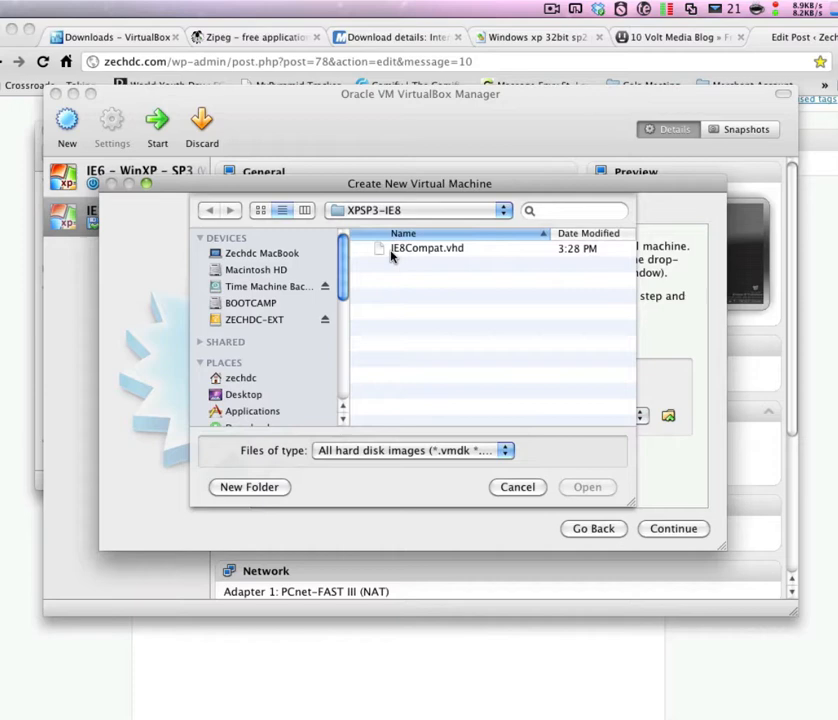
{"action": "mouse_move", "coordinate": [414, 260]}
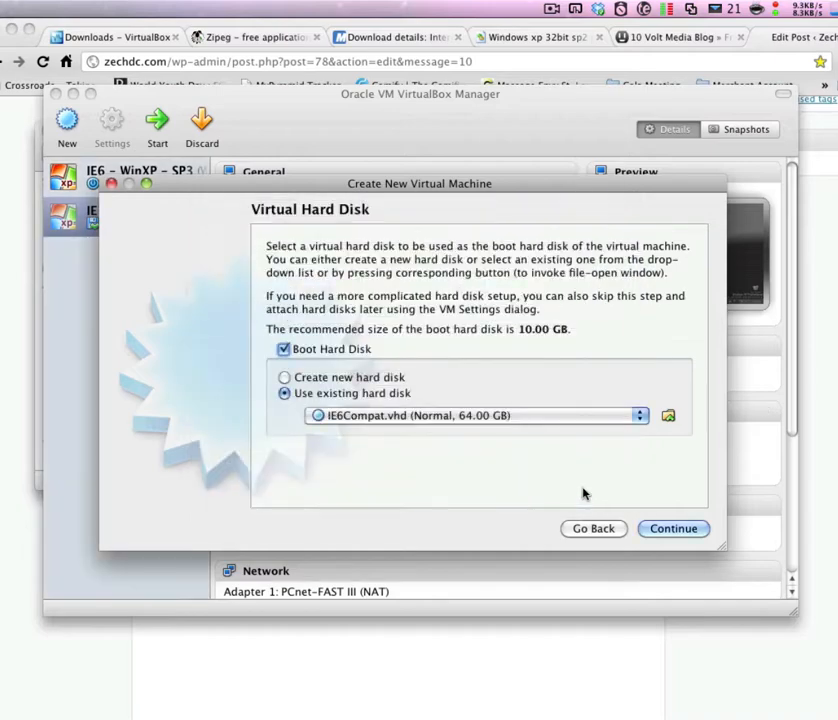
{"action": "left_click", "coordinate": [673, 528]}
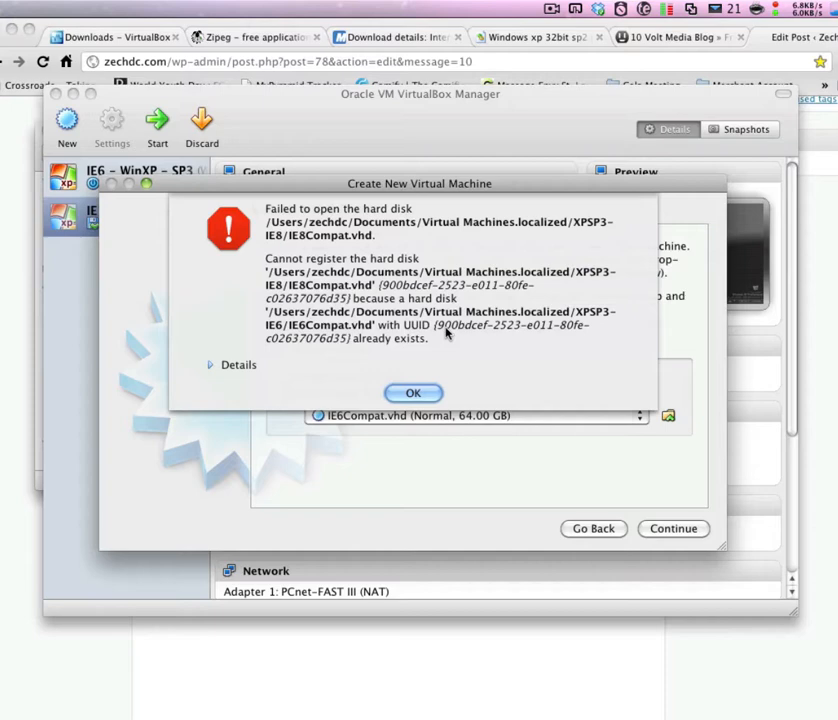
{"action": "mouse_move", "coordinate": [491, 349]}
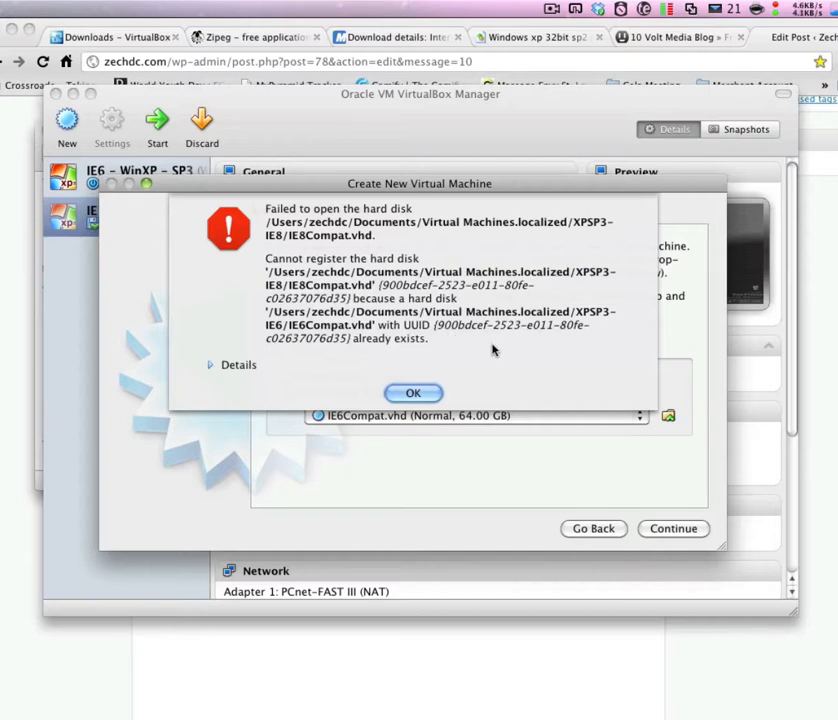
{"action": "mouse_move", "coordinate": [255, 375]}
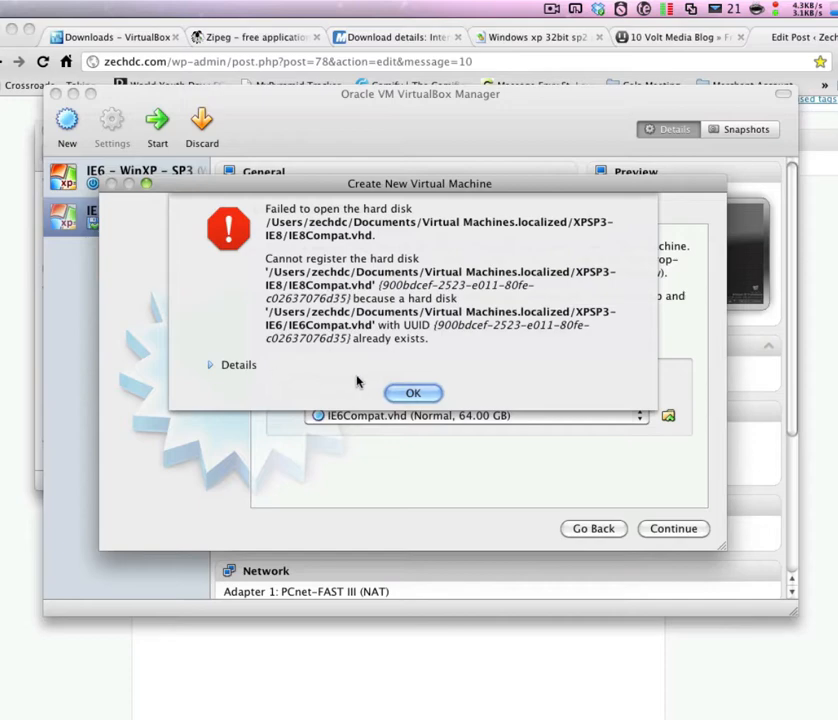
{"action": "left_click", "coordinate": [413, 392]}
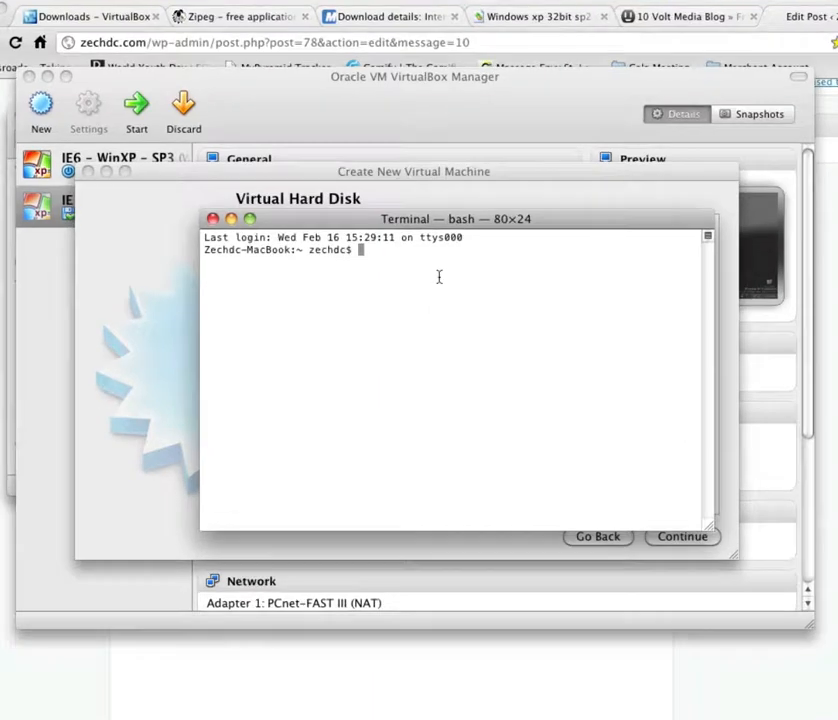
Step: Run VBoxManage internalcommands sethduuid on ~/Documents/Virtual Machines/XPSP3-IE8/IE8Compat.vhd, then exit
{"action": "type", "text": "V"}
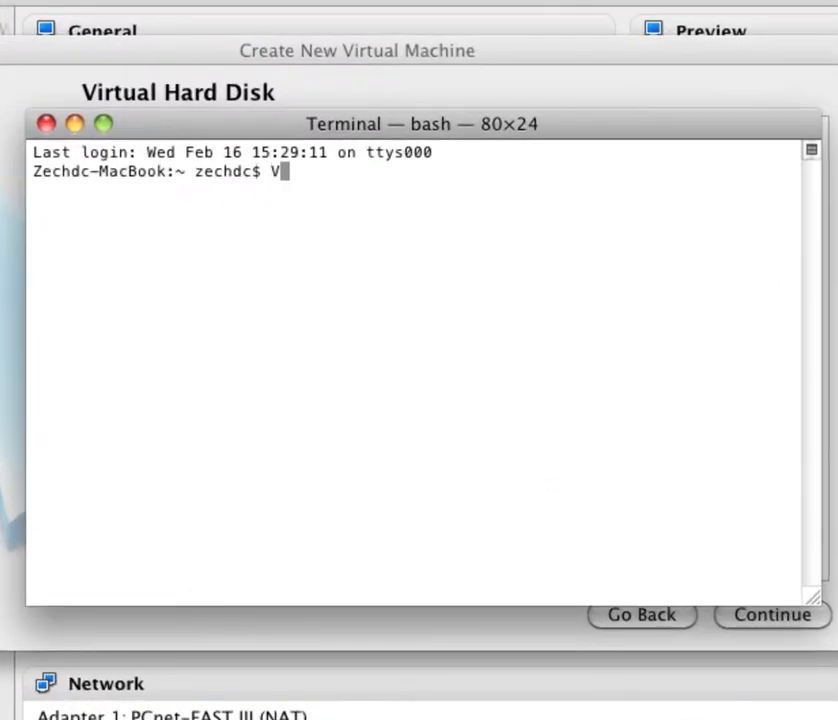
{"action": "type", "text": "BoxManage inte"}
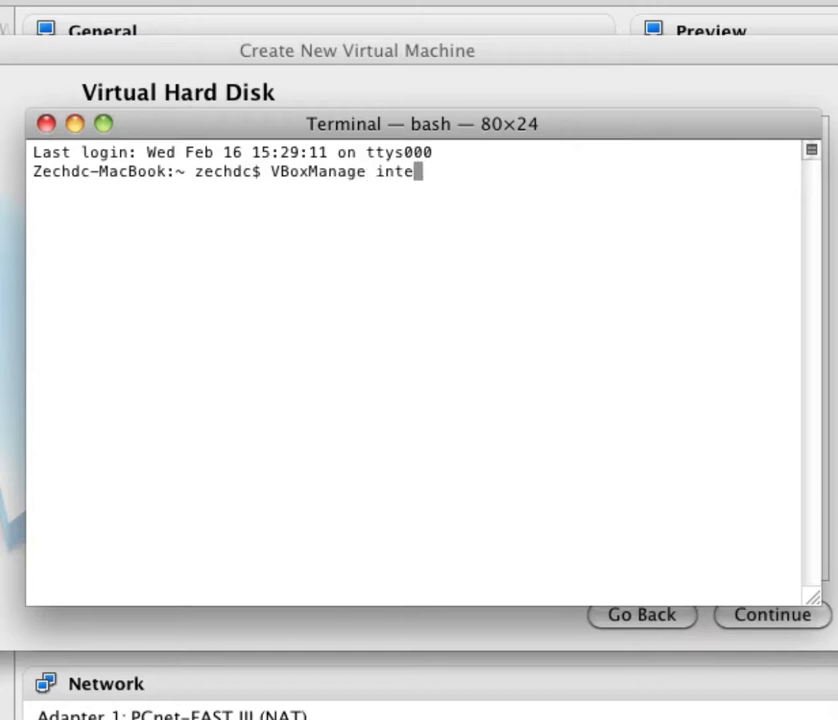
{"action": "type", "text": "rnal"}
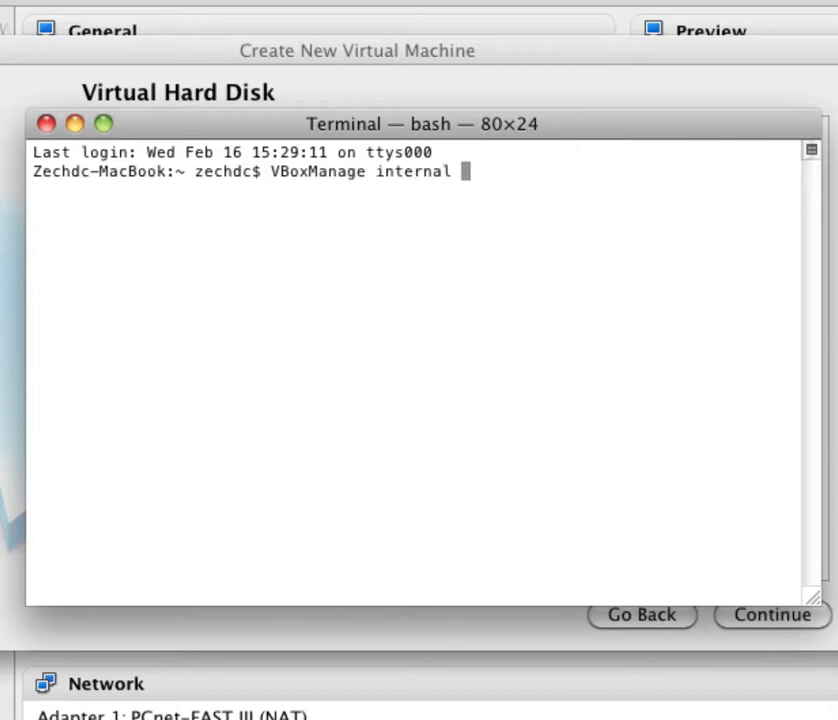
{"action": "type", "text": "commands"}
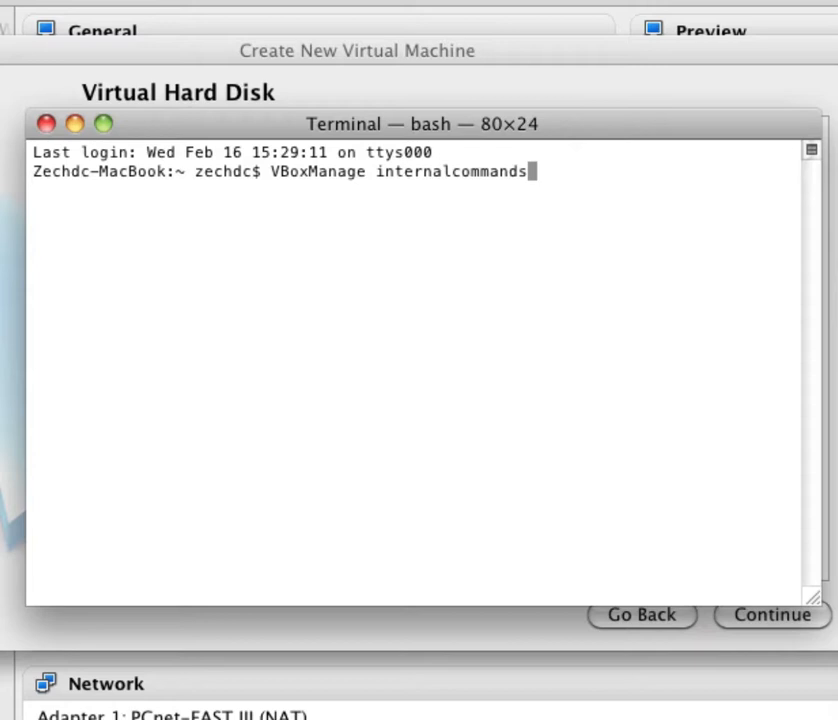
{"action": "type", "text": "seth"}
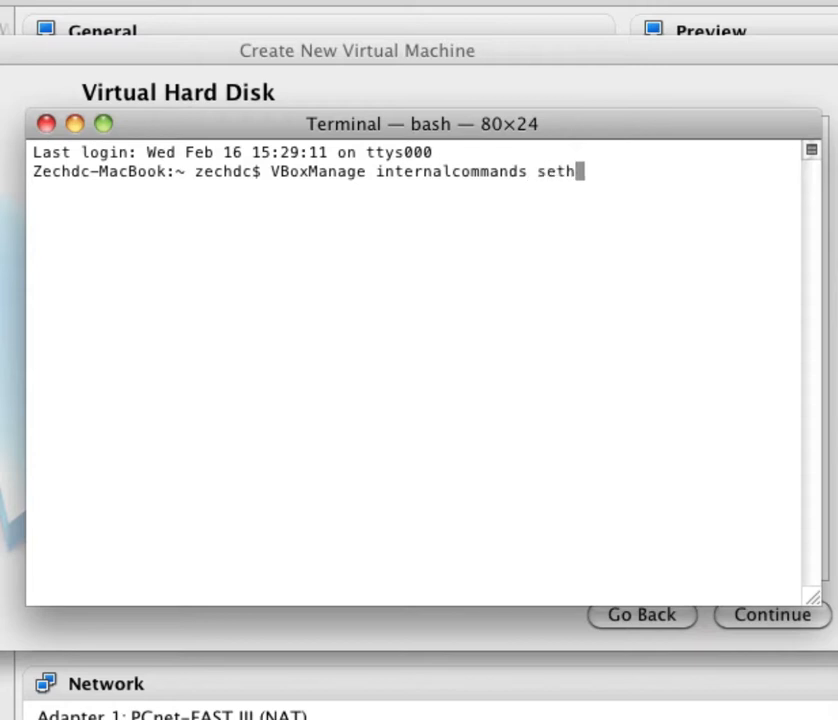
{"action": "type", "text": "duuid"}
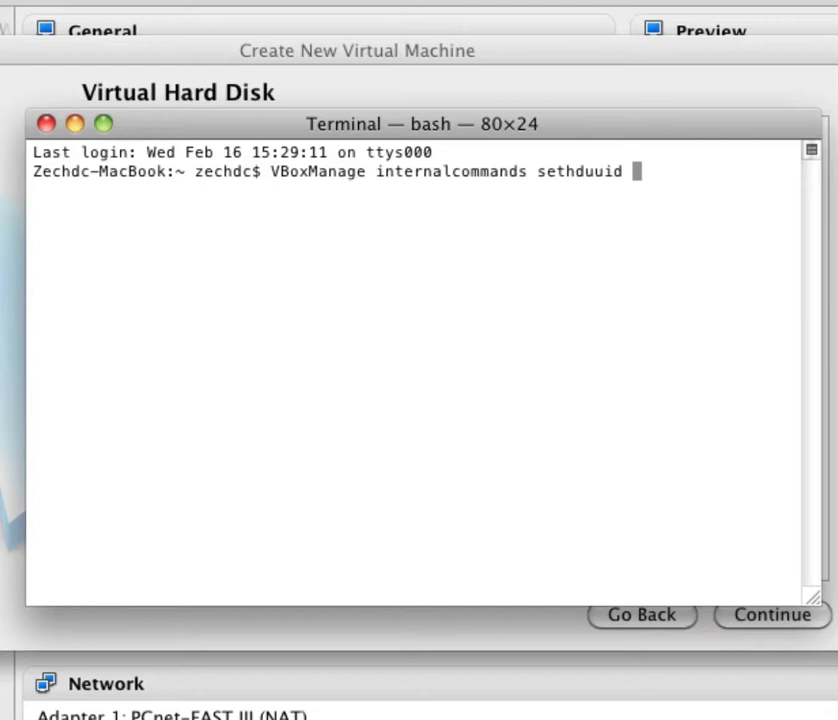
{"action": "type", "text": "~"}
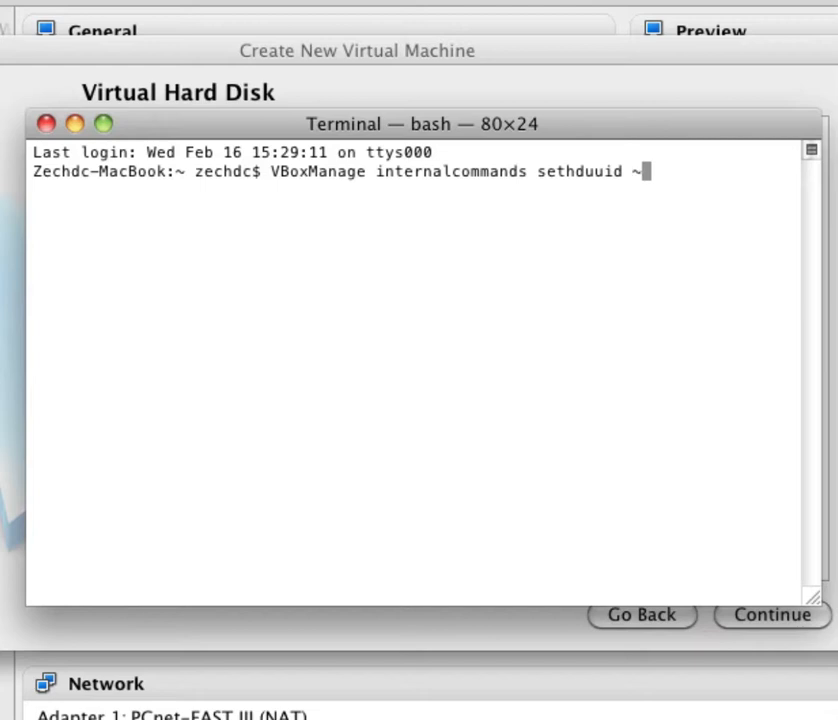
{"action": "type", "text": "/"}
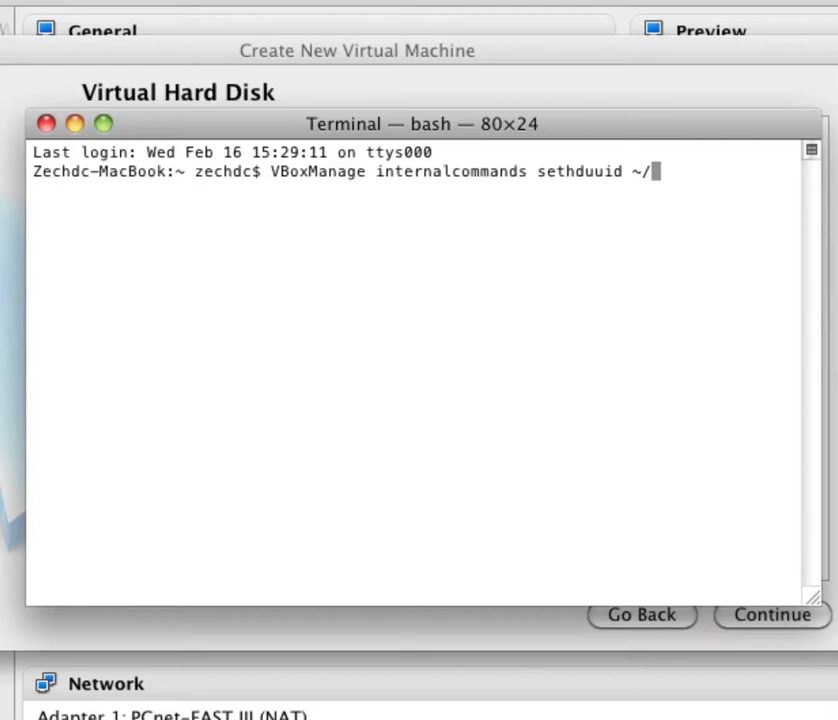
{"action": "type", "text": "Documents/"}
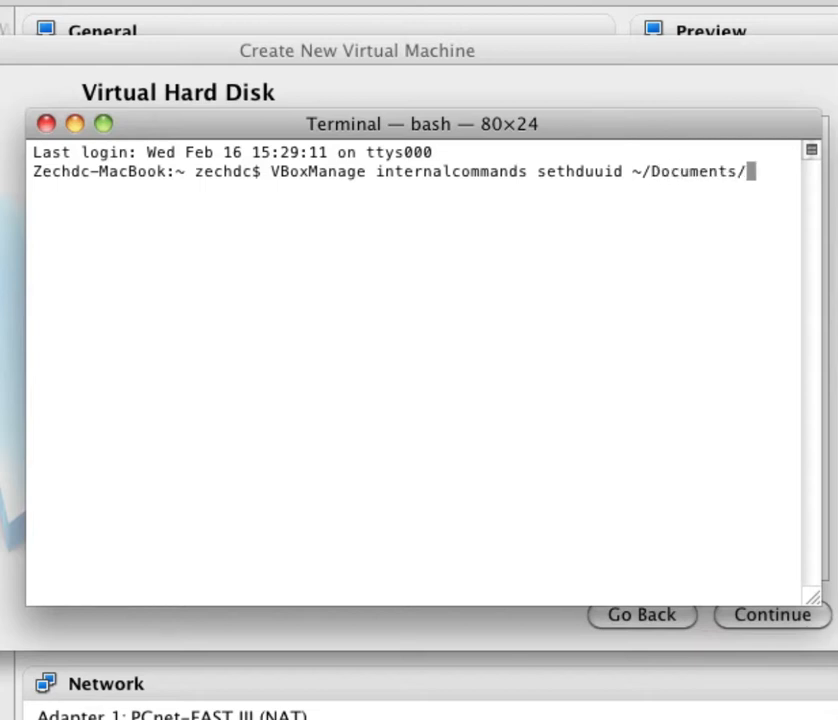
{"action": "type", "text": "Virtual\\ Machines.localized/"}
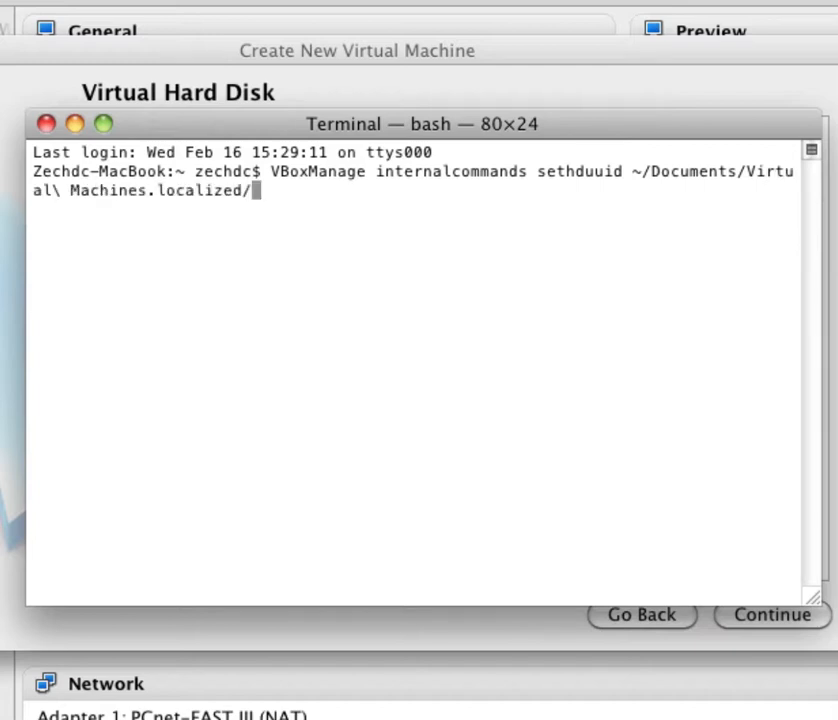
{"action": "type", "text": "X"}
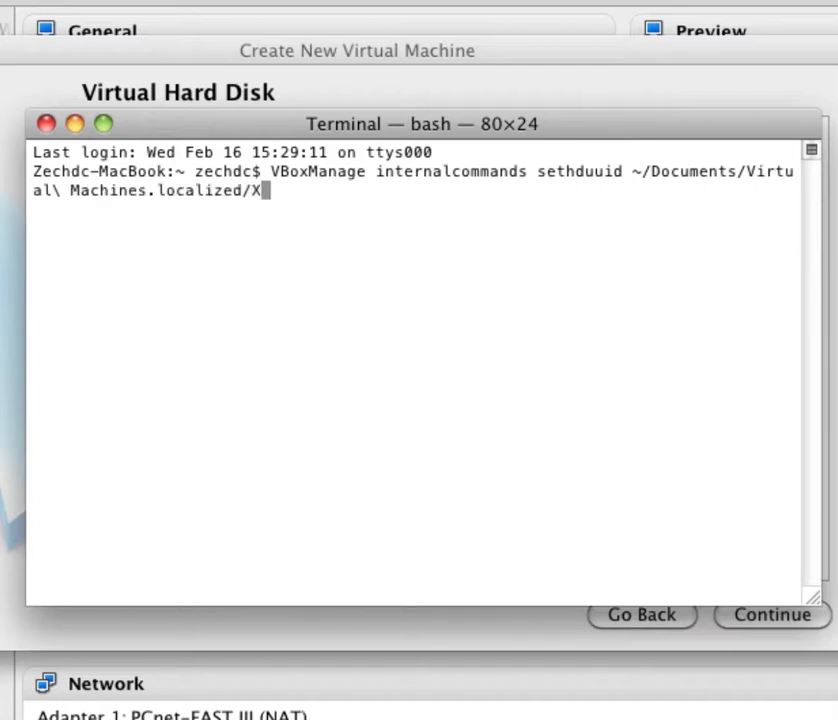
{"action": "type", "text": "PSP3-IE8"}
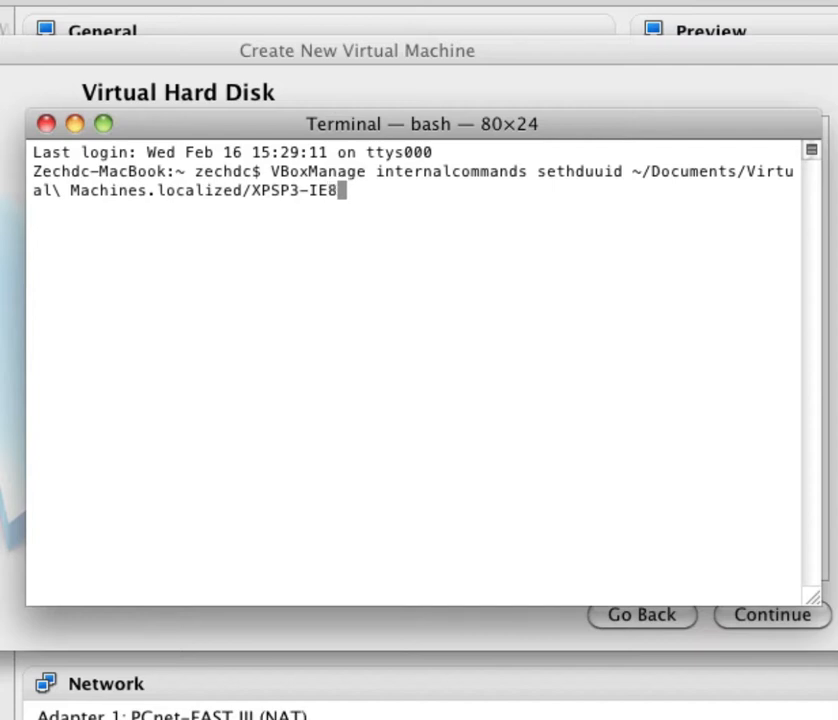
{"action": "type", "text": "/"}
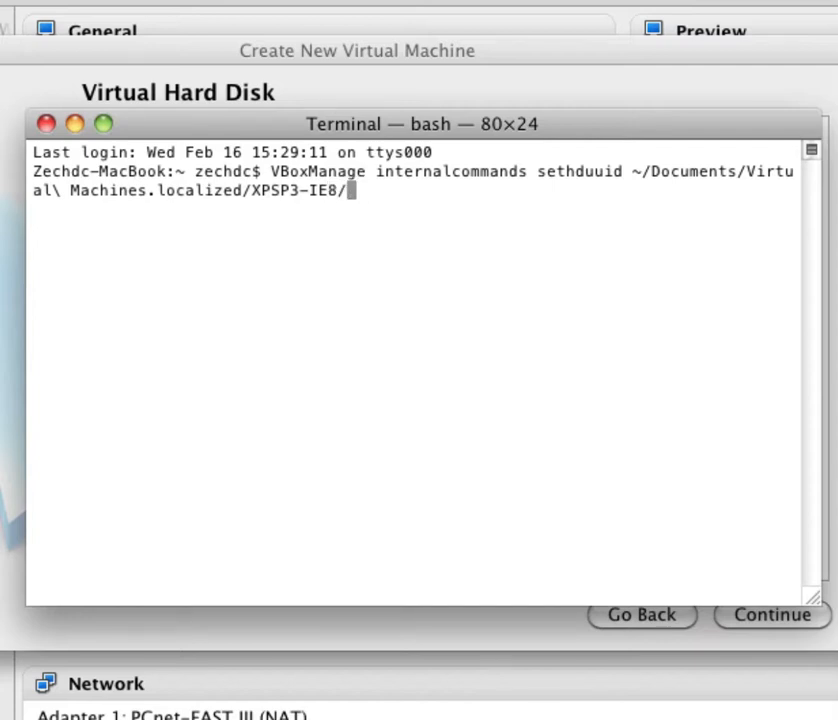
{"action": "type", "text": "I"}
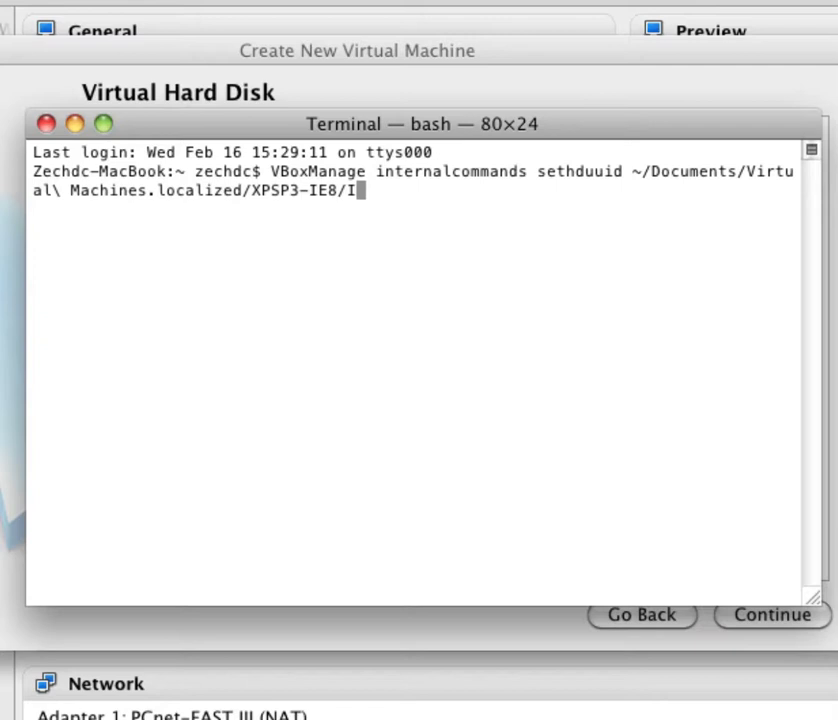
{"action": "type", "text": "E8Compat.vhd"}
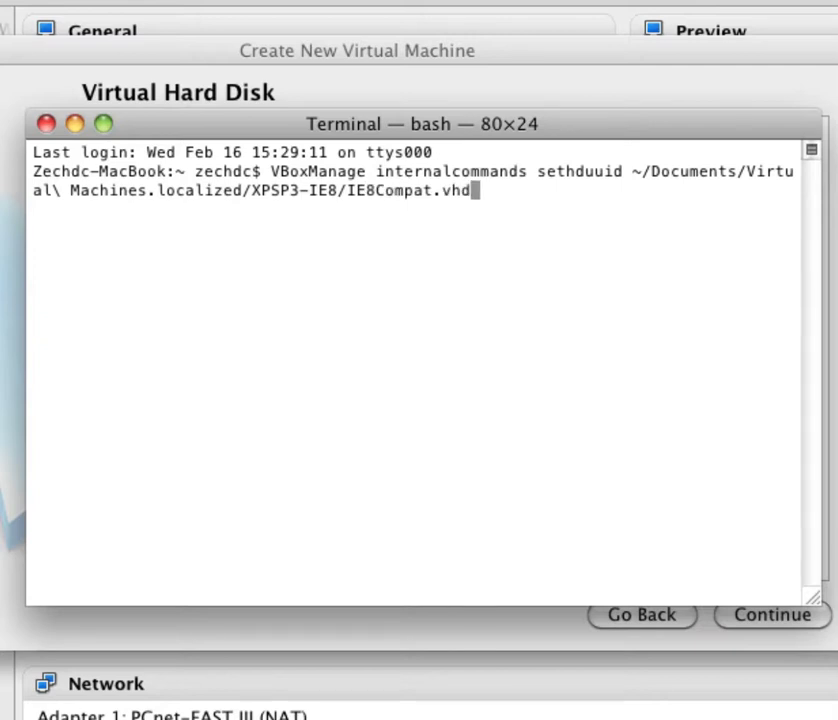
{"action": "key", "text": "Return"}
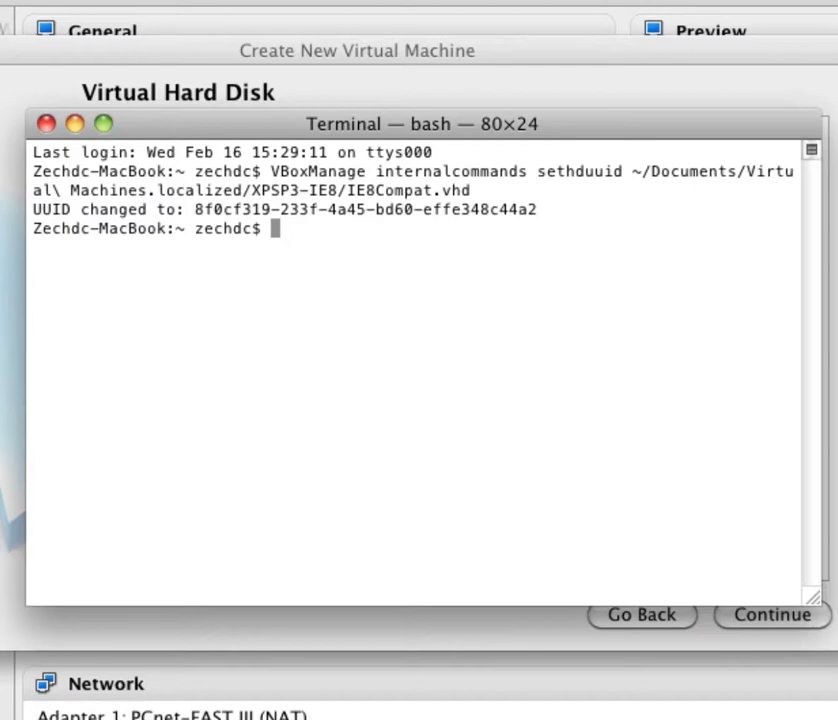
{"action": "type", "text": "exit"}
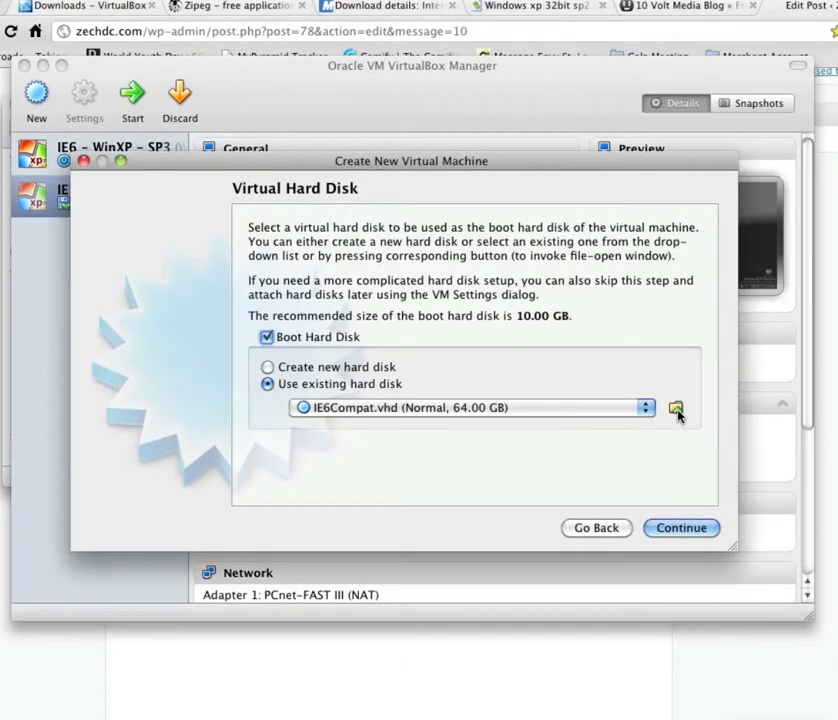
Step: Select IE8Compat.vhd as the boot disk and confirm the summary to create the machine
{"action": "left_click", "coordinate": [676, 408]}
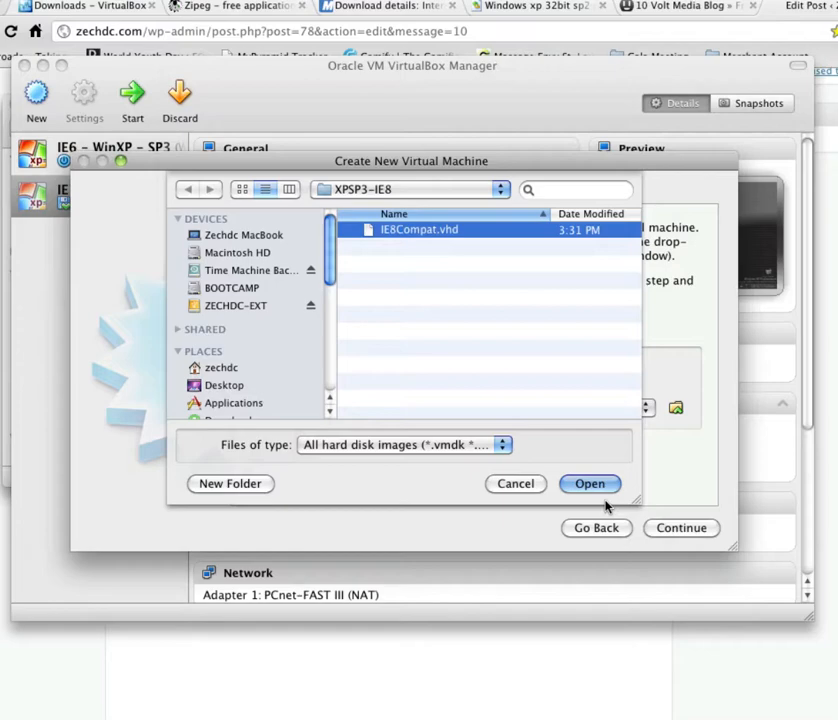
{"action": "left_click", "coordinate": [589, 483]}
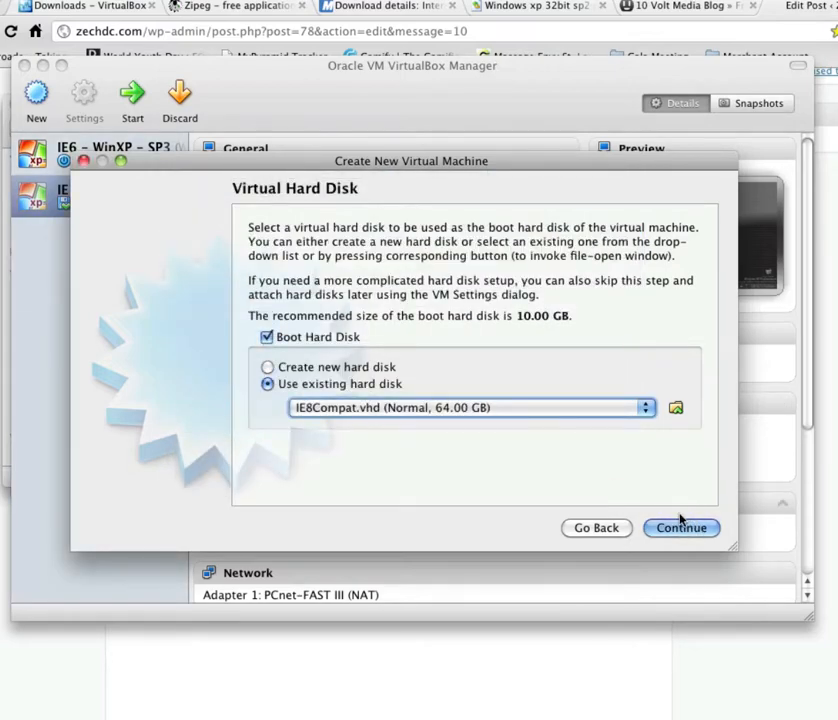
{"action": "left_click", "coordinate": [680, 528]}
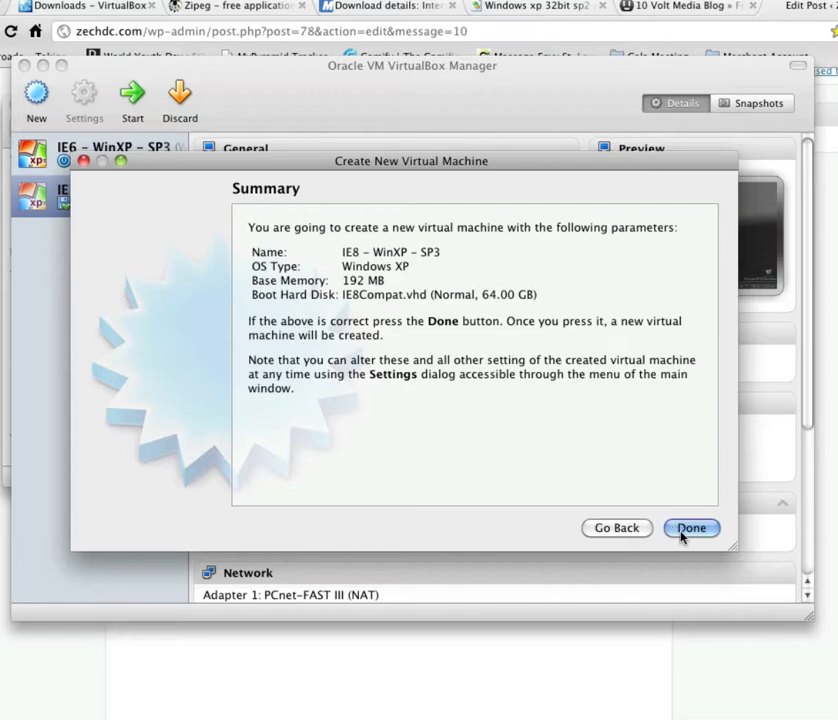
{"action": "mouse_move", "coordinate": [684, 548]}
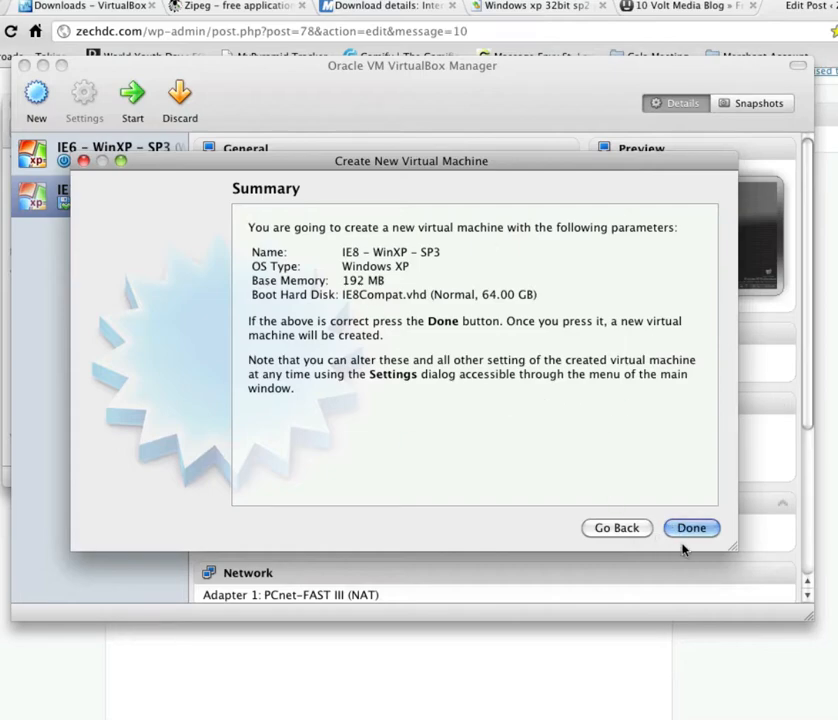
{"action": "left_click", "coordinate": [691, 527]}
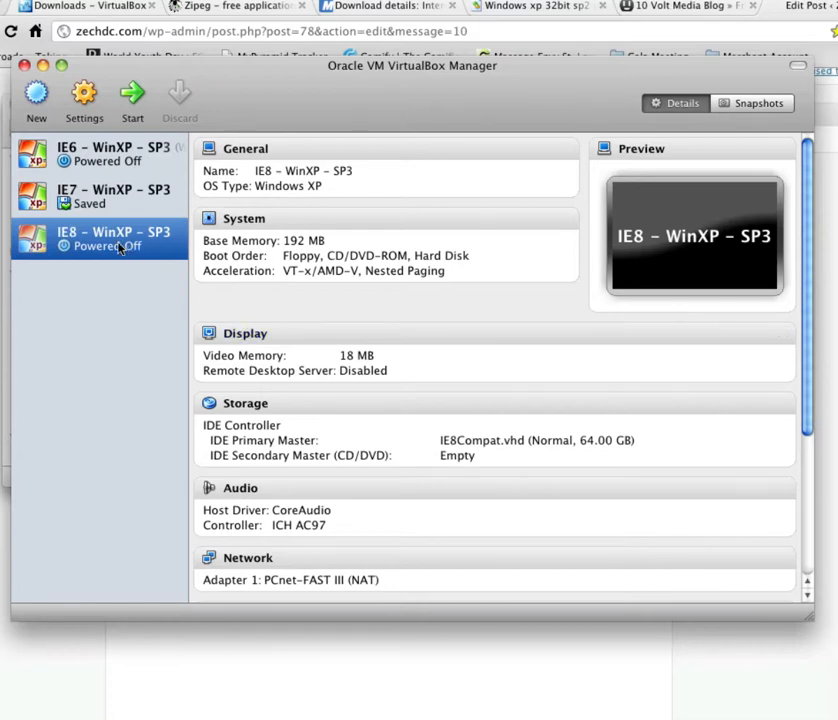
{"action": "mouse_move", "coordinate": [100, 240]}
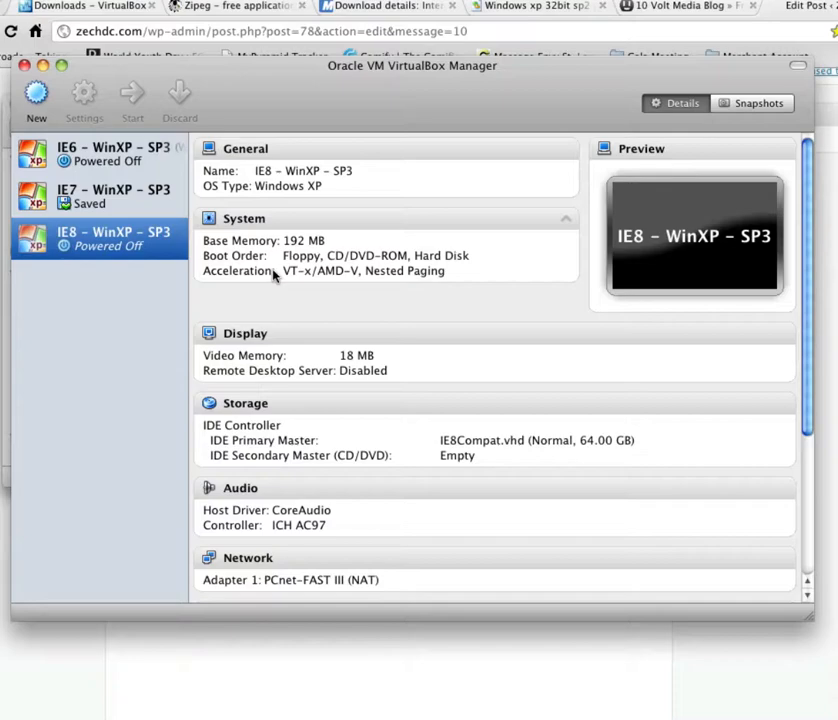
Step: Start the IE8 – WinXP – SP3 machine to boot Windows XP
{"action": "left_click", "coordinate": [133, 95]}
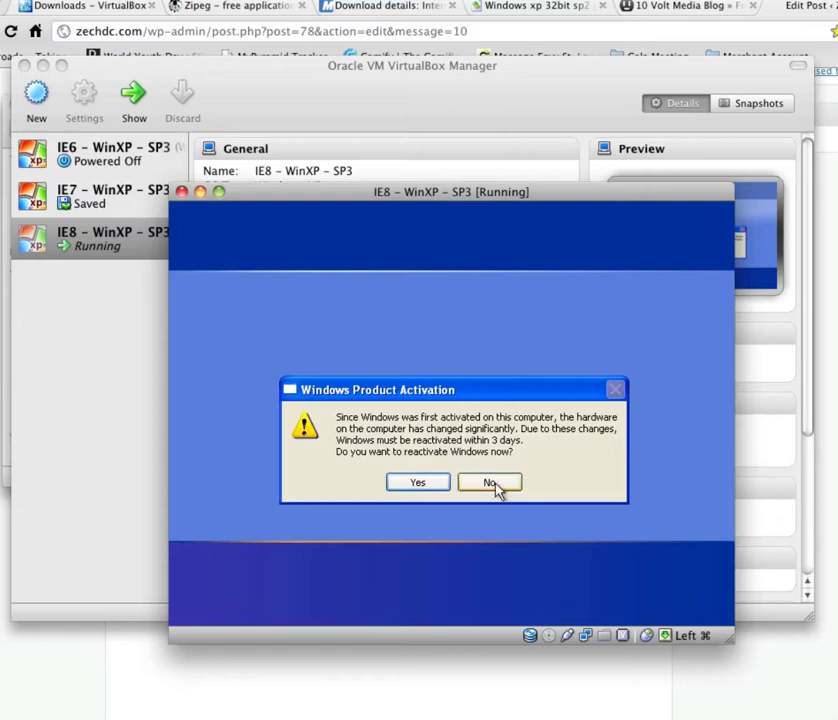
Step: Decline reactivation, cancel the hardware wizards and missing-file prompt, and close the license window
{"action": "left_click", "coordinate": [489, 482]}
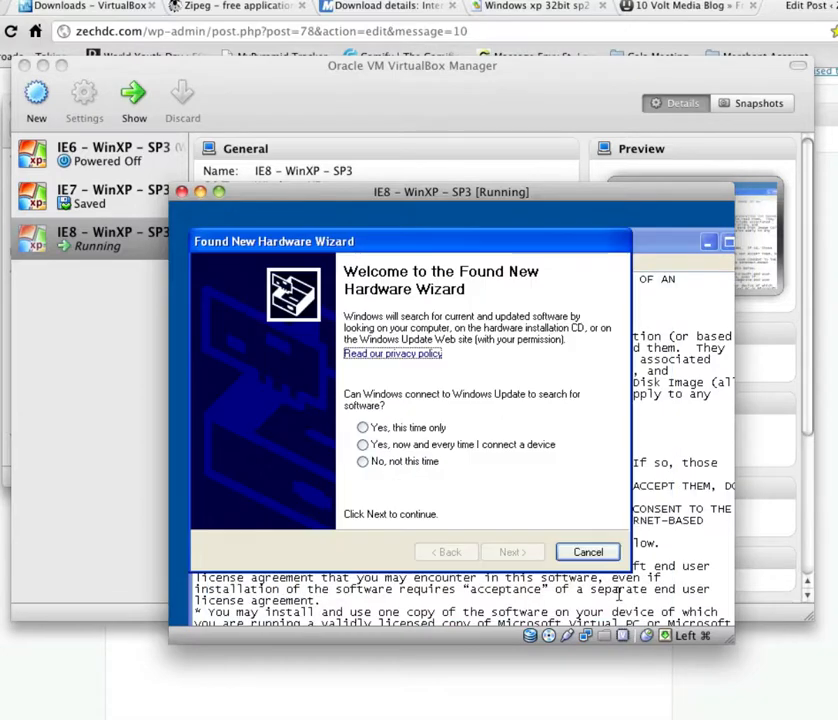
{"action": "left_click", "coordinate": [512, 551]}
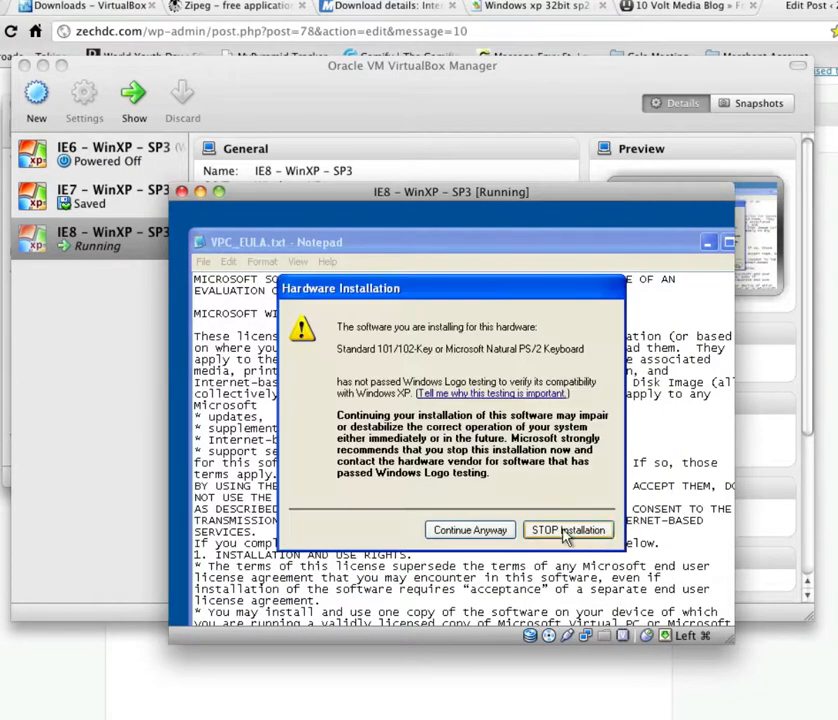
{"action": "mouse_move", "coordinate": [418, 363]}
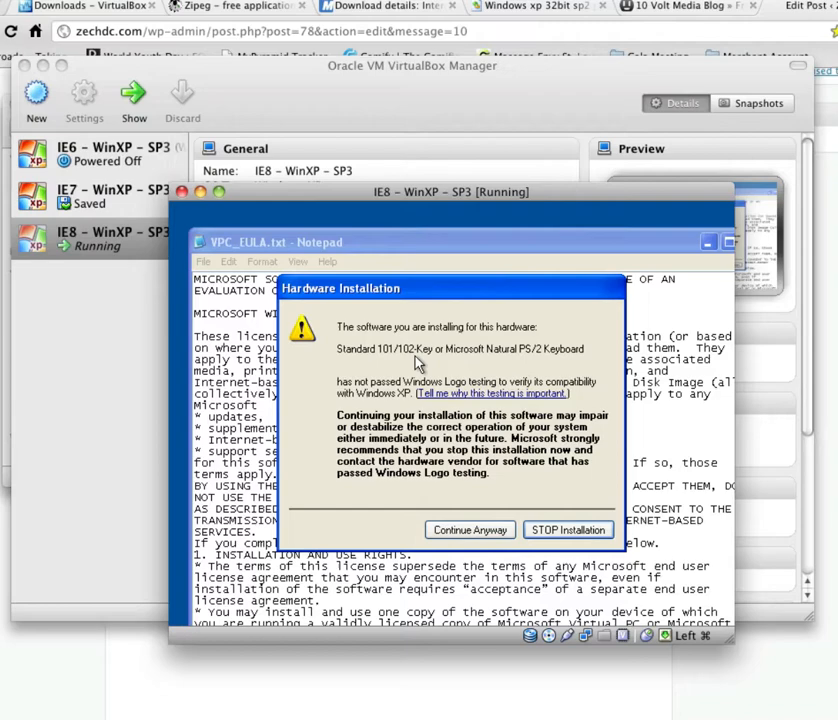
{"action": "left_click", "coordinate": [469, 529]}
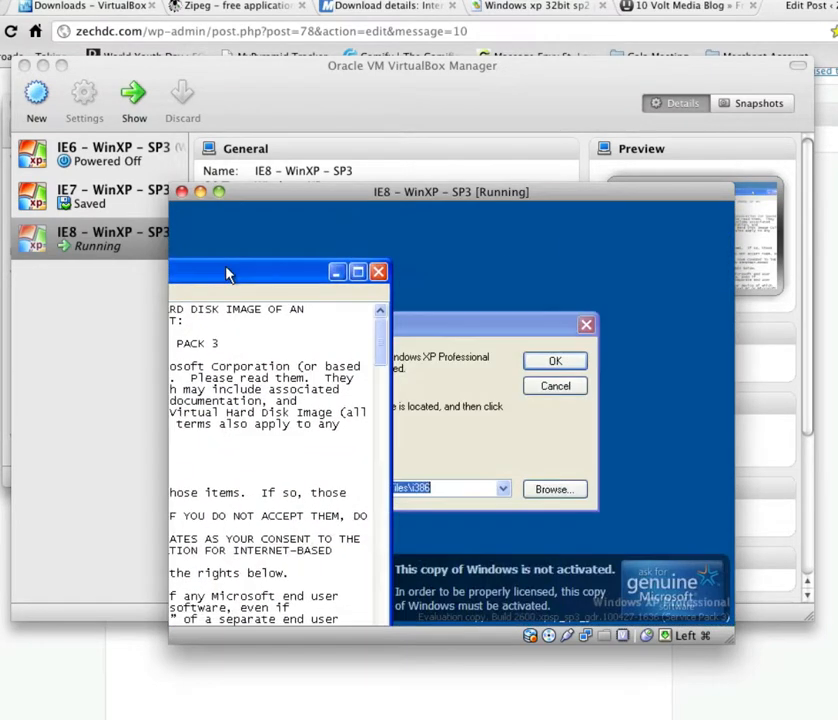
{"action": "mouse_move", "coordinate": [555, 387]}
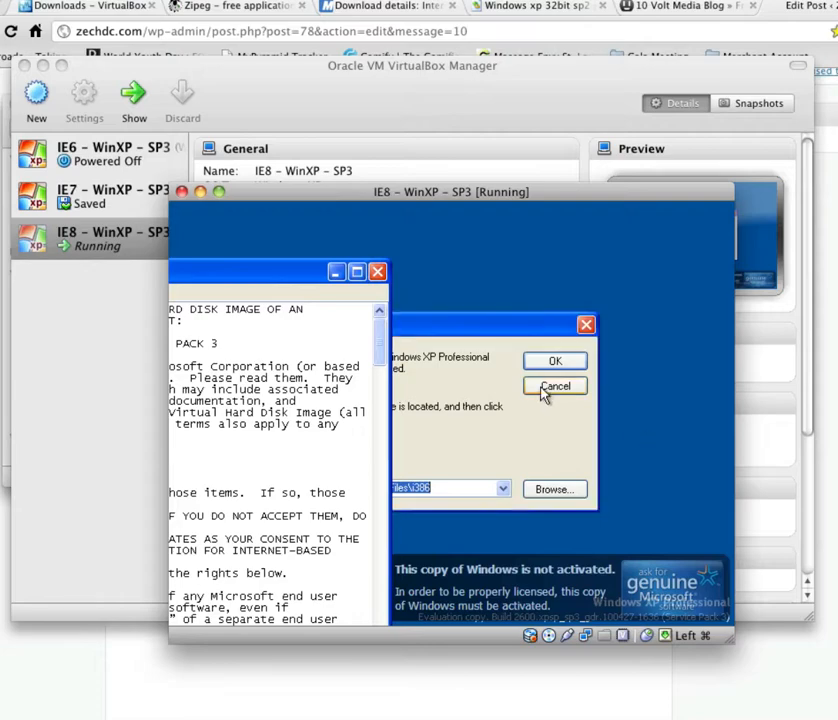
{"action": "left_click", "coordinate": [555, 386]}
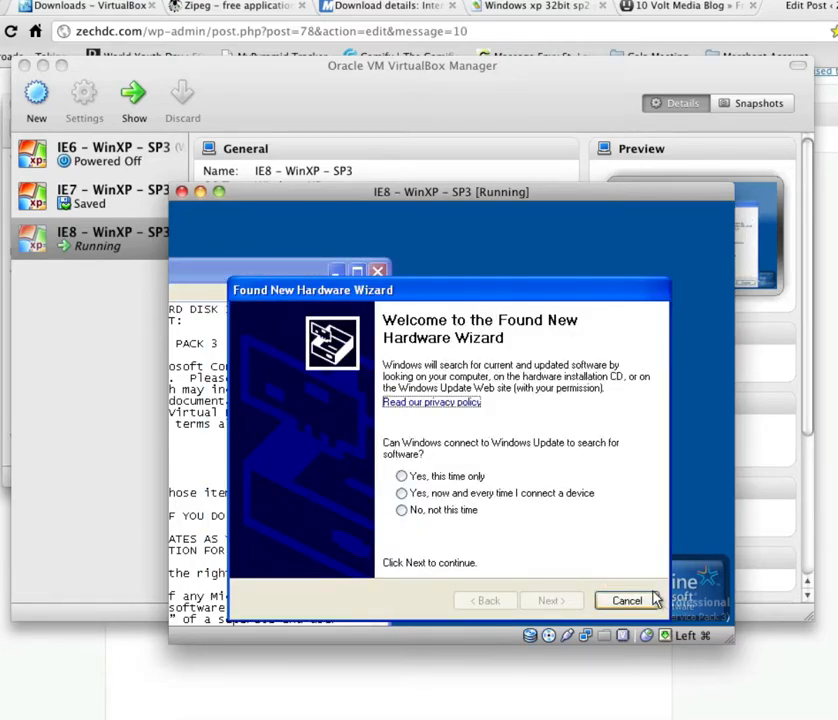
{"action": "left_click", "coordinate": [627, 600]}
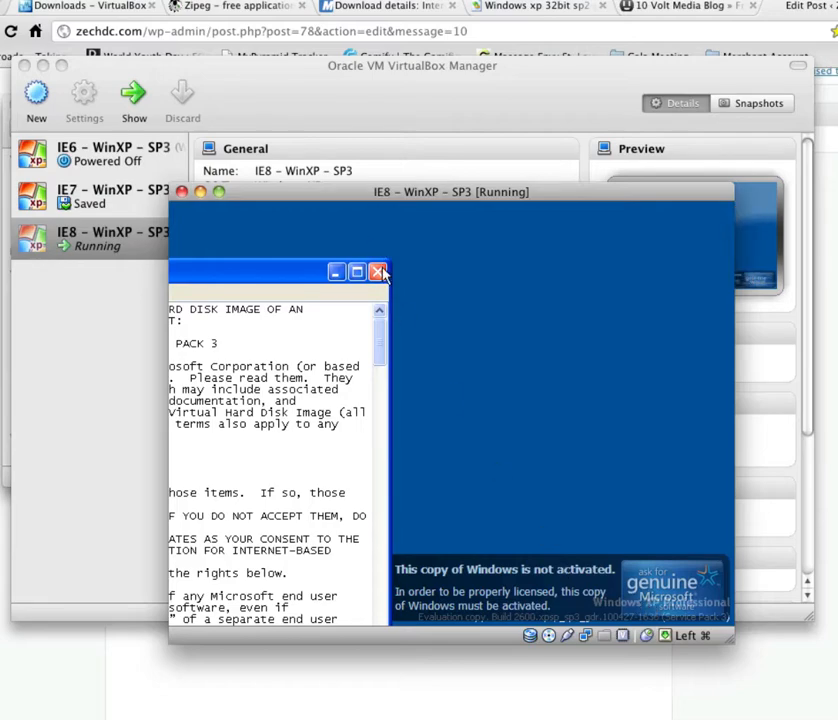
{"action": "left_click", "coordinate": [378, 271]}
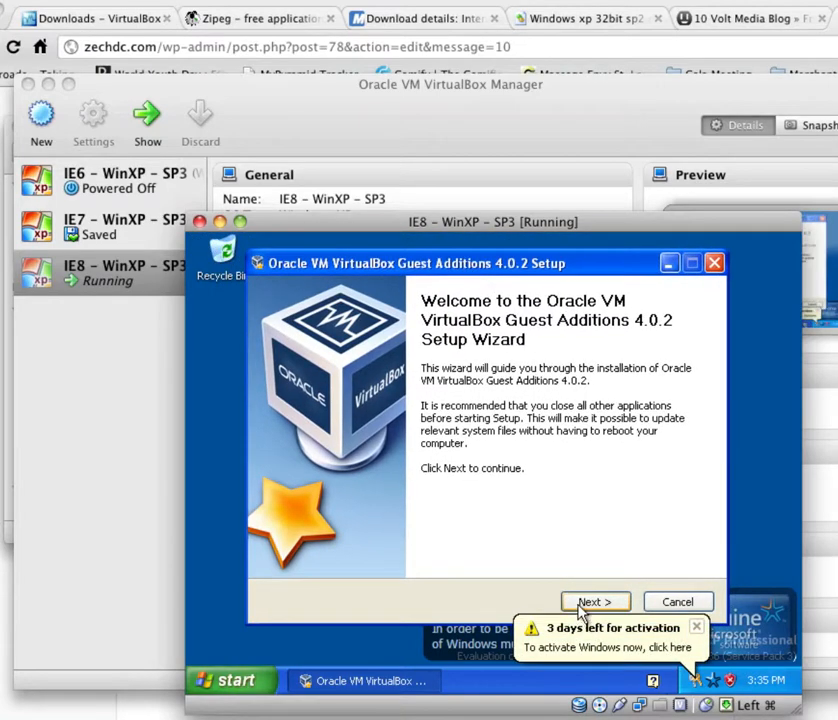
Step: Install Guest Additions 4.0.2, allowing the graphics and pointing drivers, then reboot the guest
{"action": "left_click", "coordinate": [595, 601]}
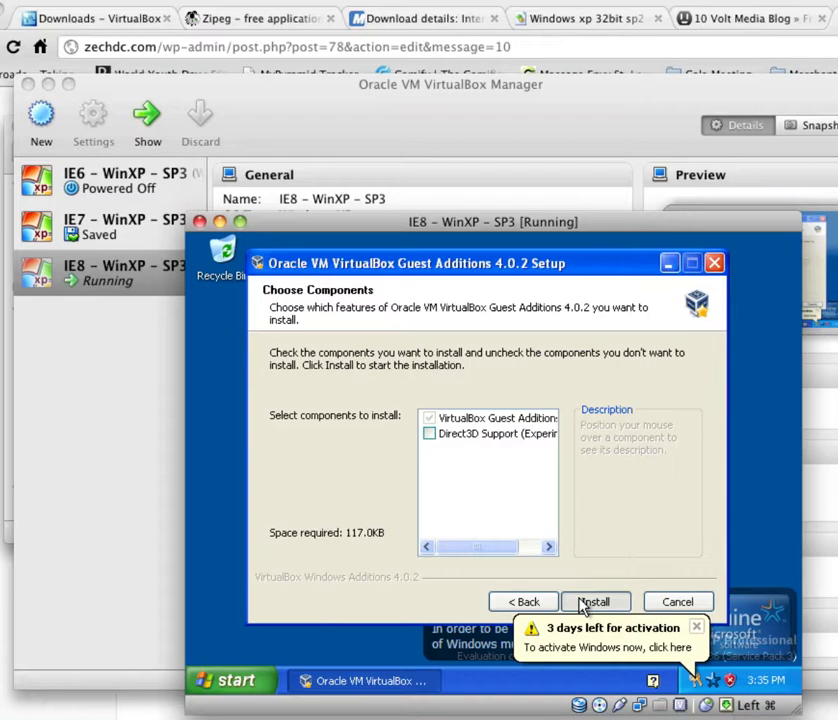
{"action": "left_click", "coordinate": [595, 601]}
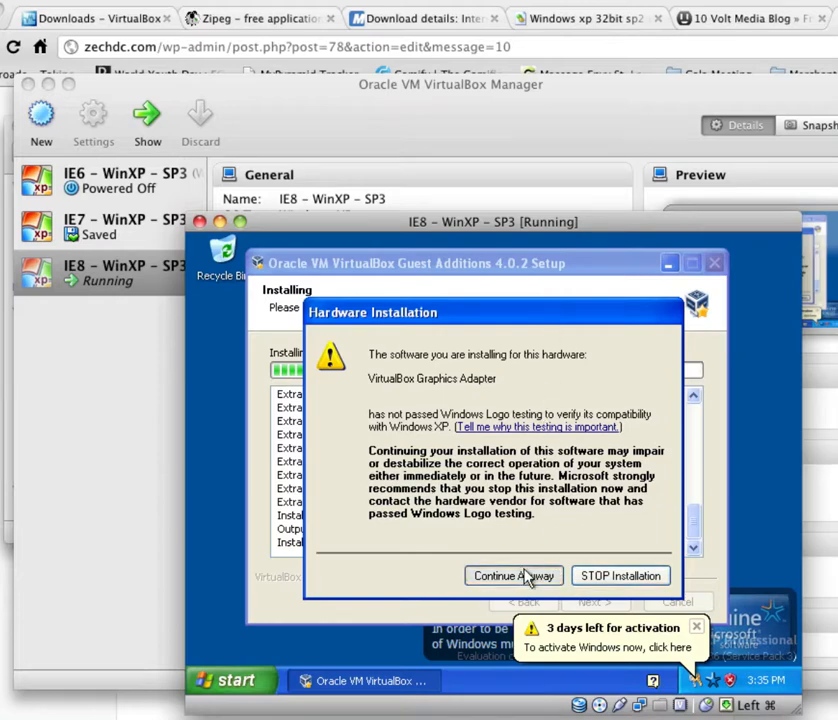
{"action": "left_click", "coordinate": [513, 575]}
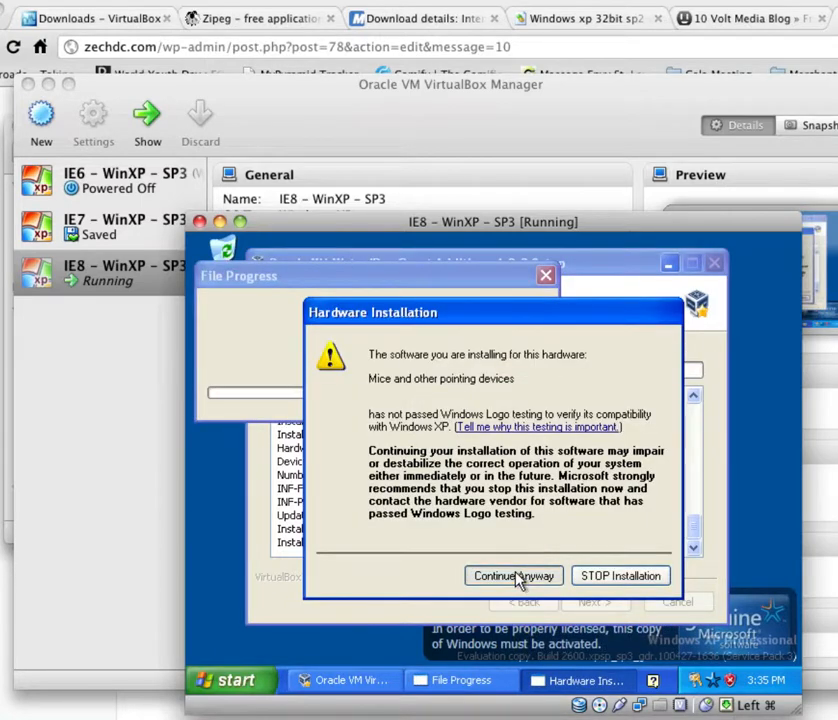
{"action": "left_click", "coordinate": [513, 576]}
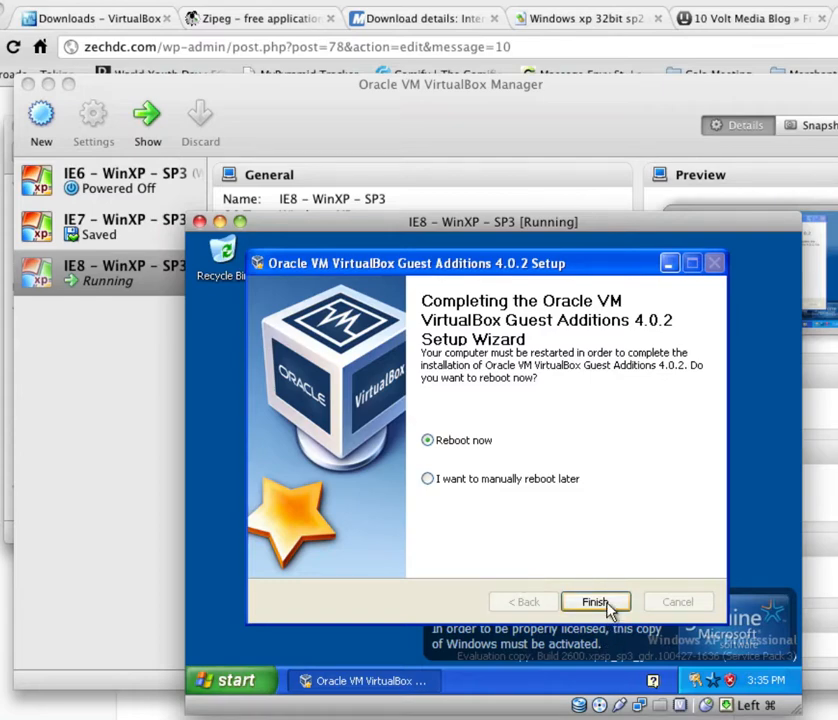
{"action": "left_click", "coordinate": [595, 601]}
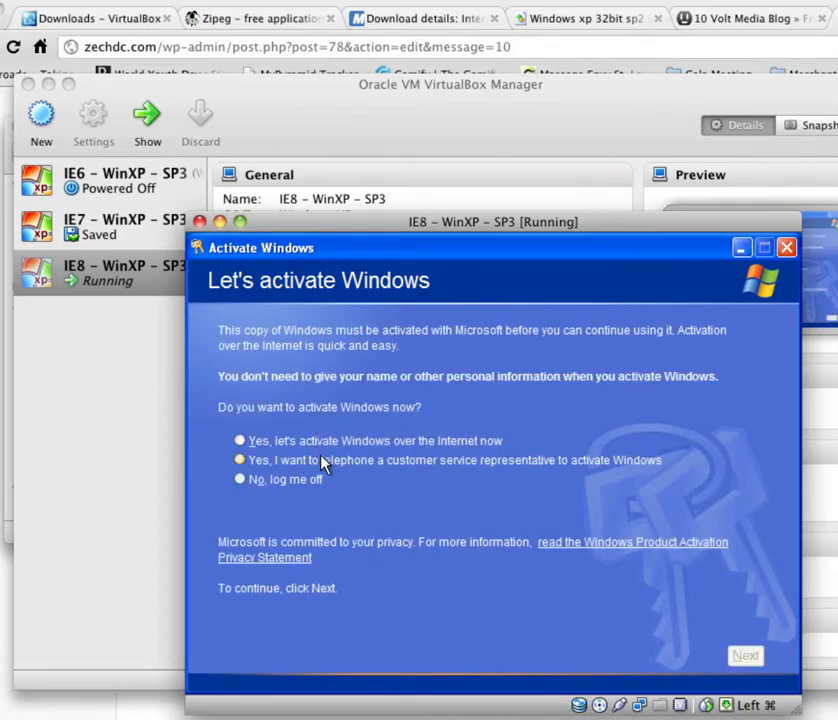
Step: Activate Windows XP by telephone with United States location and the confirmation ID
{"action": "left_click", "coordinate": [240, 460]}
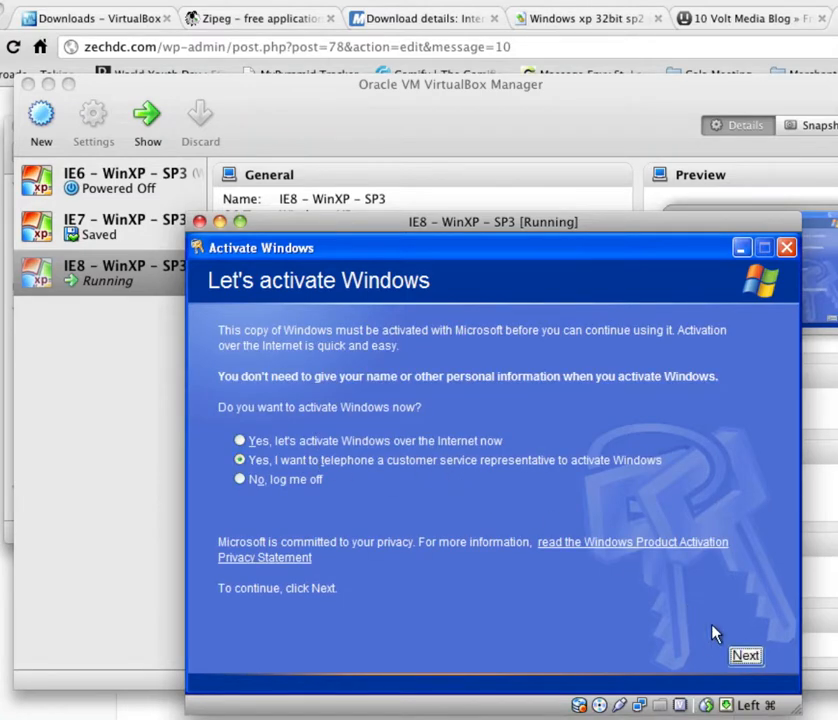
{"action": "left_click", "coordinate": [745, 655]}
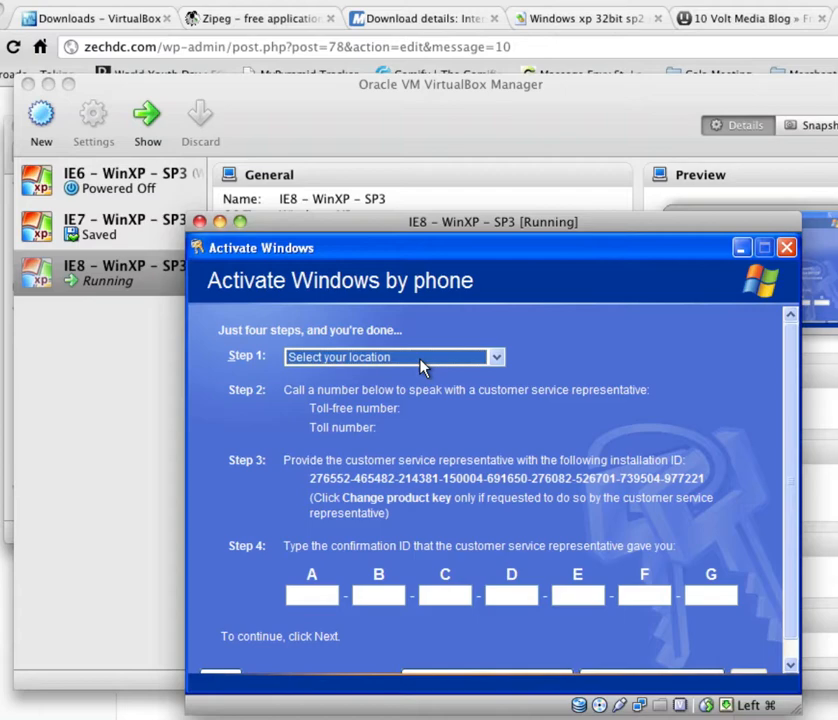
{"action": "left_click", "coordinate": [390, 357]}
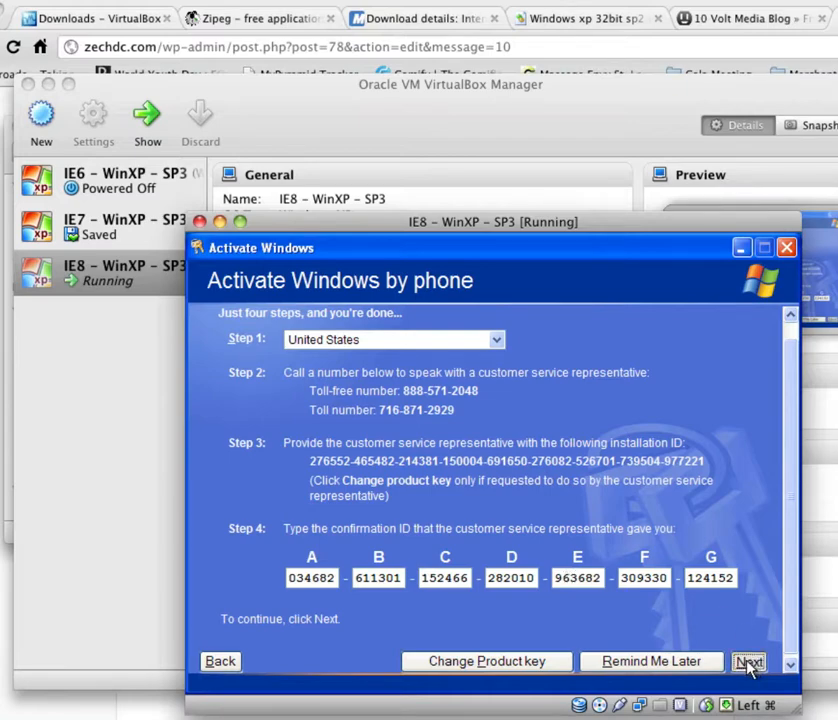
{"action": "left_click", "coordinate": [749, 661]}
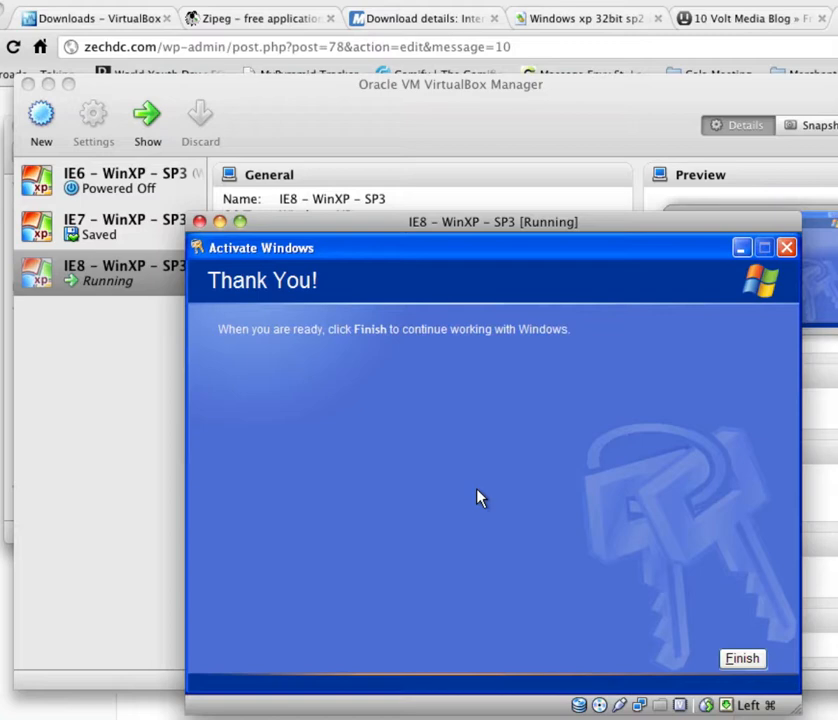
{"action": "left_click", "coordinate": [742, 658]}
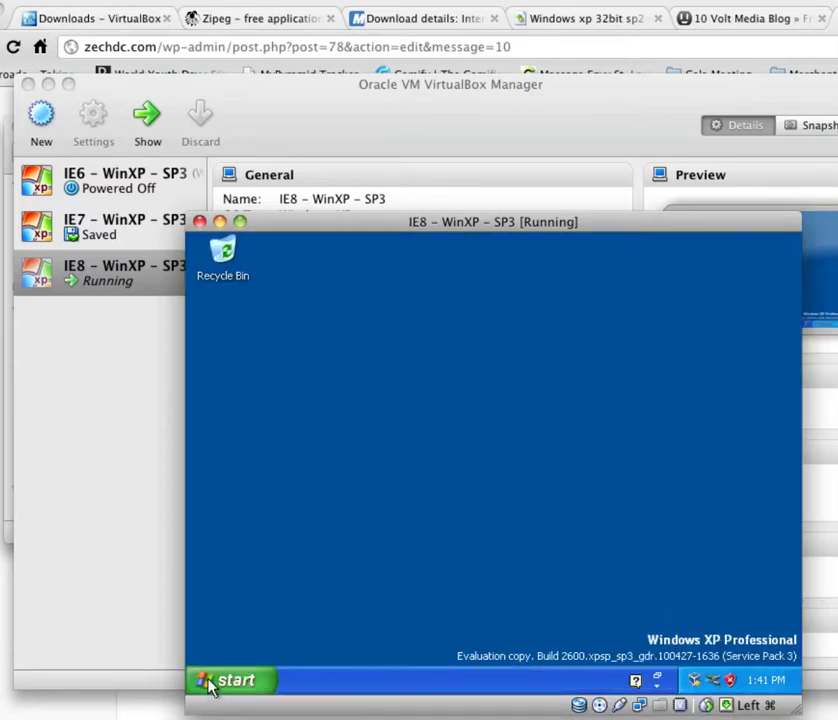
Step: Open Device Manager from My Computer's properties and right-click the Ethernet Controller
{"action": "left_click", "coordinate": [230, 680]}
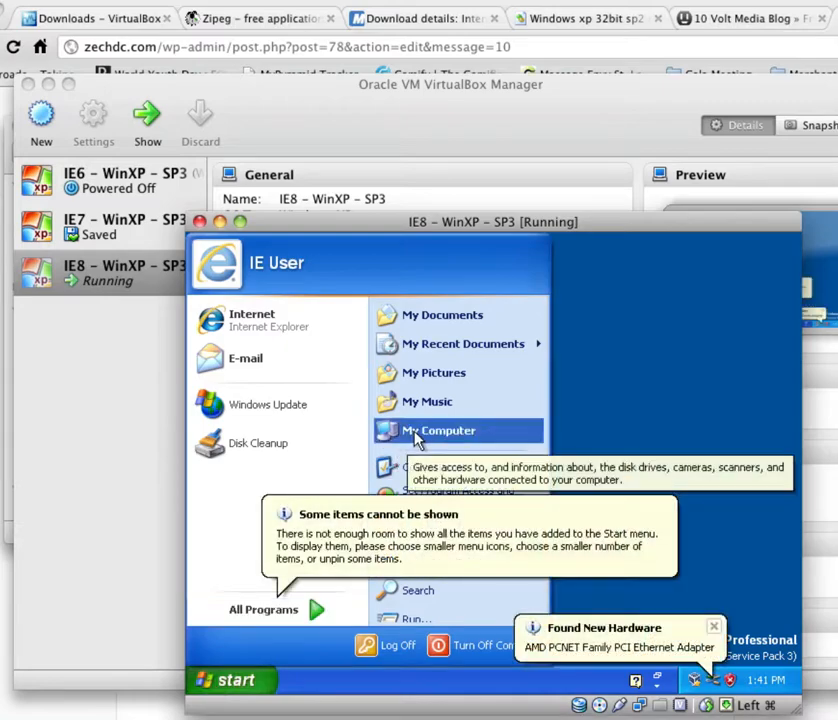
{"action": "right_click", "coordinate": [436, 430]}
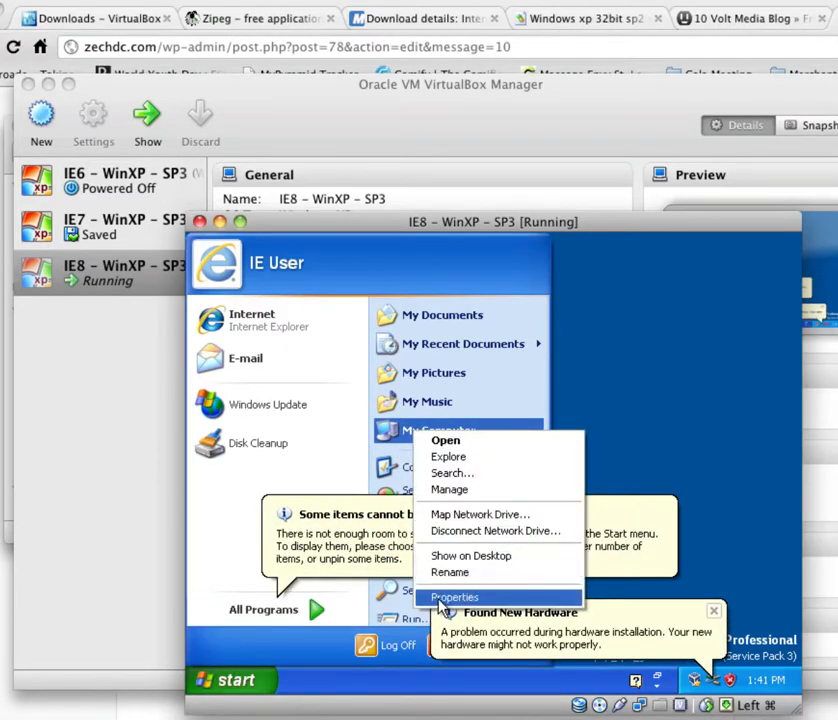
{"action": "left_click", "coordinate": [454, 597]}
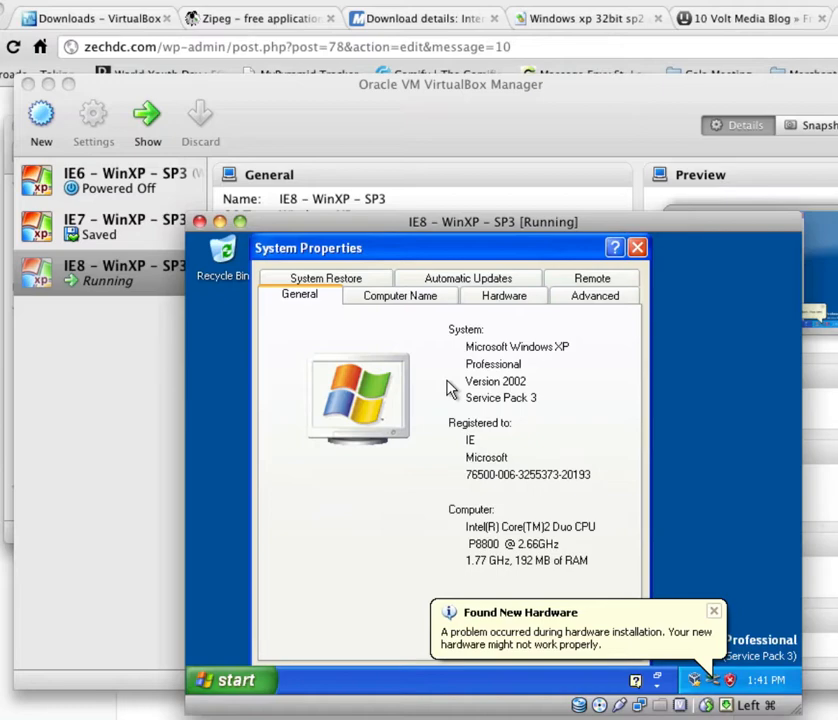
{"action": "left_click", "coordinate": [503, 295]}
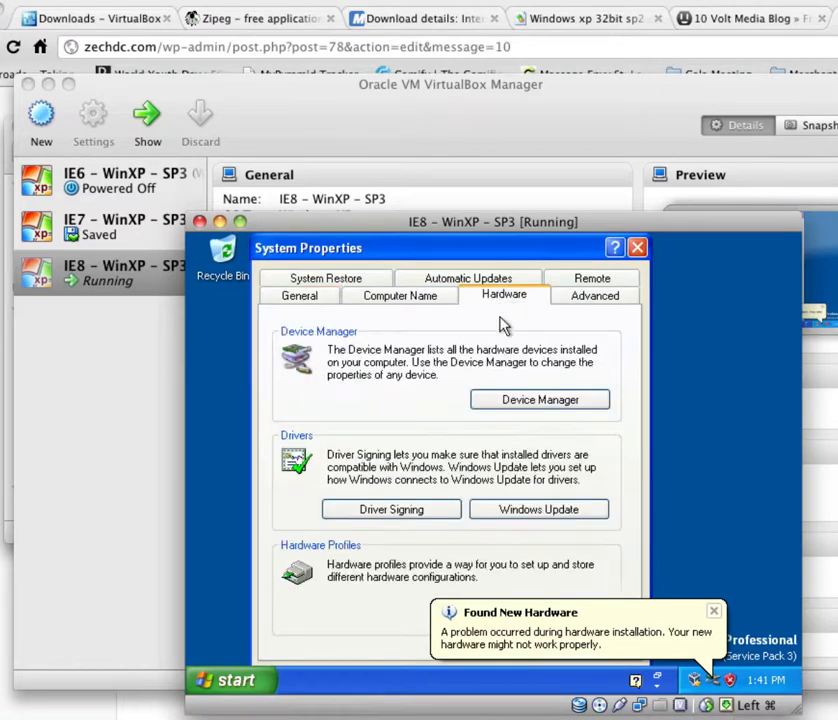
{"action": "mouse_move", "coordinate": [540, 399]}
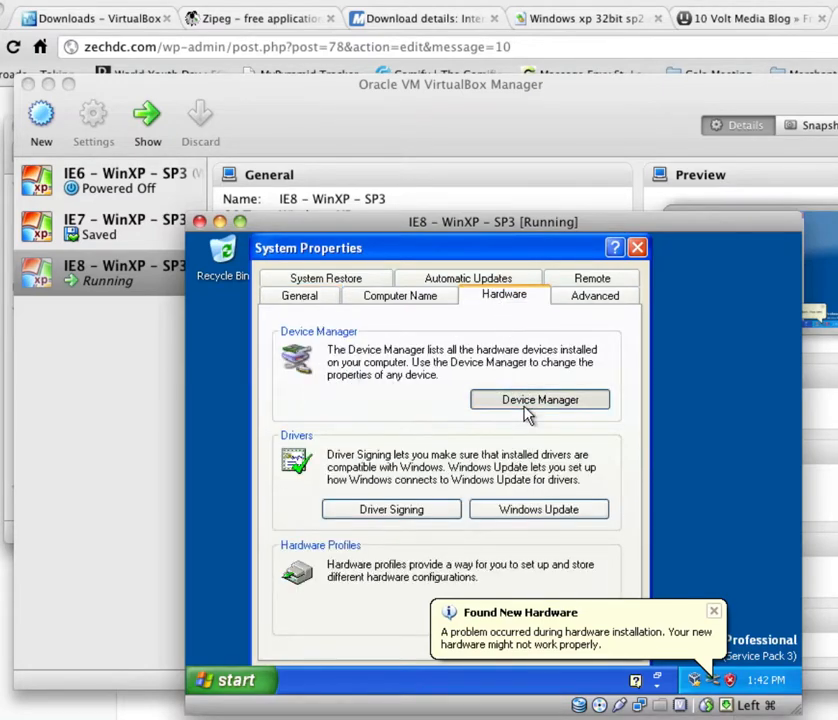
{"action": "left_click", "coordinate": [539, 399]}
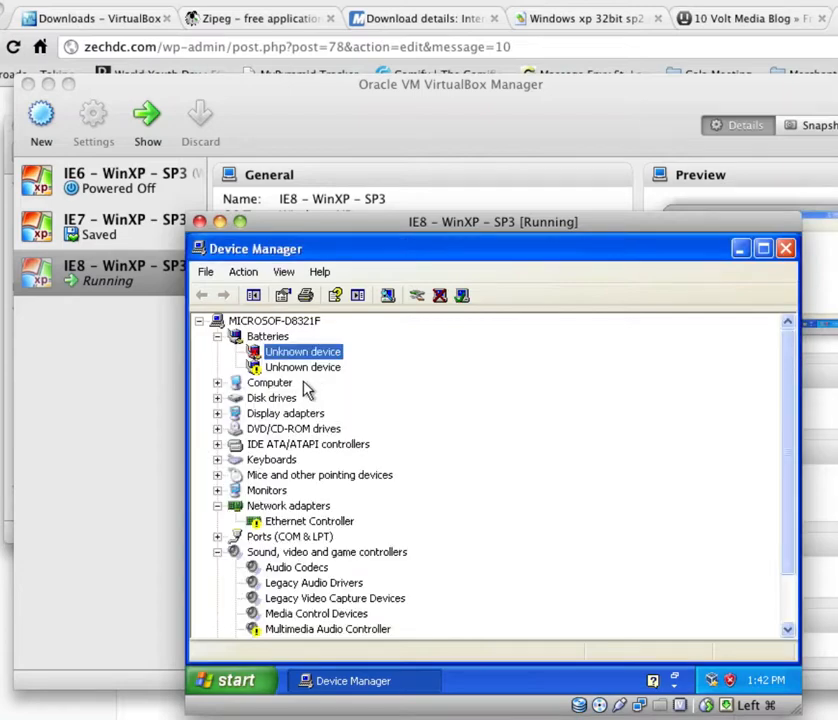
{"action": "right_click", "coordinate": [302, 367]}
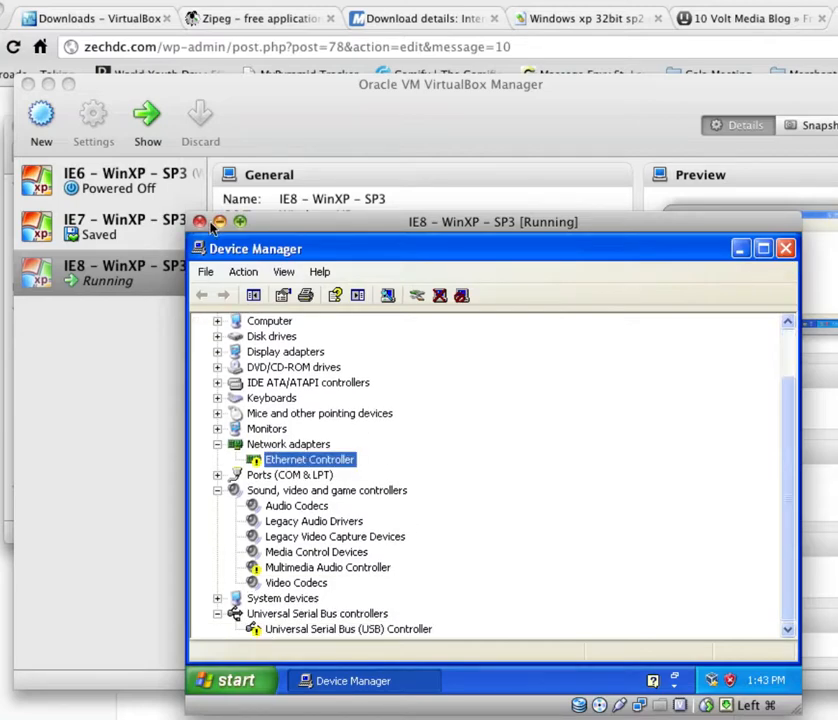
Step: Power off the IE8 – WinXP – SP3 virtual machine
{"action": "left_click", "coordinate": [199, 221]}
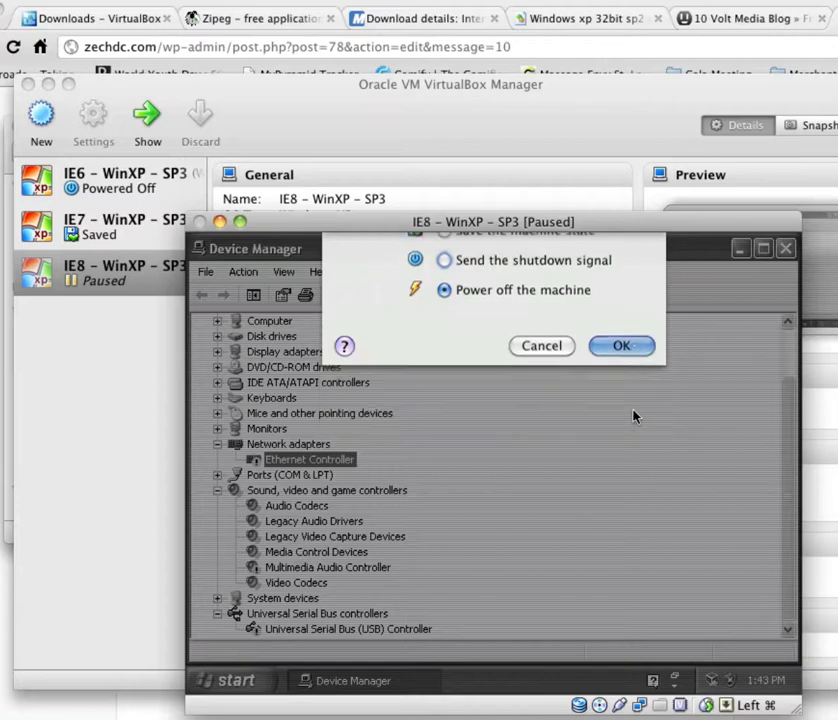
{"action": "left_click", "coordinate": [621, 345]}
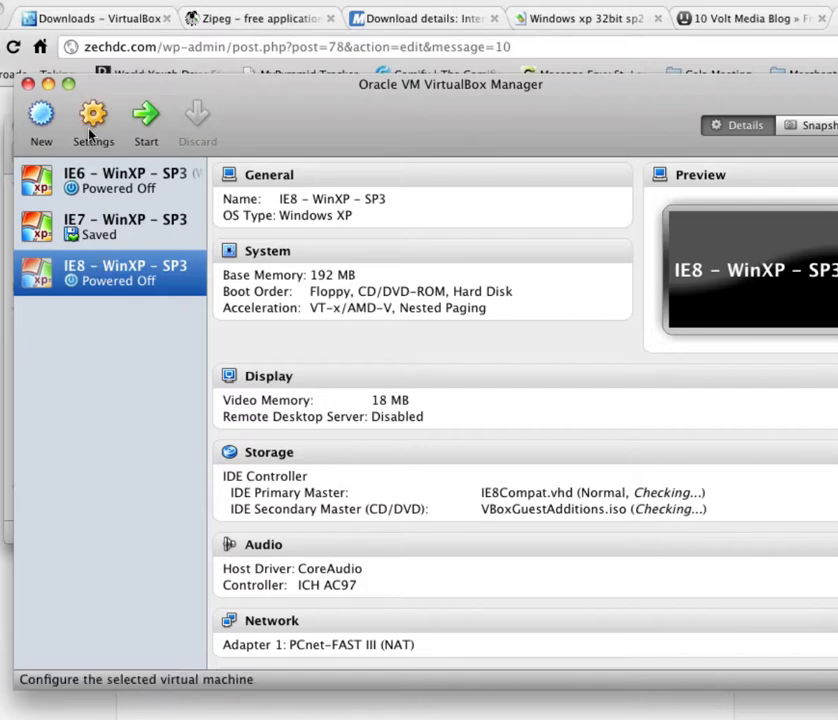
Step: Add the auto-mounted shared folder 'screencast' from the host Desktop to the machine
{"action": "left_click", "coordinate": [93, 113]}
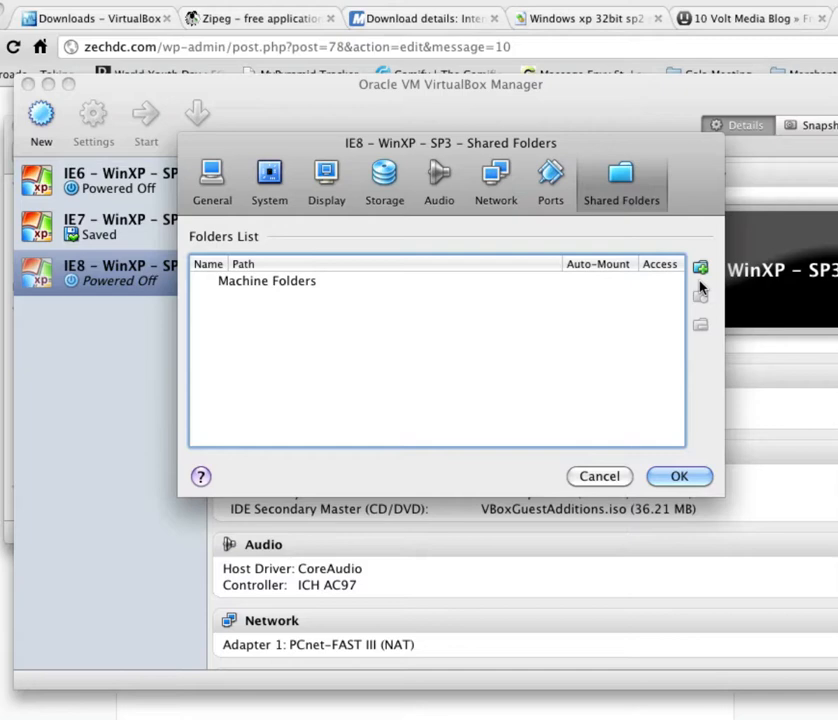
{"action": "mouse_move", "coordinate": [701, 267]}
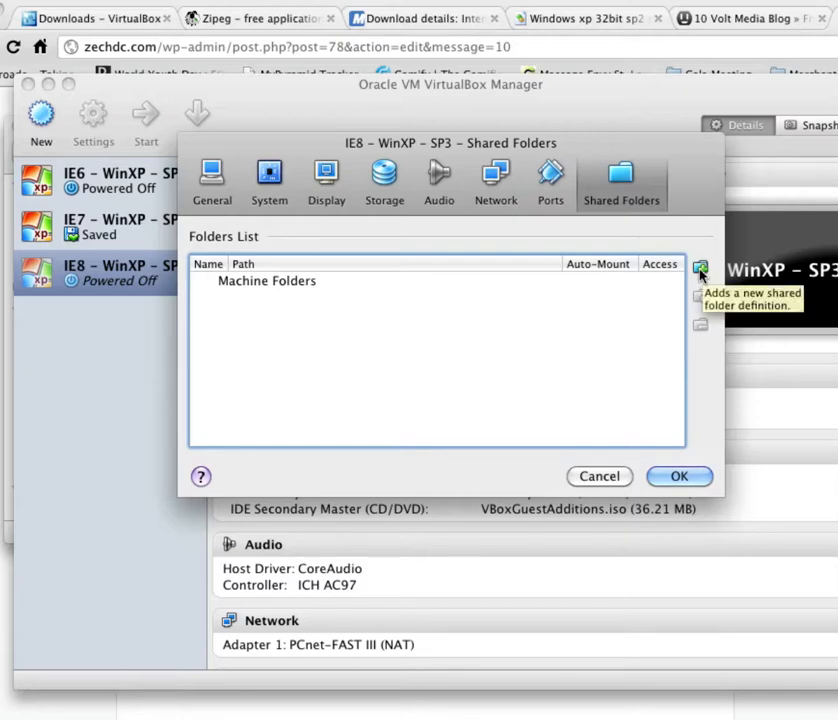
{"action": "left_click", "coordinate": [700, 267]}
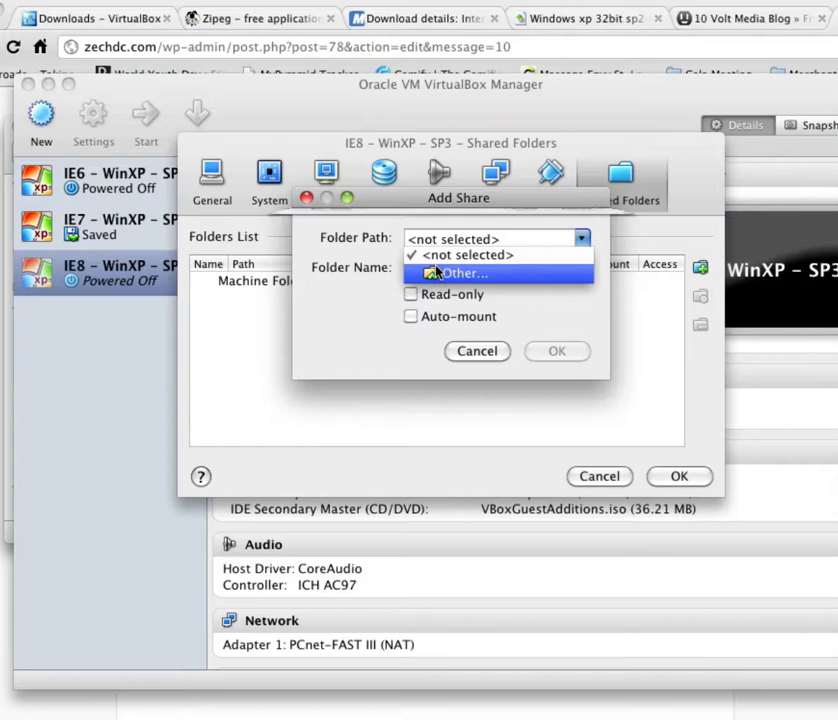
{"action": "left_click", "coordinate": [462, 273]}
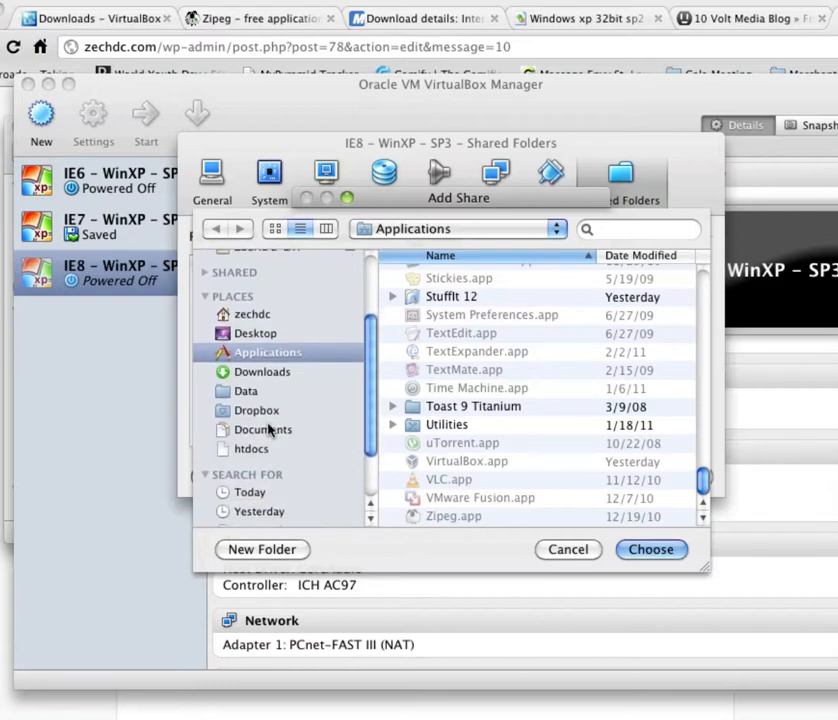
{"action": "left_click", "coordinate": [257, 442]}
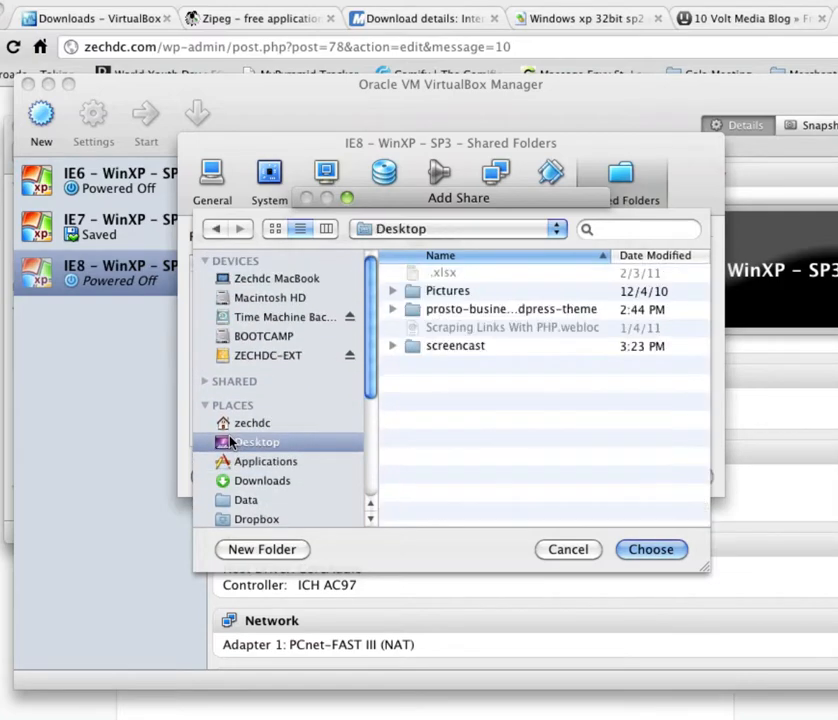
{"action": "double_click", "coordinate": [455, 345]}
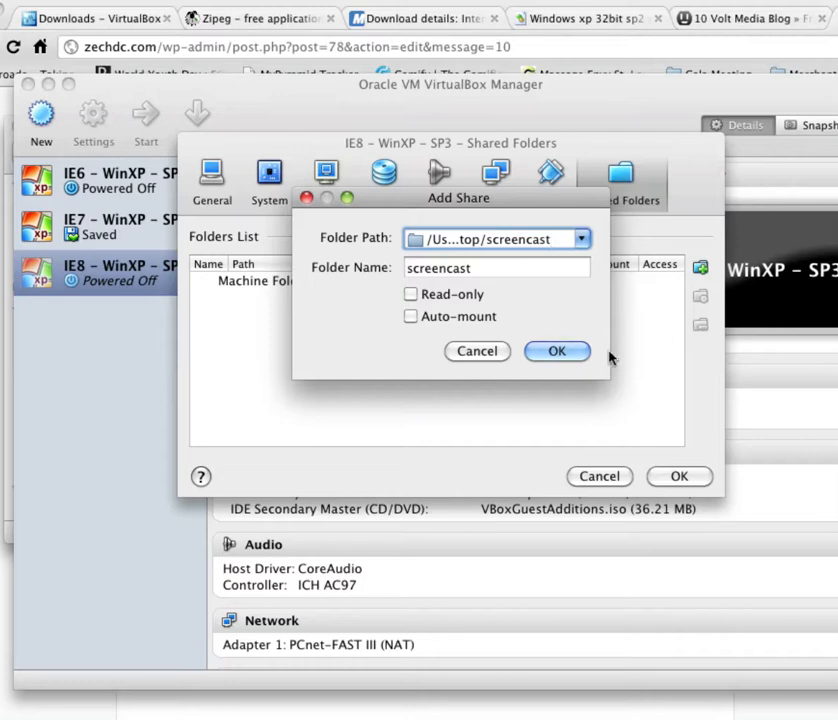
{"action": "mouse_move", "coordinate": [475, 335]}
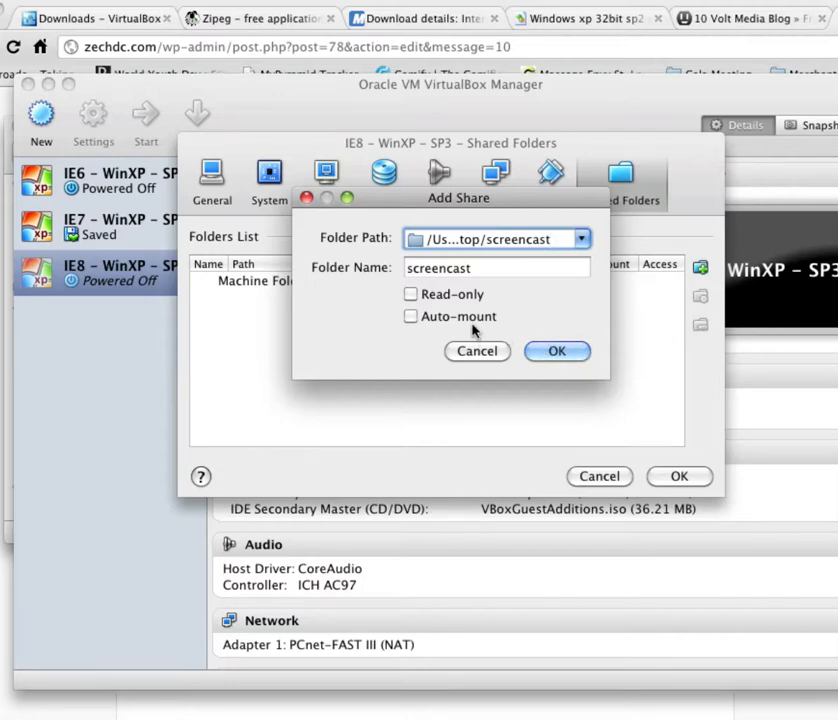
{"action": "left_click", "coordinate": [557, 351]}
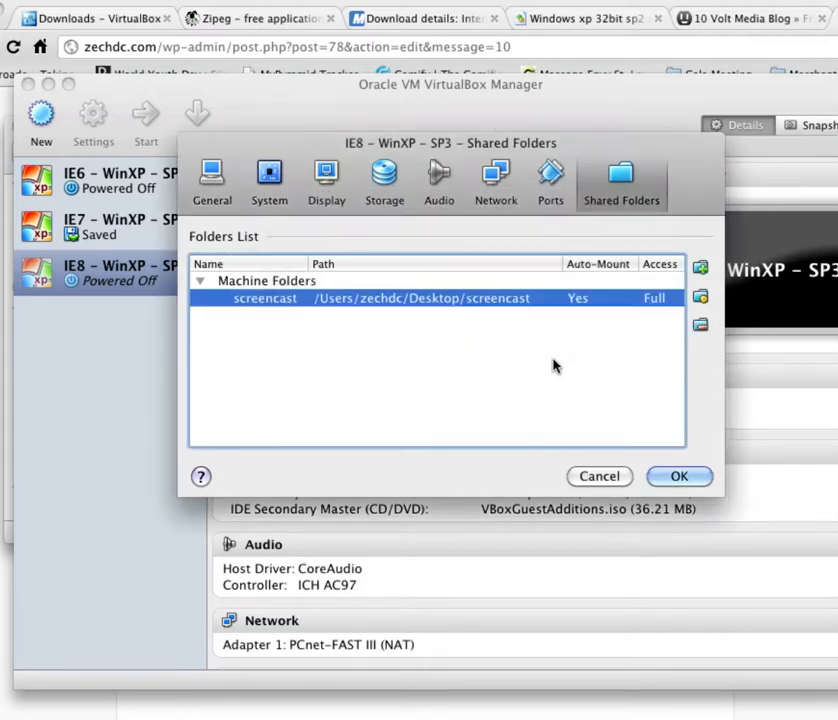
{"action": "left_click", "coordinate": [679, 476]}
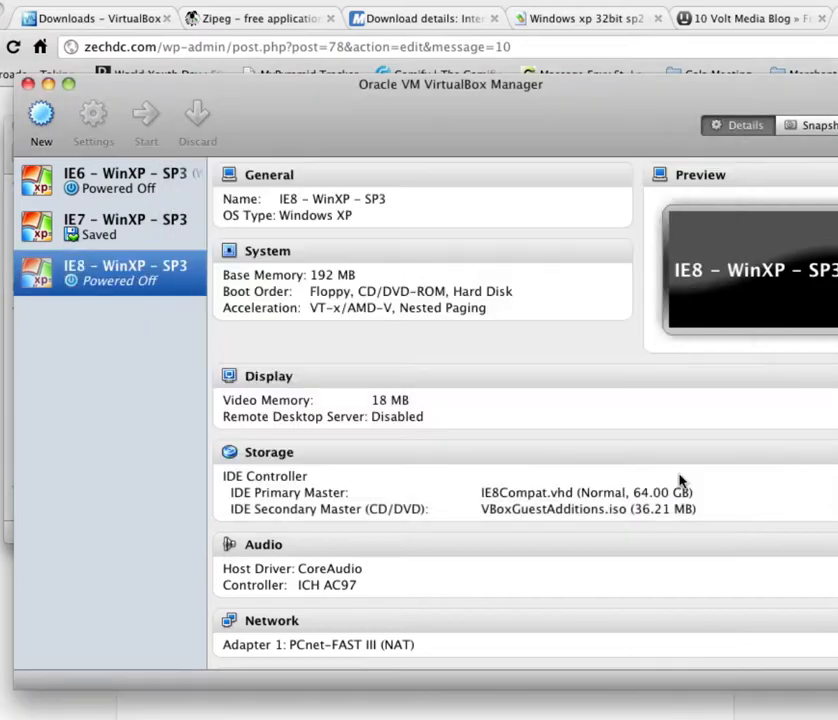
{"action": "left_click", "coordinate": [100, 272]}
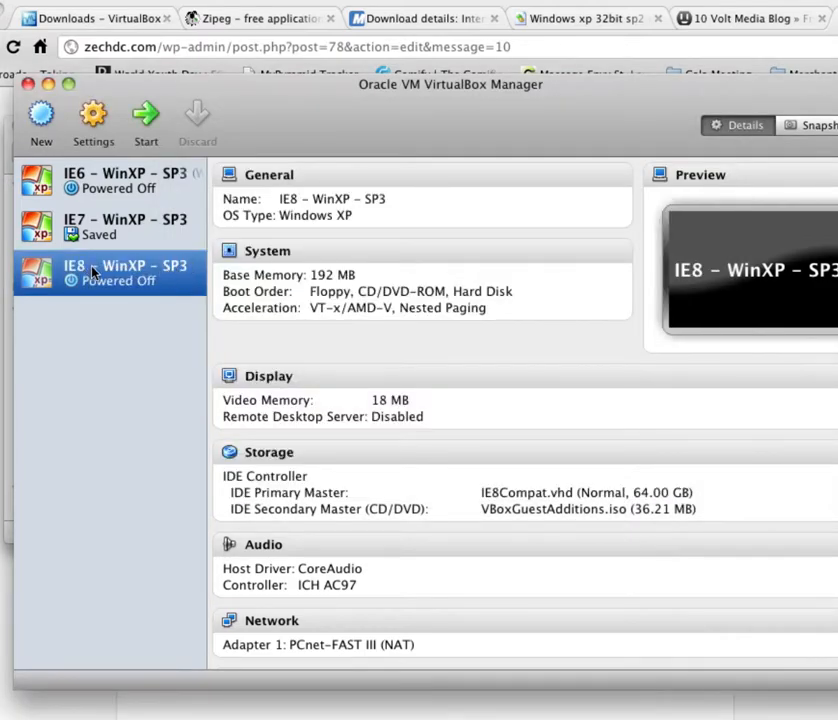
Step: Start the IE8 machine, allow the keyboard driver, dismiss the antivirus warning, and right-click My Computer
{"action": "left_click", "coordinate": [146, 115]}
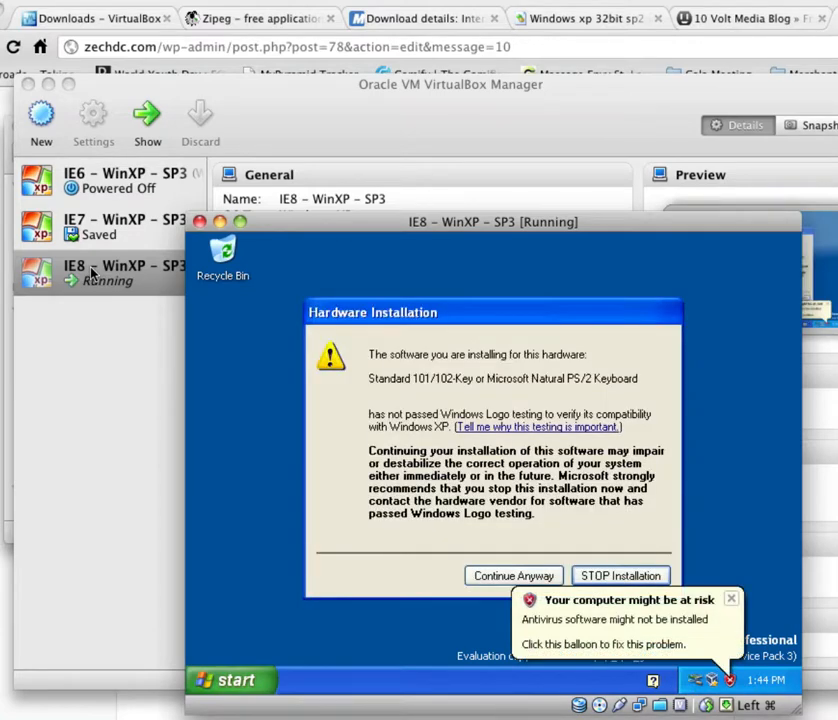
{"action": "left_click", "coordinate": [513, 575]}
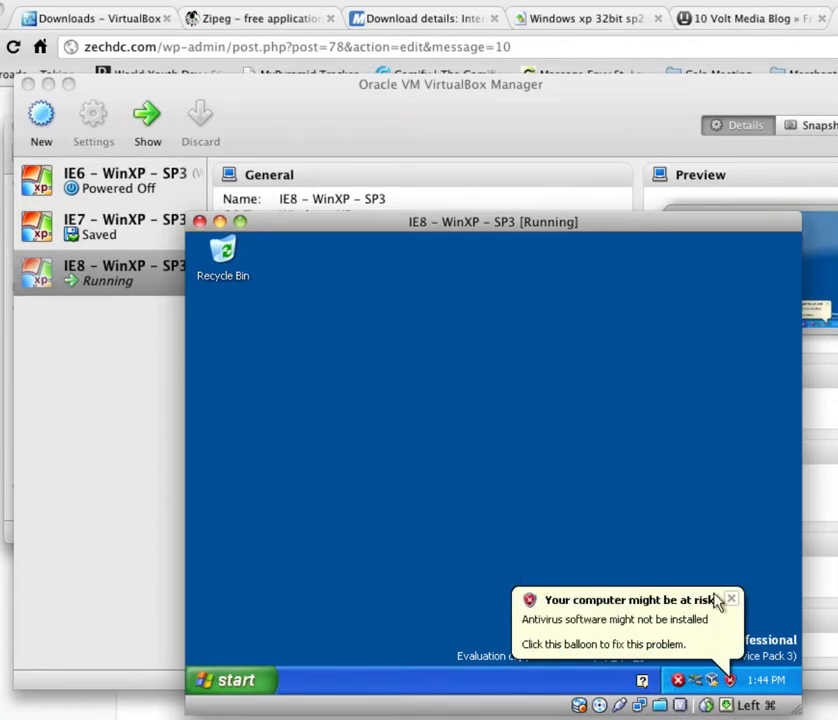
{"action": "left_click", "coordinate": [731, 599]}
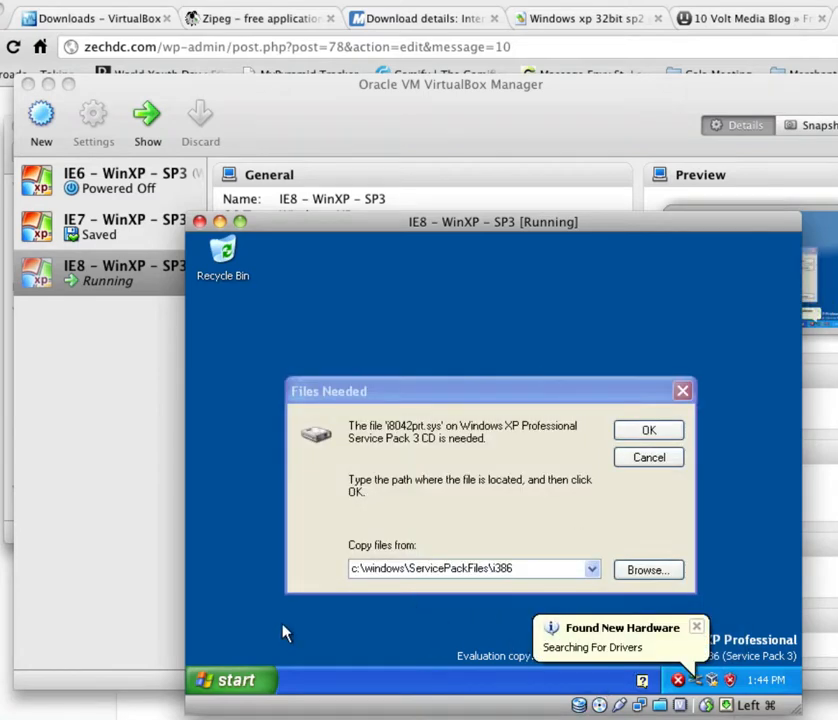
{"action": "mouse_move", "coordinate": [228, 680]}
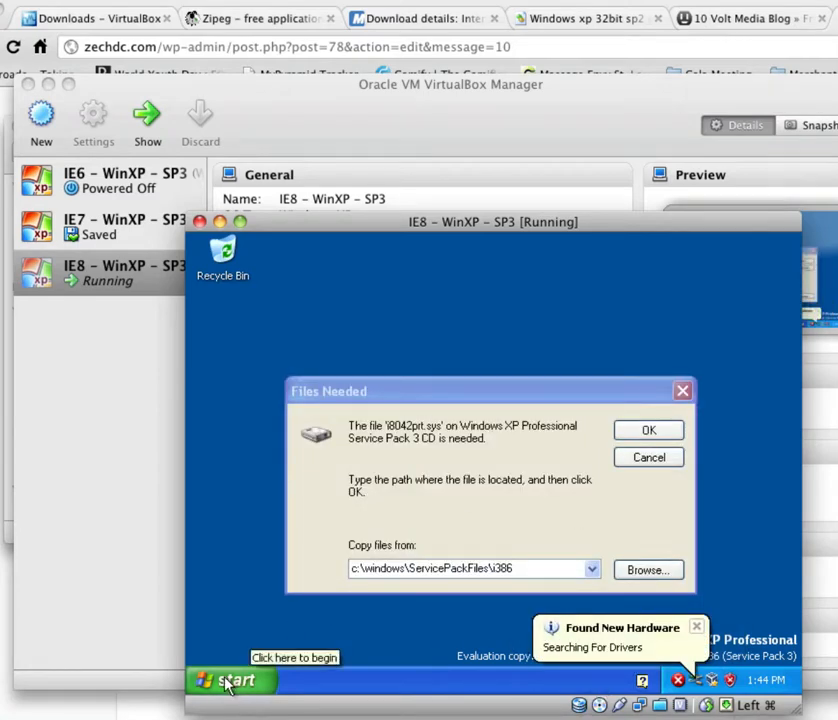
{"action": "left_click", "coordinate": [230, 680]}
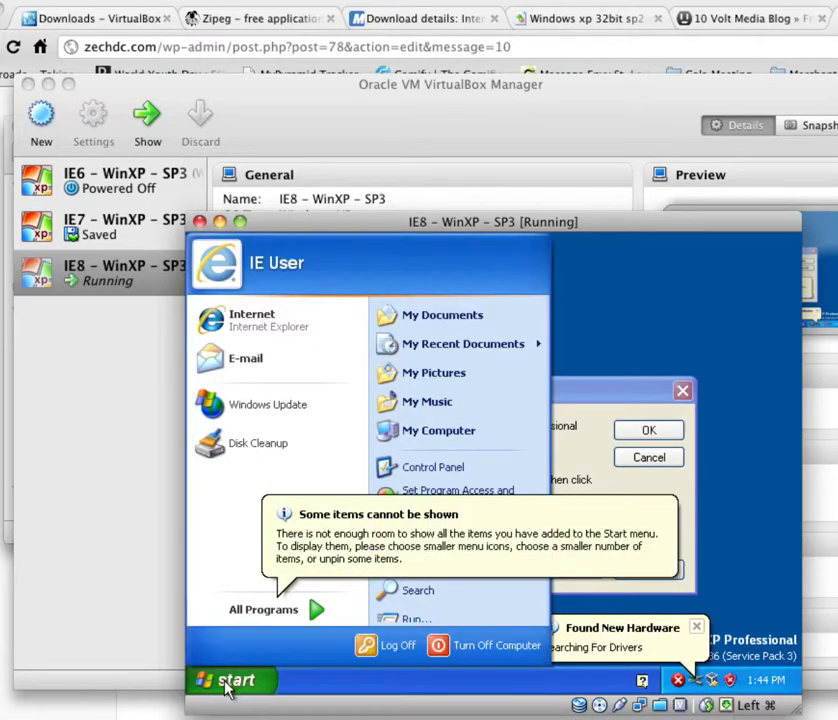
{"action": "right_click", "coordinate": [438, 430]}
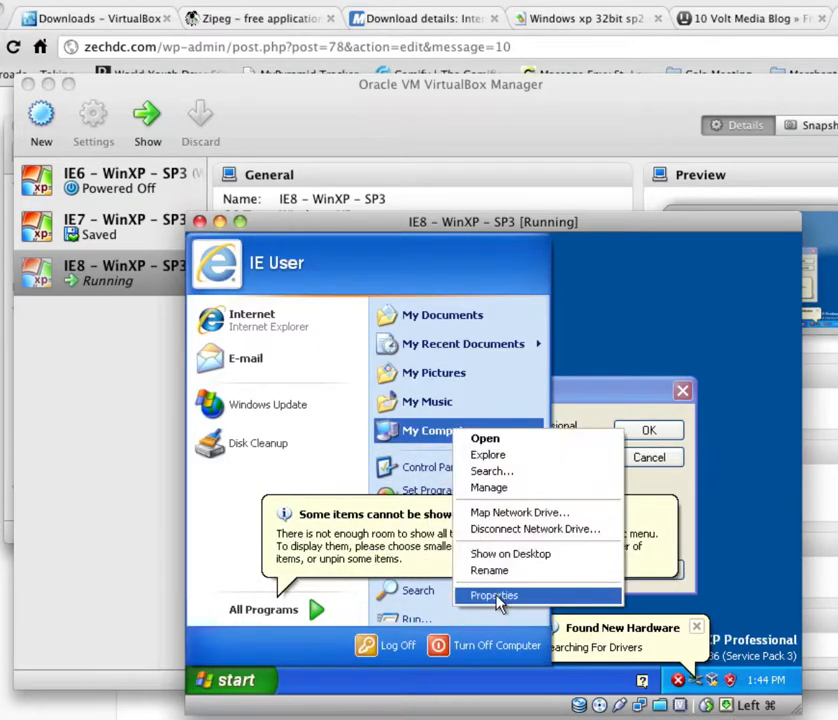
Step: Update the Ethernet Controller driver from Device Manager, allowing Windows Update every time
{"action": "left_click", "coordinate": [494, 595]}
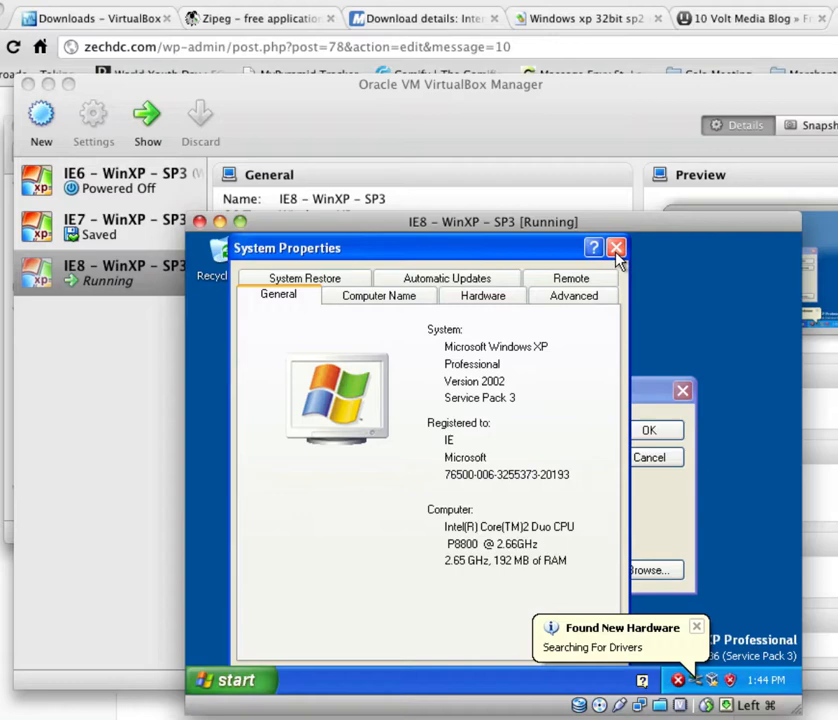
{"action": "left_click", "coordinate": [483, 294]}
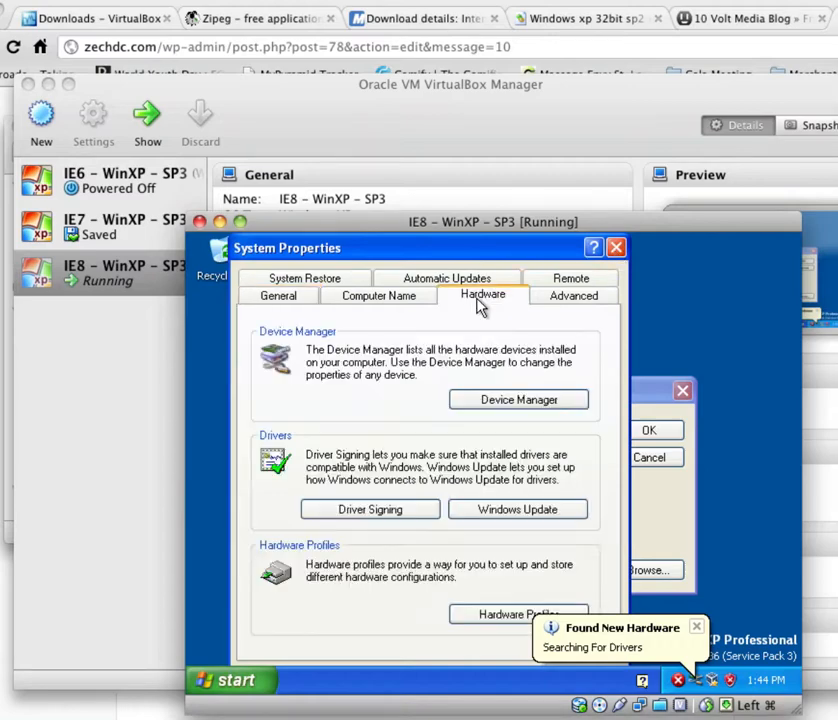
{"action": "left_click", "coordinate": [518, 399]}
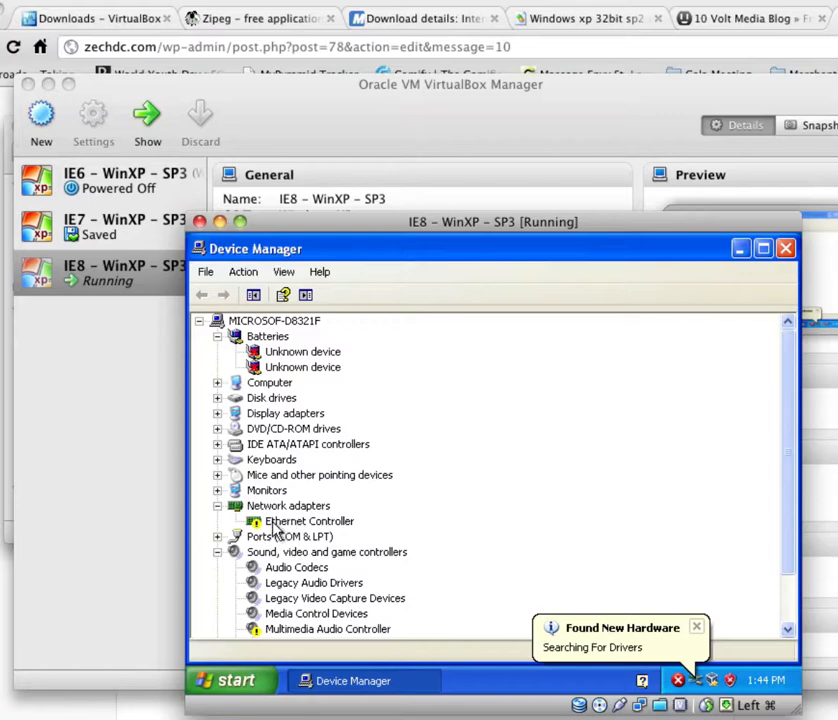
{"action": "right_click", "coordinate": [308, 521]}
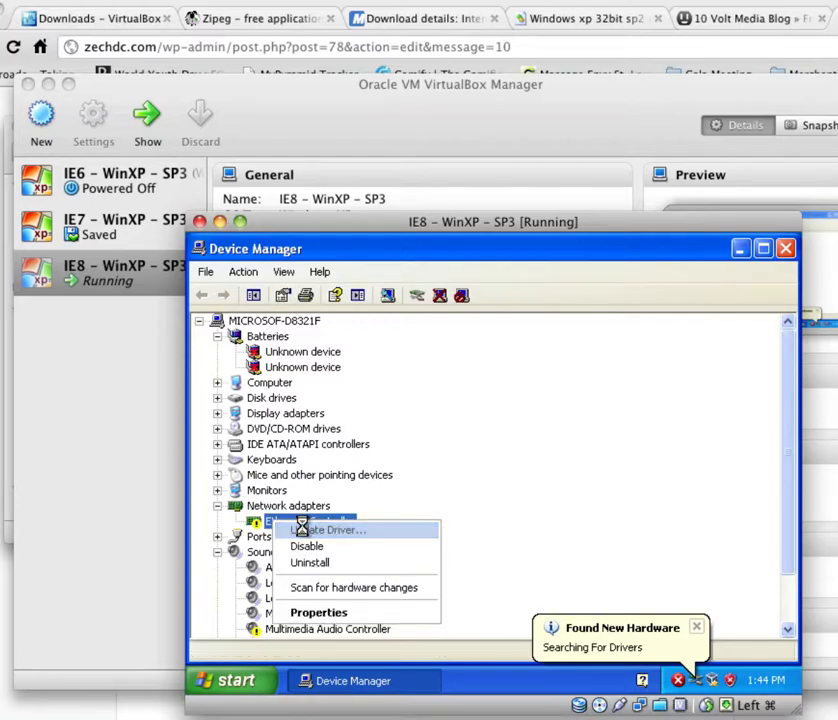
{"action": "left_click", "coordinate": [328, 529]}
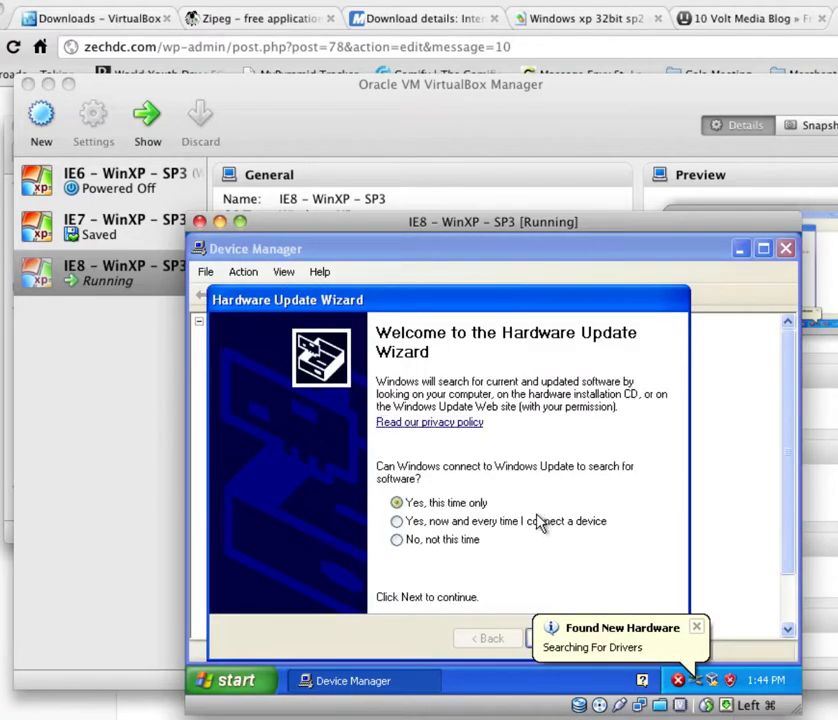
{"action": "left_click", "coordinate": [397, 521]}
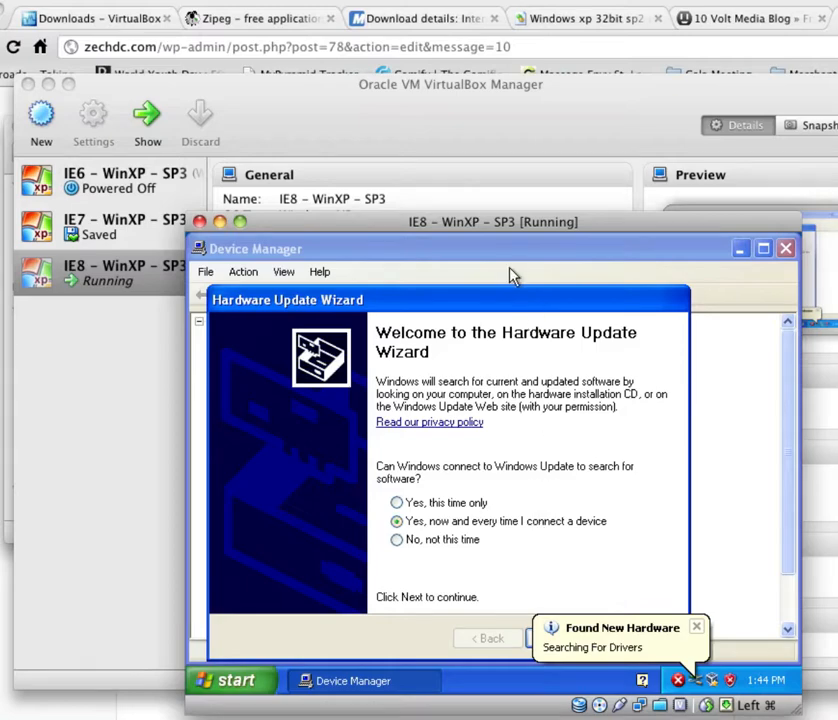
{"action": "left_click", "coordinate": [556, 638]}
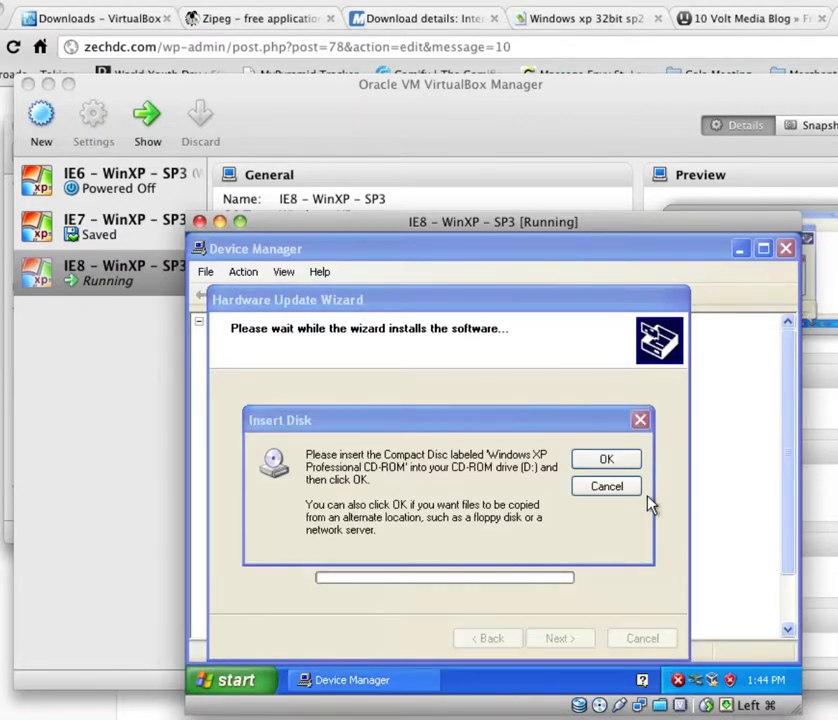
Step: Install the AMD PCNET Ethernet driver using pcntpci5.sys from drive E:, then close Device Manager
{"action": "left_click", "coordinate": [606, 458]}
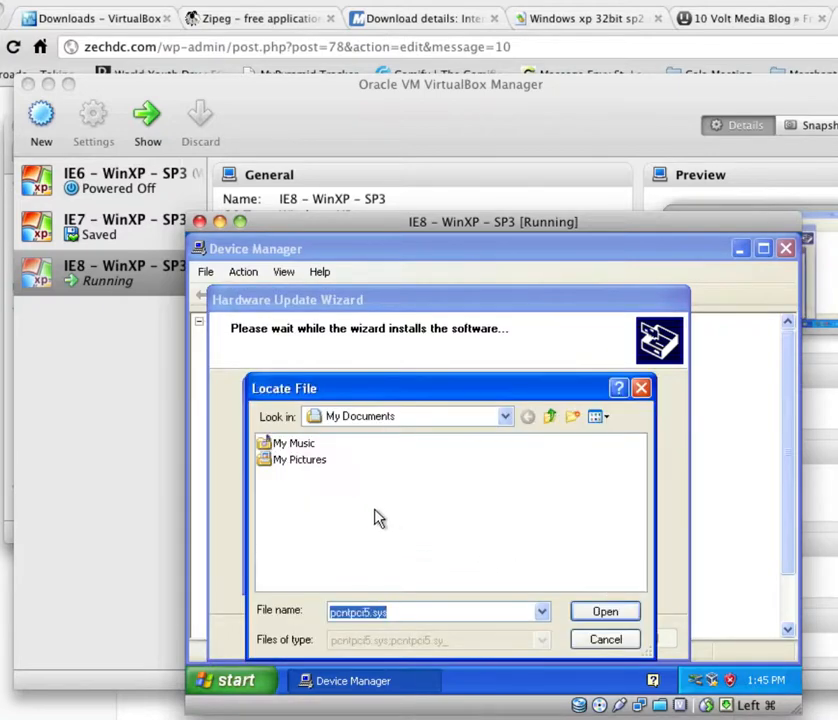
{"action": "left_click", "coordinate": [505, 416]}
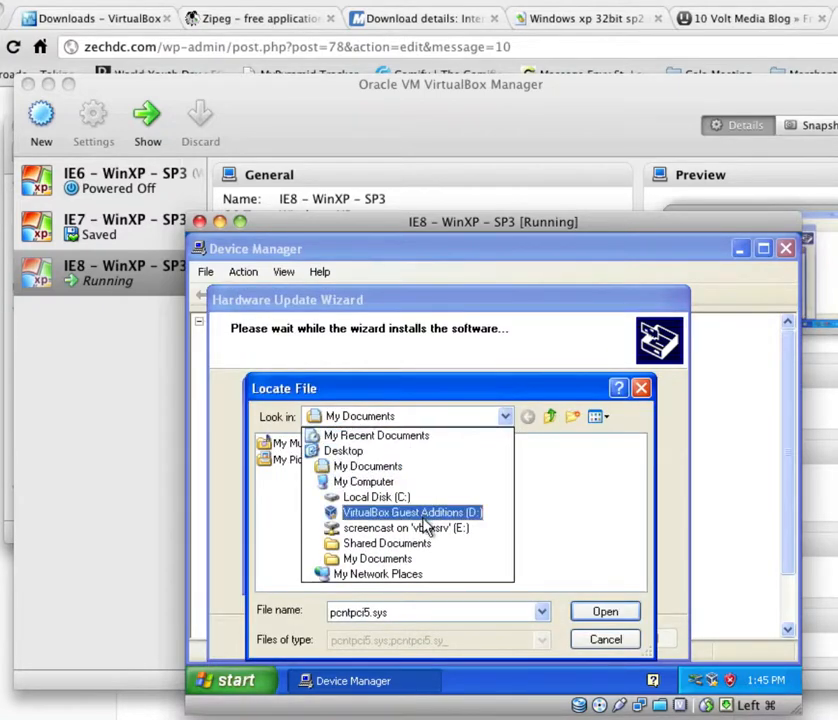
{"action": "left_click", "coordinate": [405, 527]}
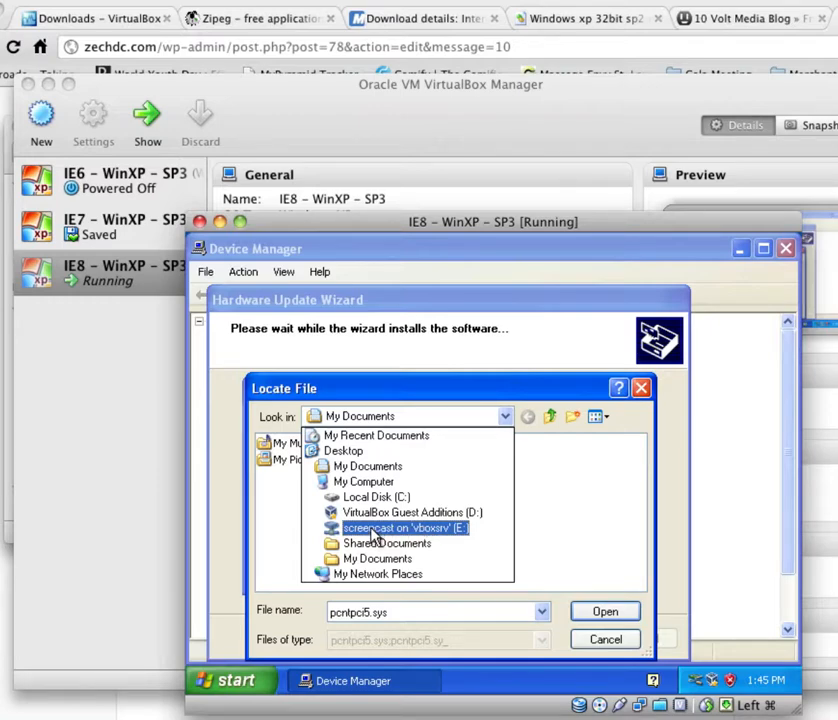
{"action": "left_click", "coordinate": [404, 528]}
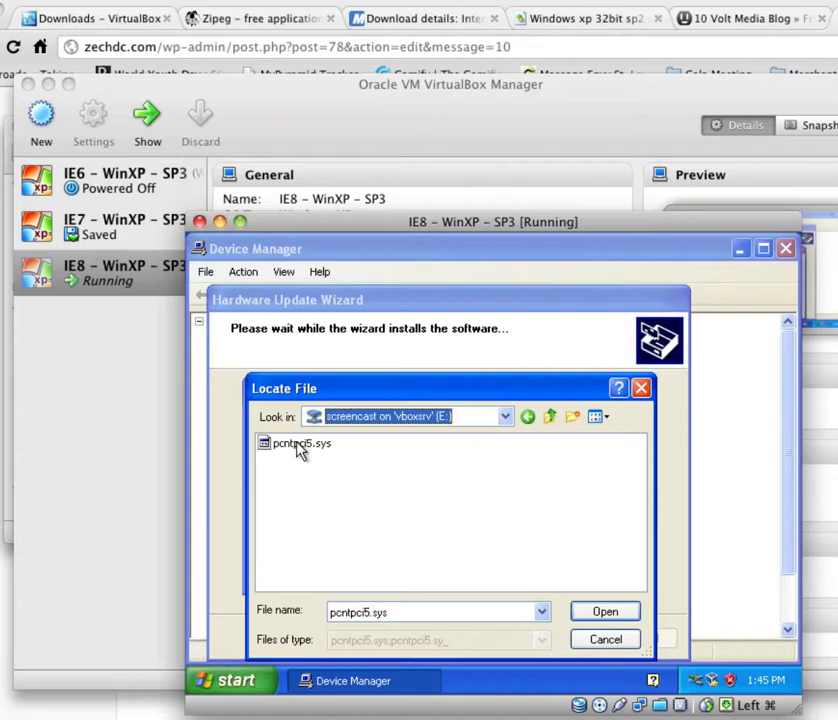
{"action": "left_click", "coordinate": [300, 443]}
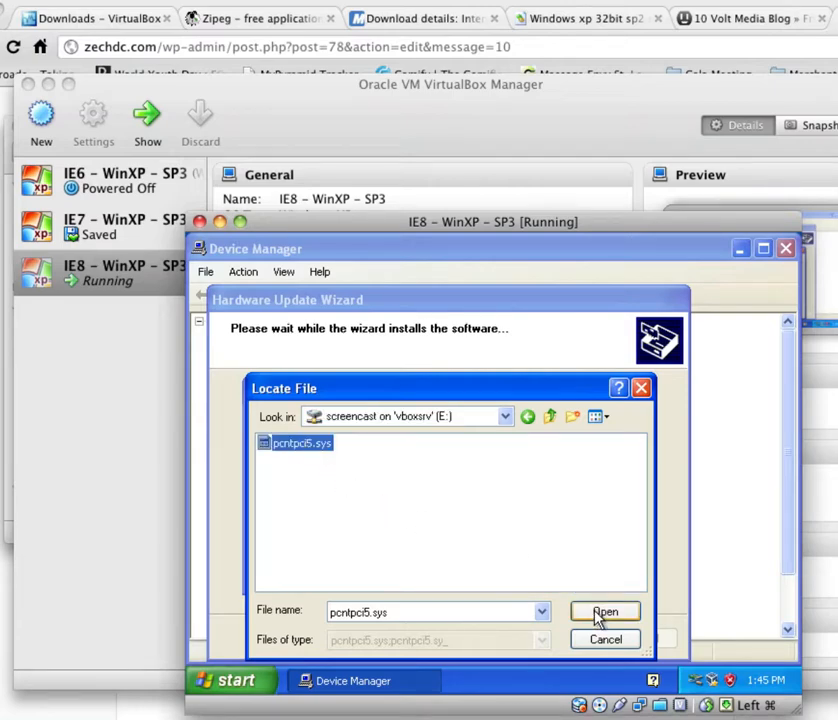
{"action": "left_click", "coordinate": [605, 611]}
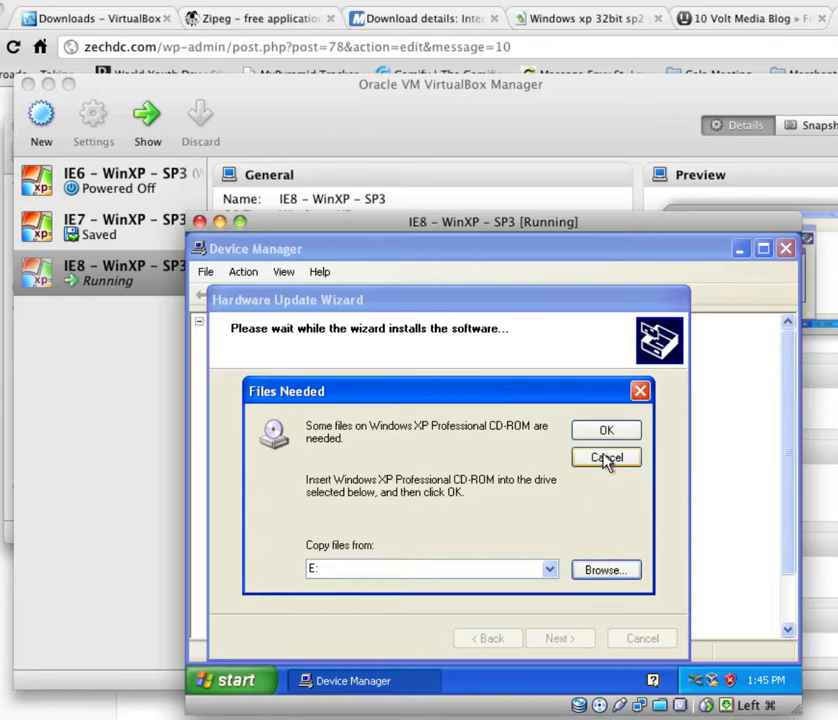
{"action": "left_click", "coordinate": [606, 429]}
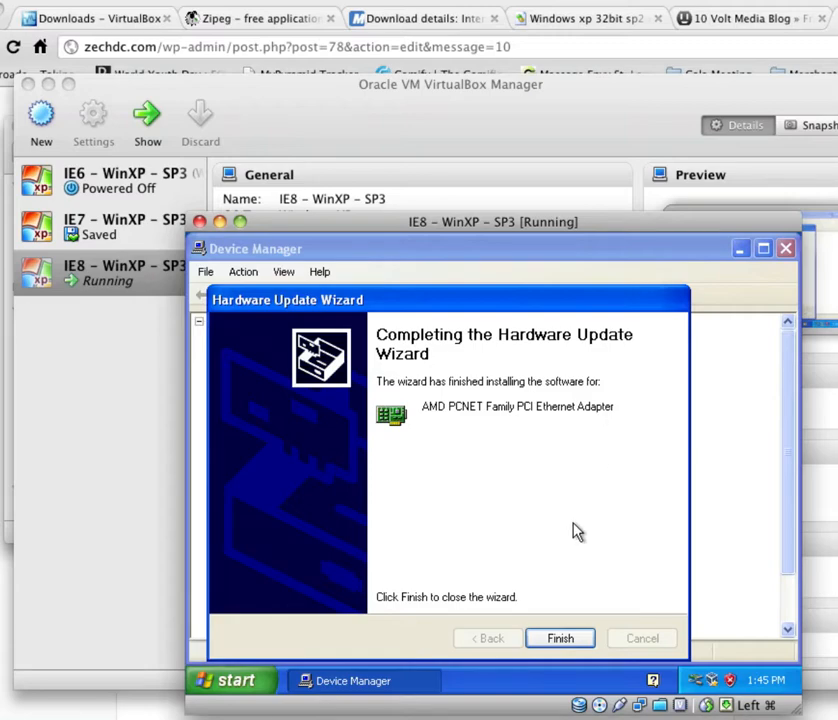
{"action": "left_click", "coordinate": [560, 638]}
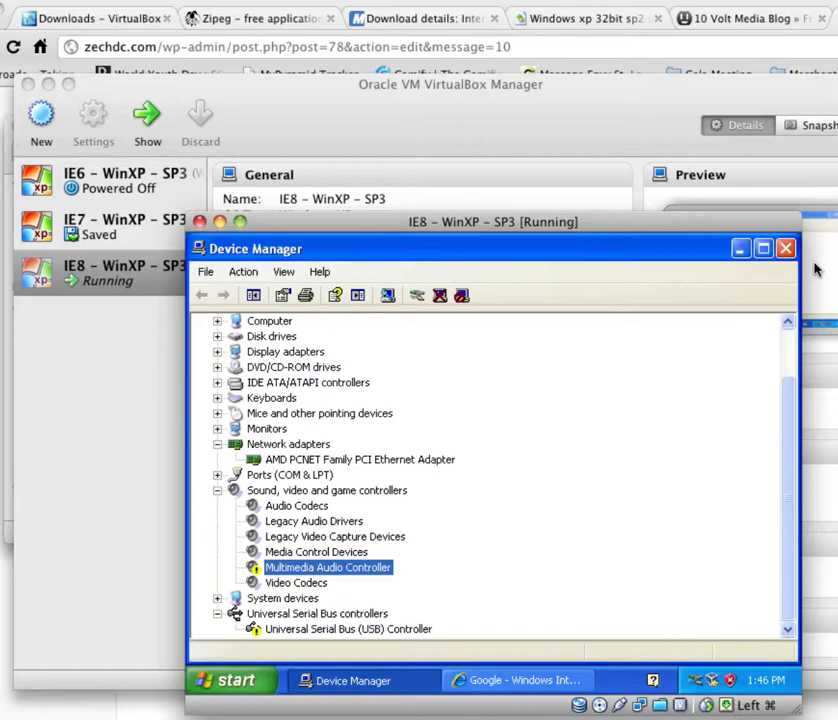
{"action": "left_click", "coordinate": [785, 248]}
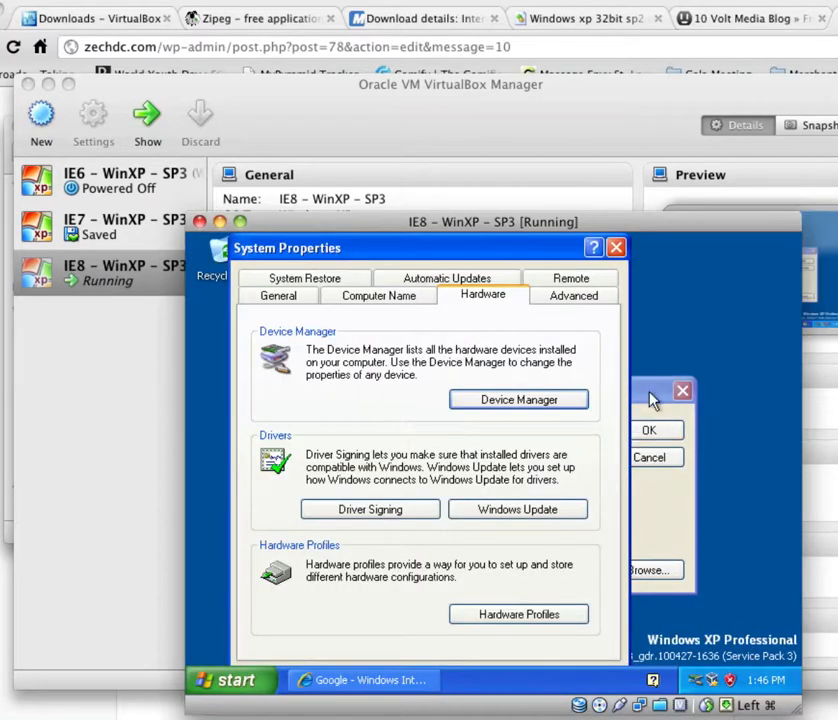
Step: Close System Properties, cancel the AC'97 audio hardware wizard, and right-click the desktop
{"action": "left_click", "coordinate": [615, 247]}
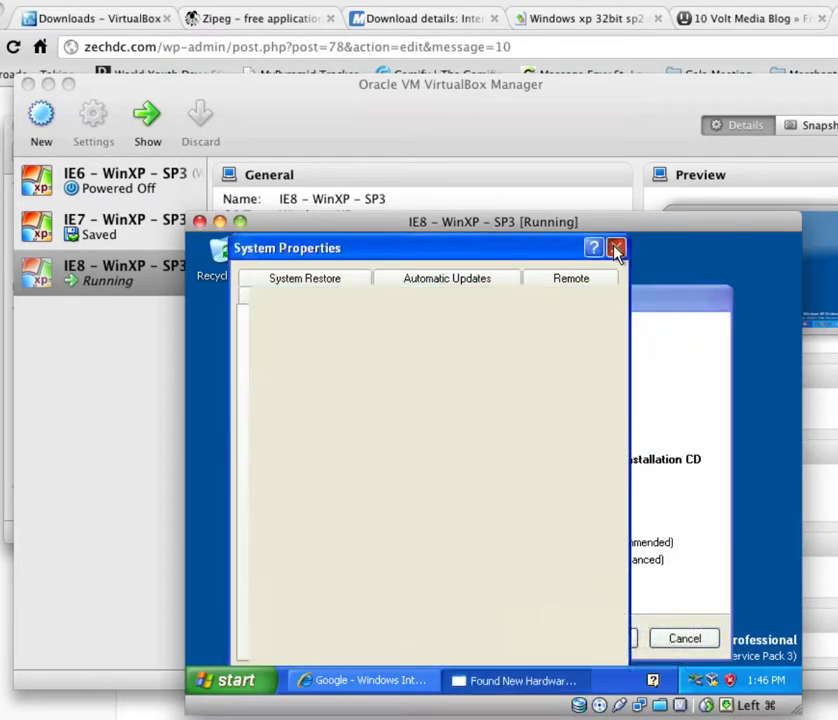
{"action": "left_click", "coordinate": [615, 248]}
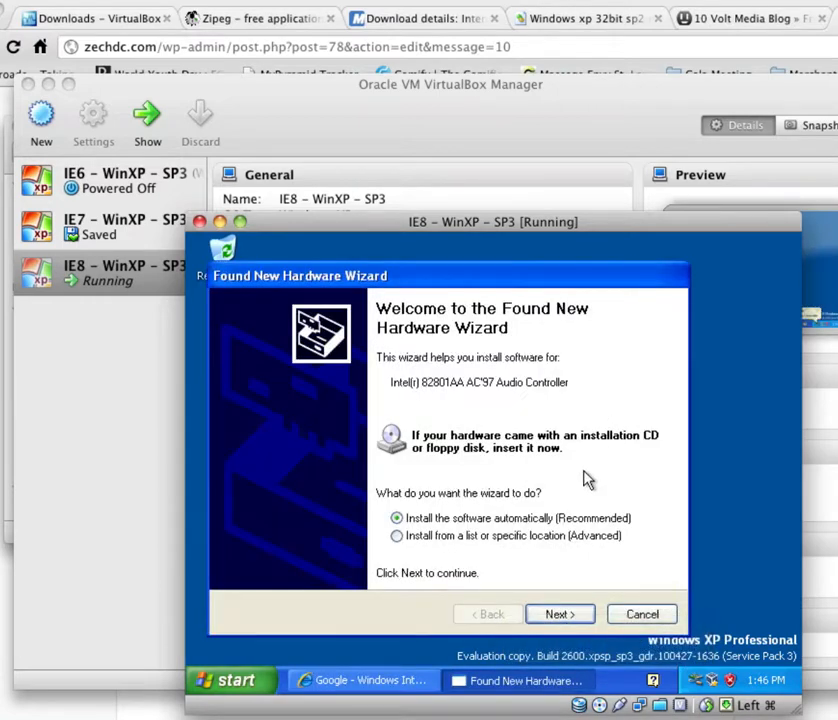
{"action": "left_click", "coordinate": [641, 613]}
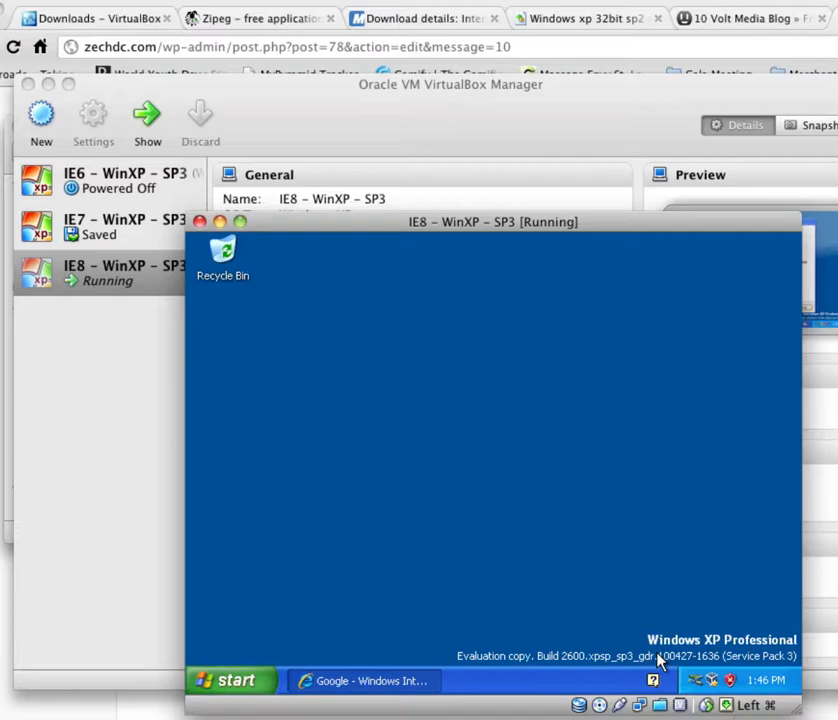
{"action": "right_click", "coordinate": [640, 580]}
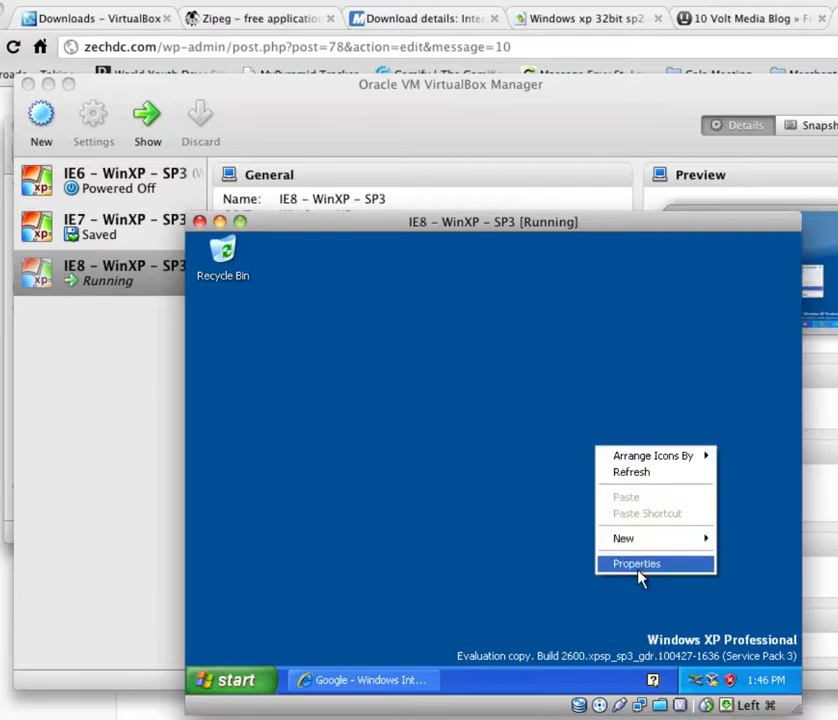
Step: Set the XP guest's display resolution to 1152 by 864 pixels and keep the new settings
{"action": "left_click", "coordinate": [636, 563]}
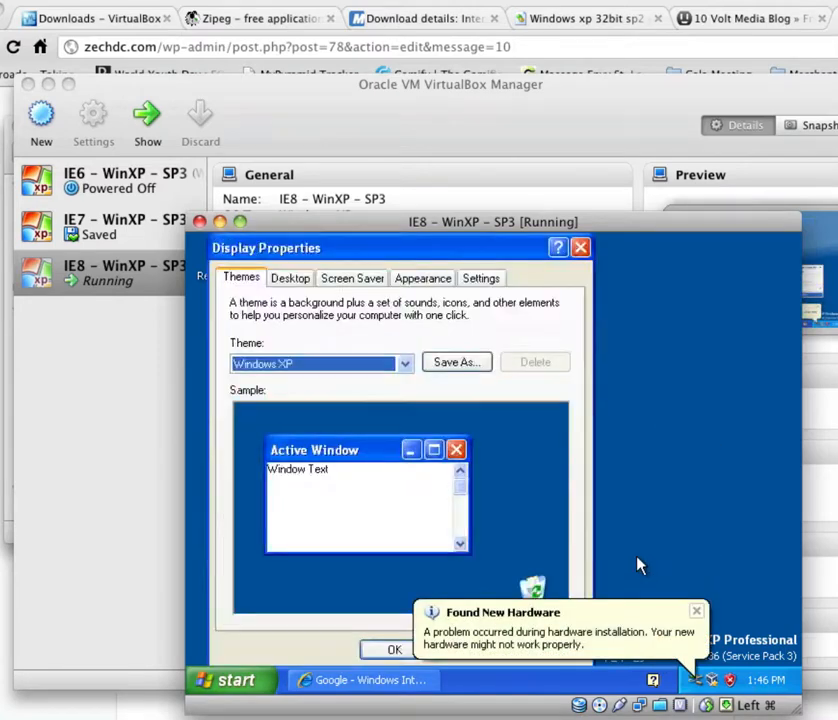
{"action": "left_click", "coordinate": [352, 277]}
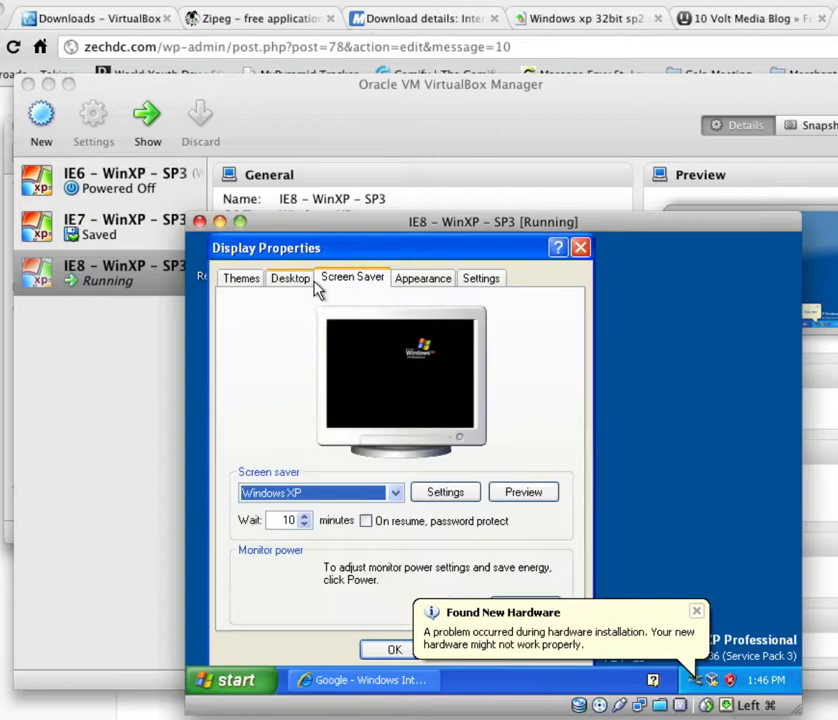
{"action": "left_click", "coordinate": [422, 278]}
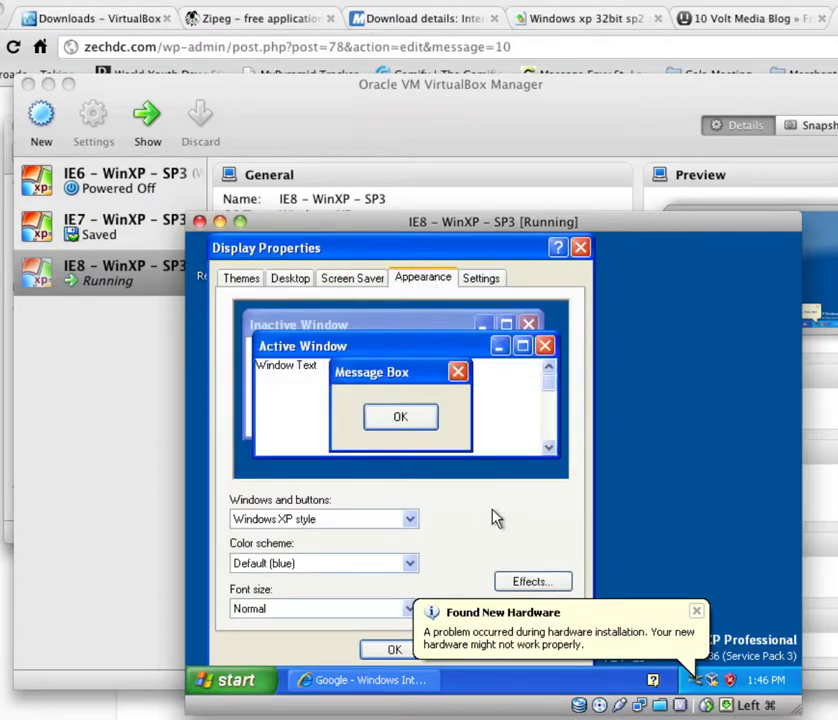
{"action": "left_click", "coordinate": [481, 277]}
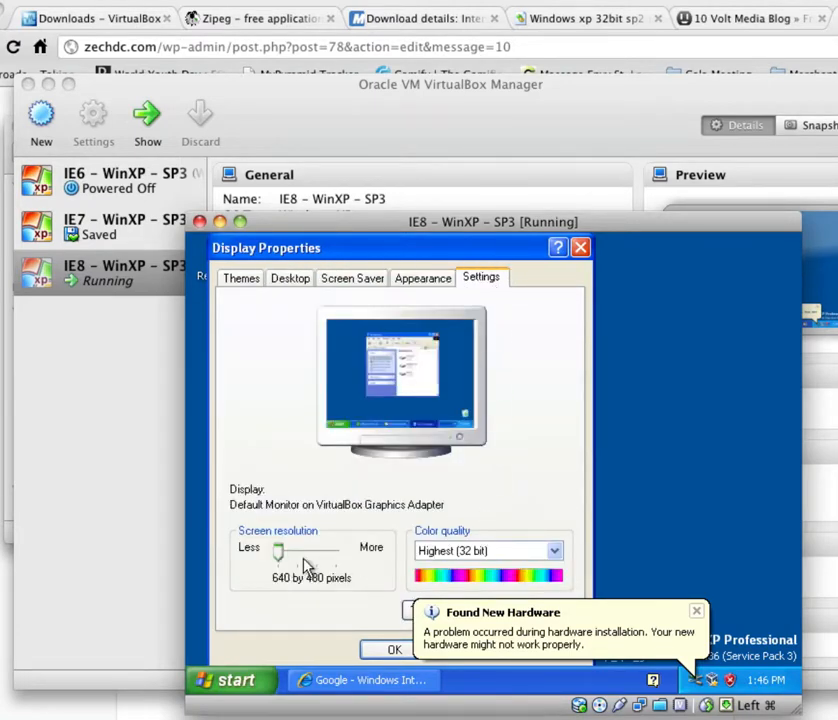
{"action": "left_click_drag", "start_coordinate": [278, 551], "coordinate": [335, 551]}
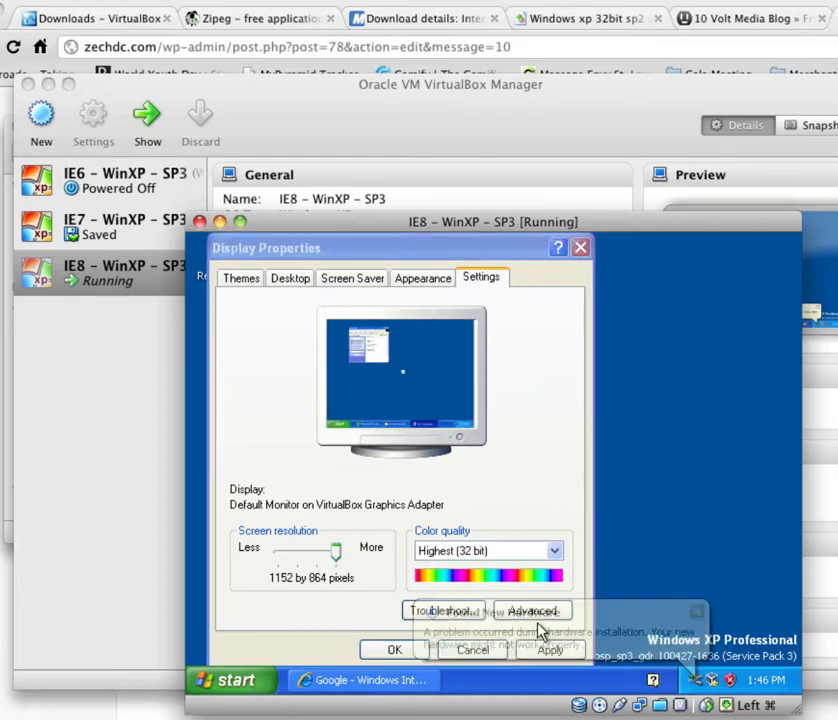
{"action": "left_click", "coordinate": [550, 650]}
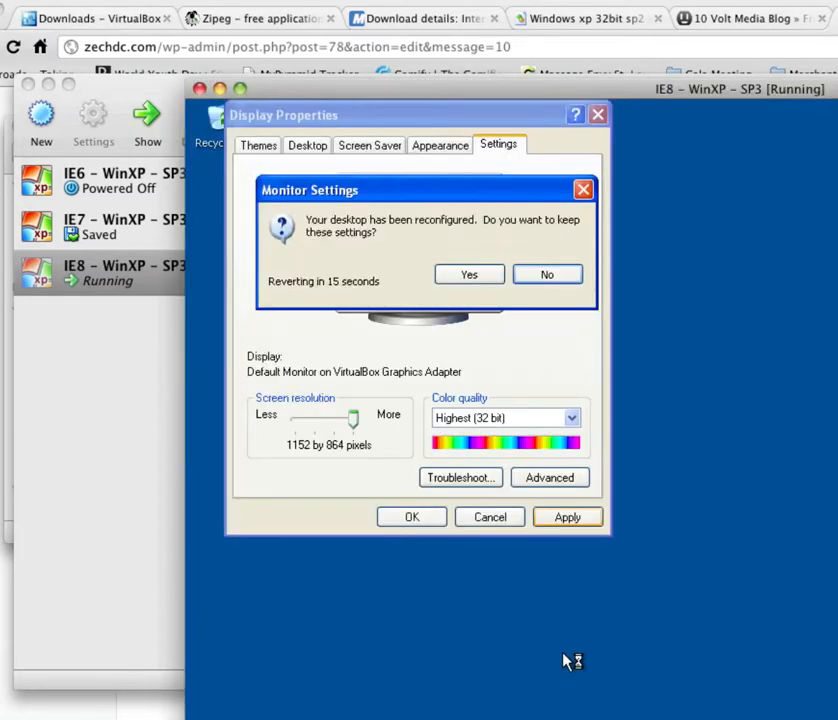
{"action": "mouse_move", "coordinate": [469, 274]}
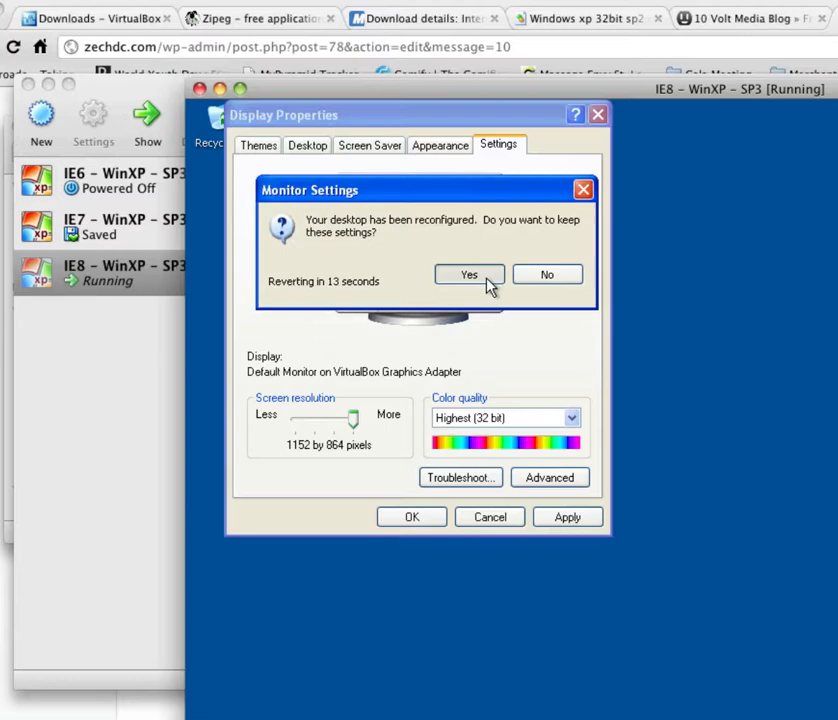
{"action": "left_click", "coordinate": [469, 274]}
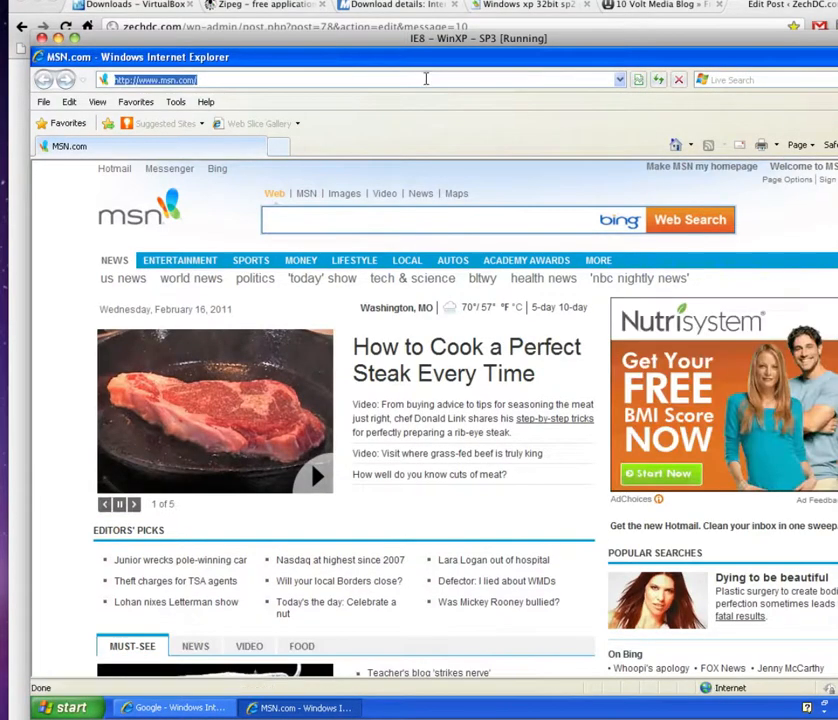
Step: Load zechdc.com in Internet Explorer, then close the VM window
{"action": "type", "text": "zechdc.com"}
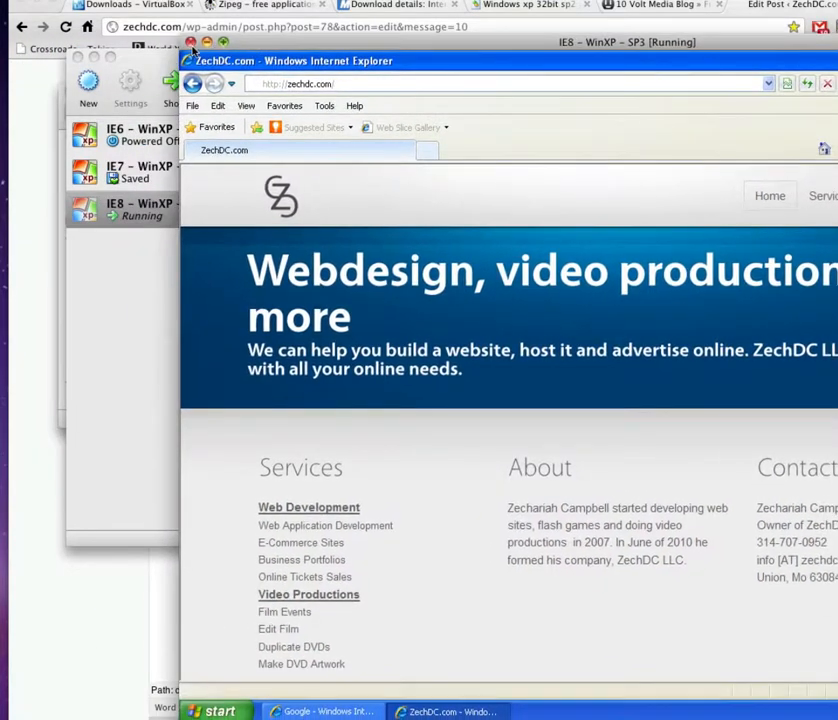
{"action": "left_click", "coordinate": [191, 42]}
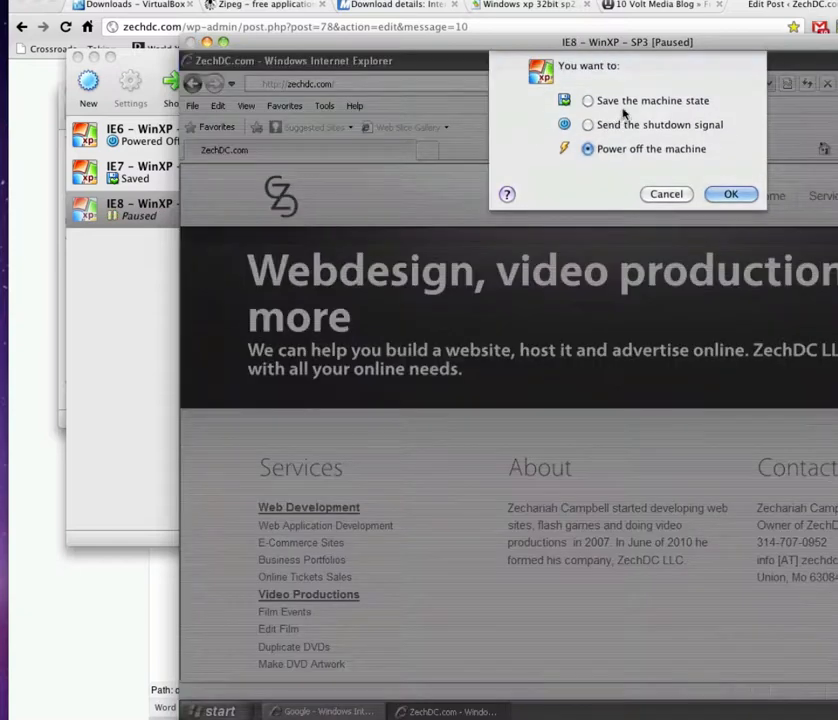
Step: Save the machine state and select the IE8 – WinXP – SP3 machine in the manager
{"action": "left_click", "coordinate": [588, 100]}
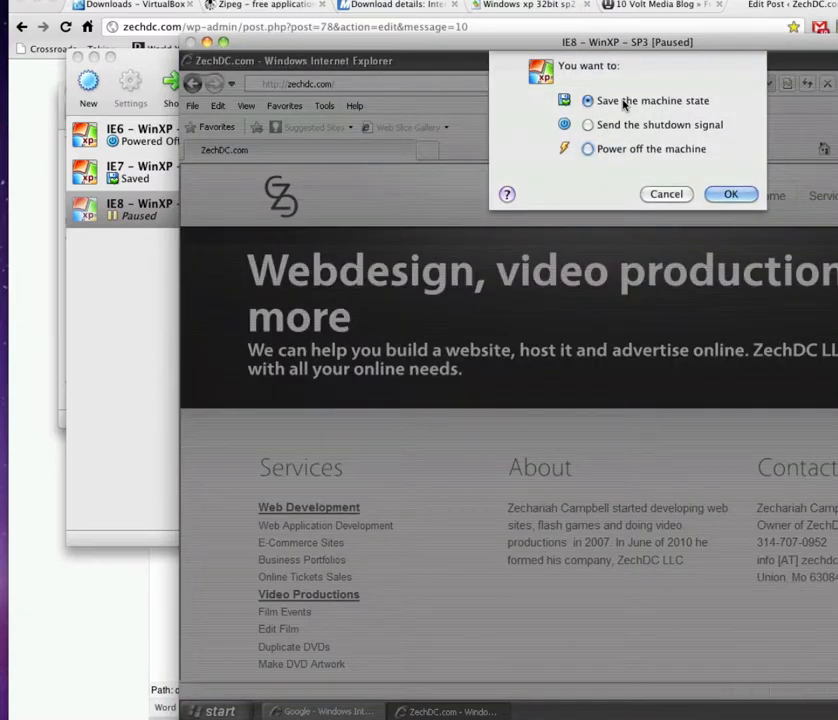
{"action": "left_click", "coordinate": [731, 194]}
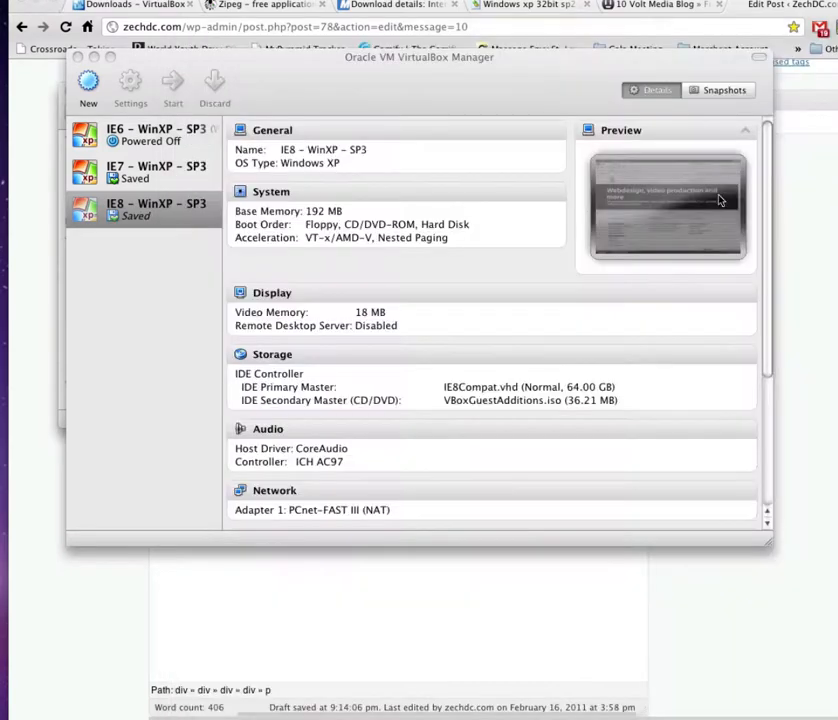
{"action": "left_click", "coordinate": [143, 210]}
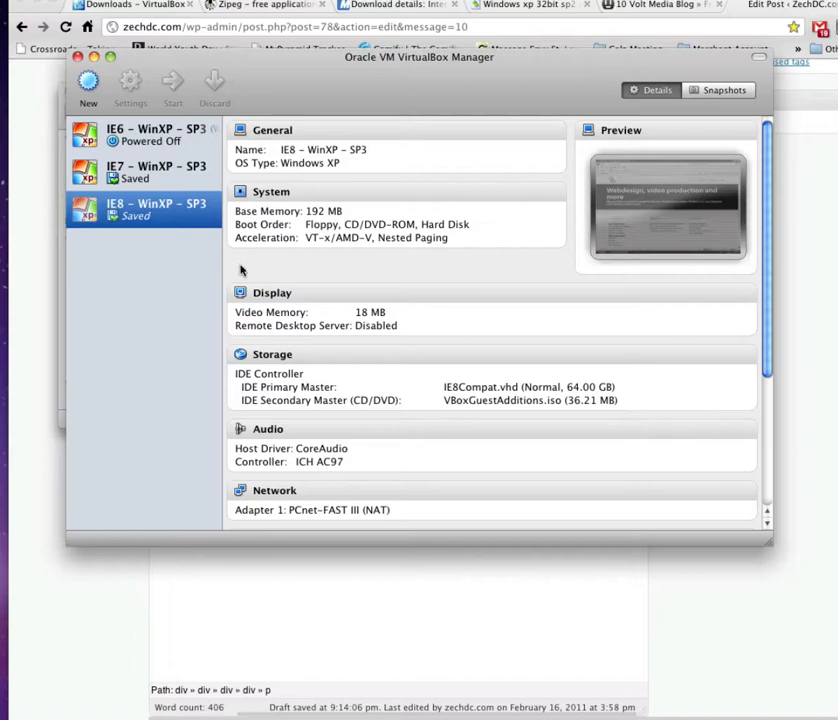
{"action": "left_click", "coordinate": [172, 88]}
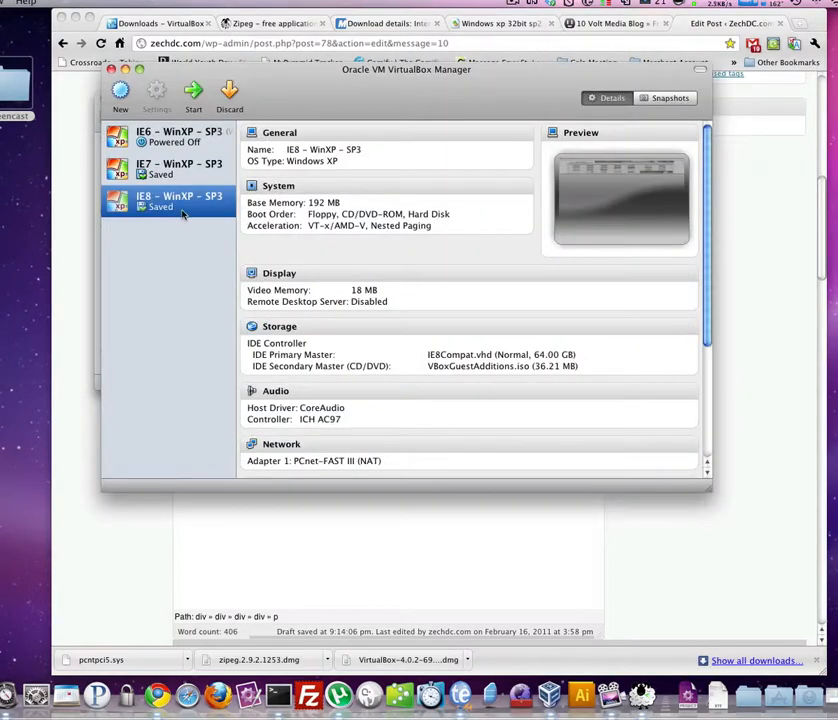
Step: Resume the saved IE8 – WinXP – SP3 machine from VirtualBox Manager
{"action": "left_click", "coordinate": [193, 95]}
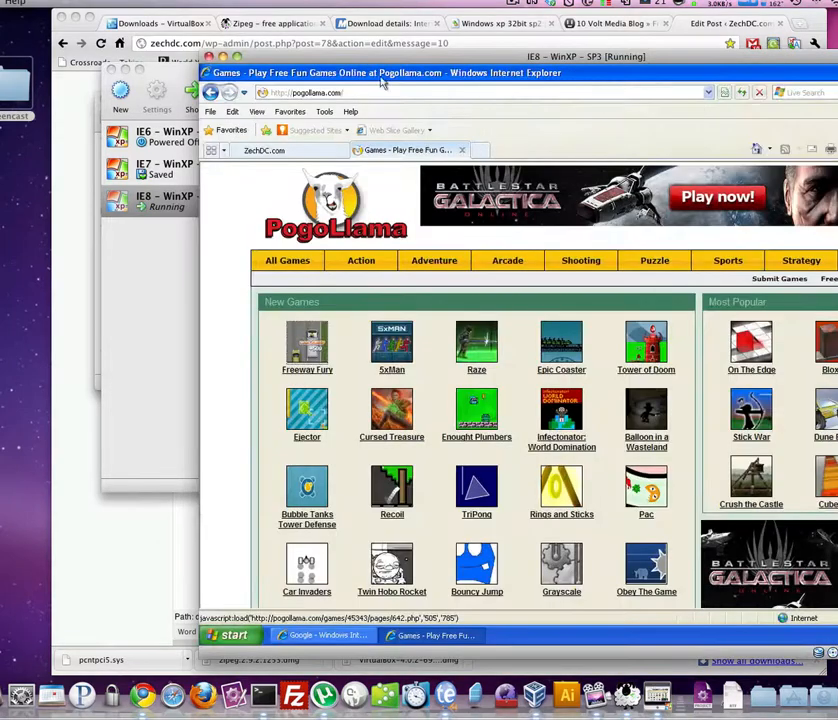